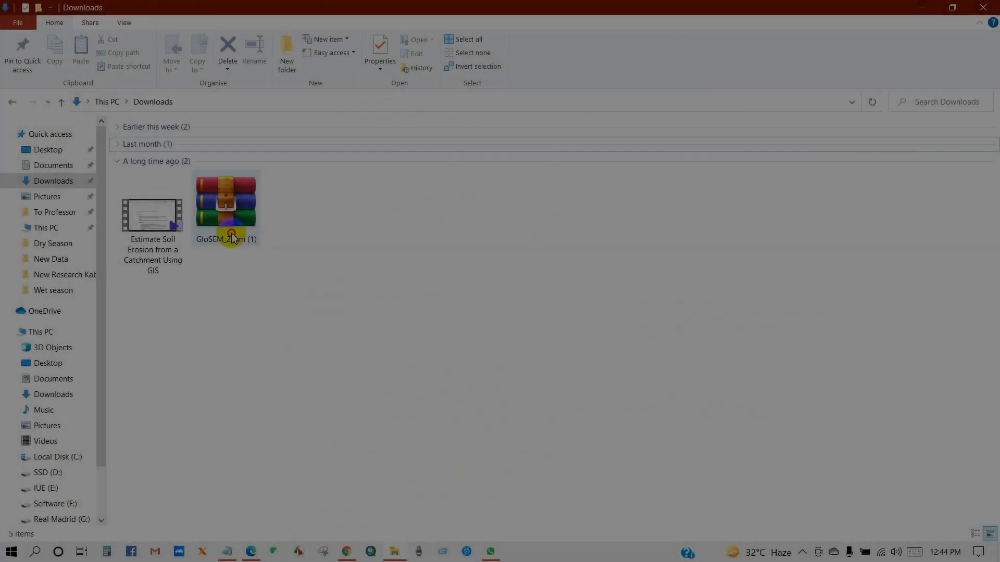
Step: Extract the GloSEM_25km archive, open its GloSEM_25km folder and select Data_25km
{"action": "right_click", "coordinate": [225, 204]}
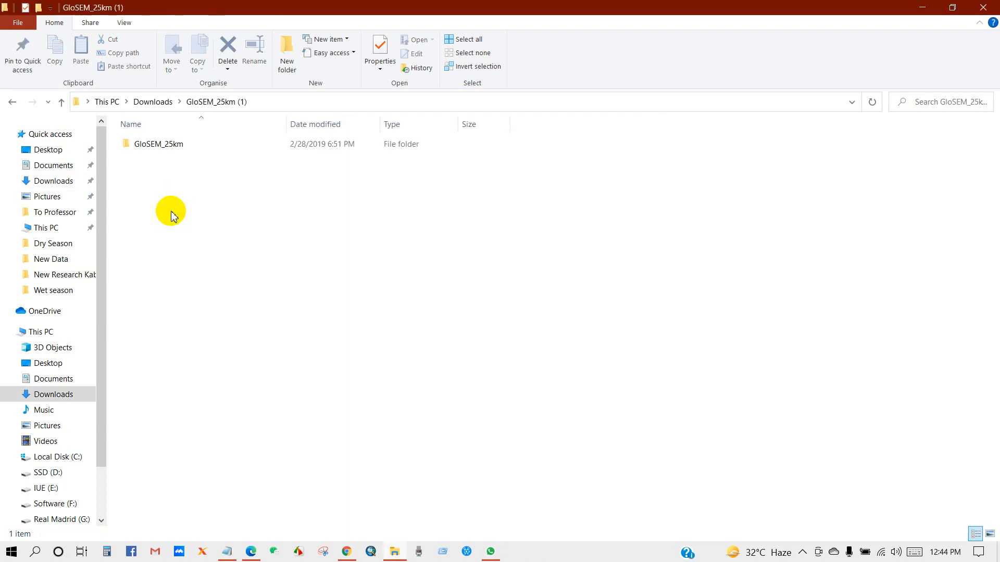
{"action": "double_click", "coordinate": [157, 144]}
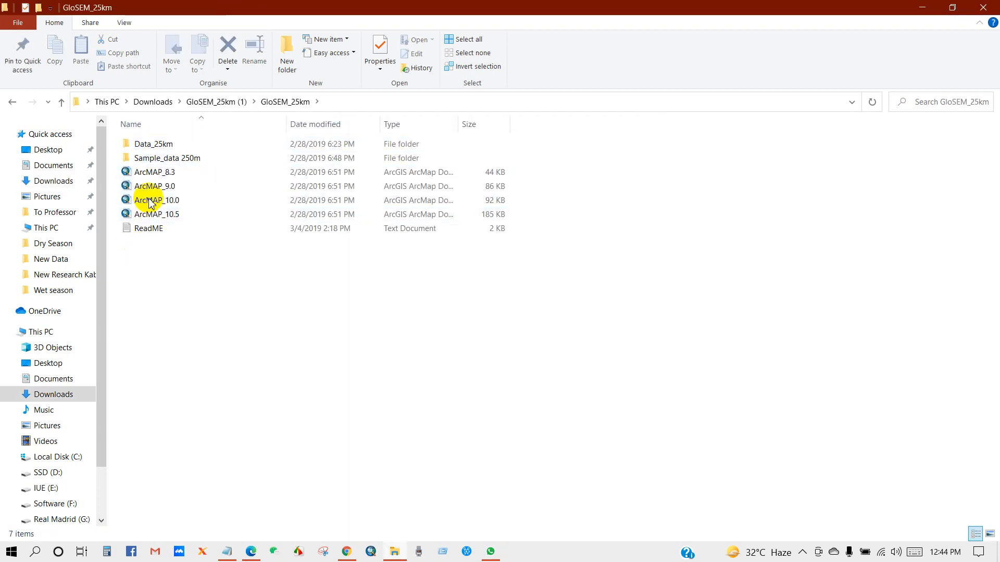
{"action": "left_click", "coordinate": [153, 143]}
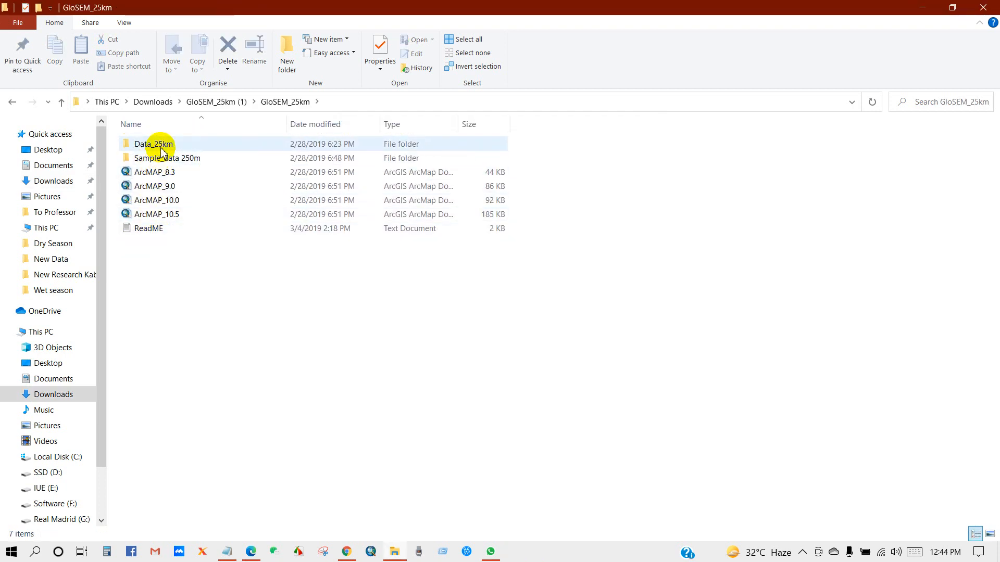
{"action": "left_click", "coordinate": [490, 552]}
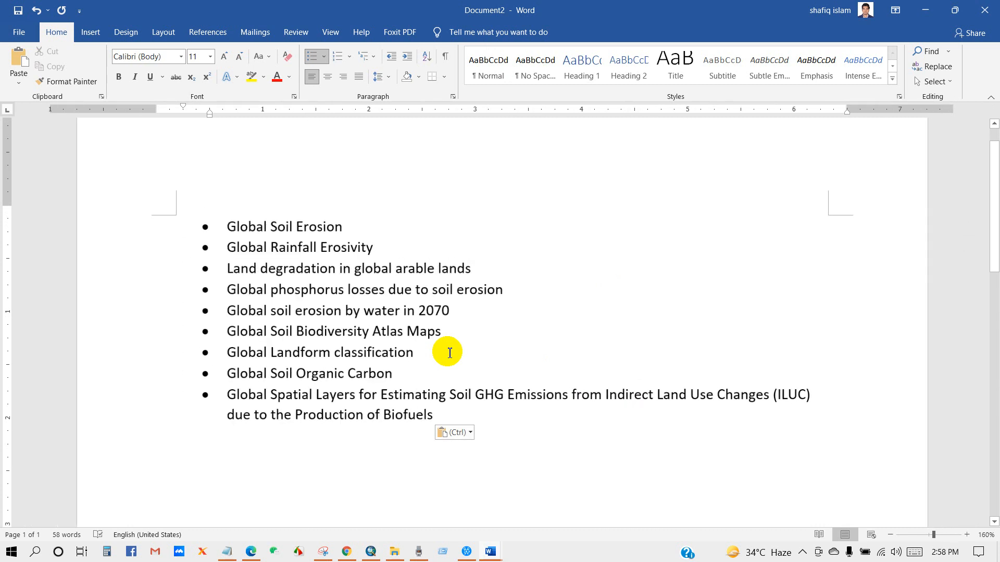
{"action": "mouse_move", "coordinate": [520, 350]}
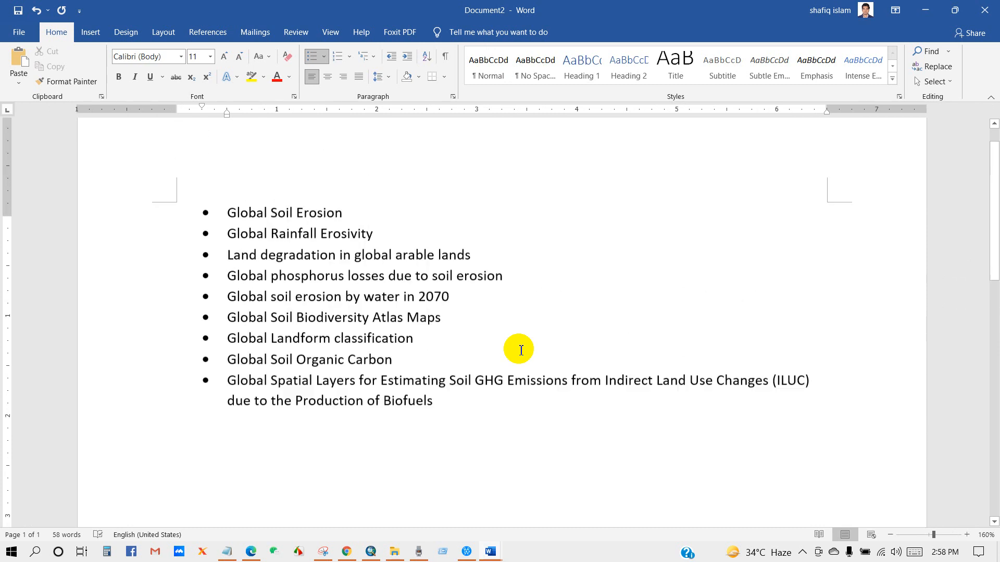
Step: Paste the nine global soil dataset titles into the Word document as bullets
{"action": "key", "text": "ctrl+v"}
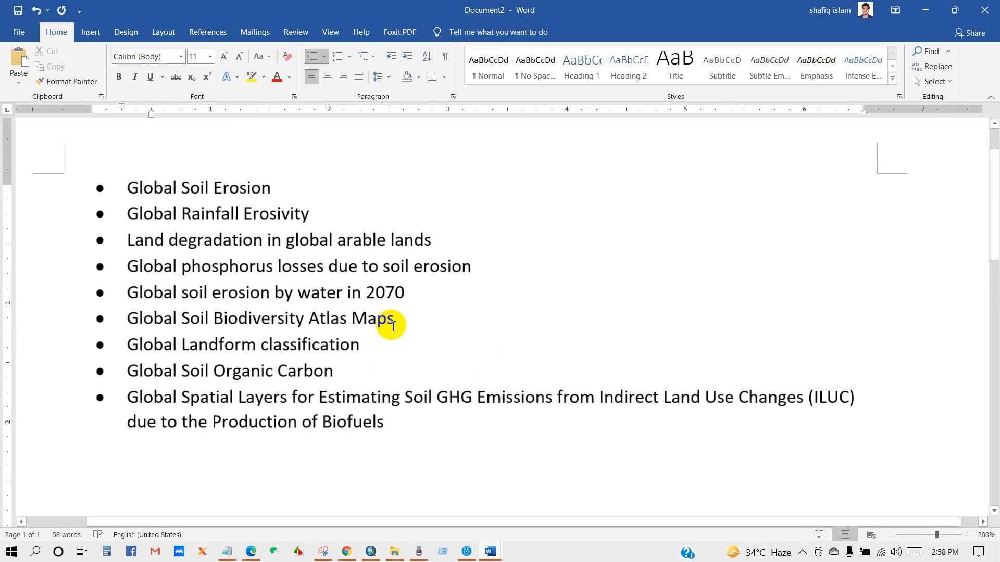
{"action": "key", "text": "ctrl+v"}
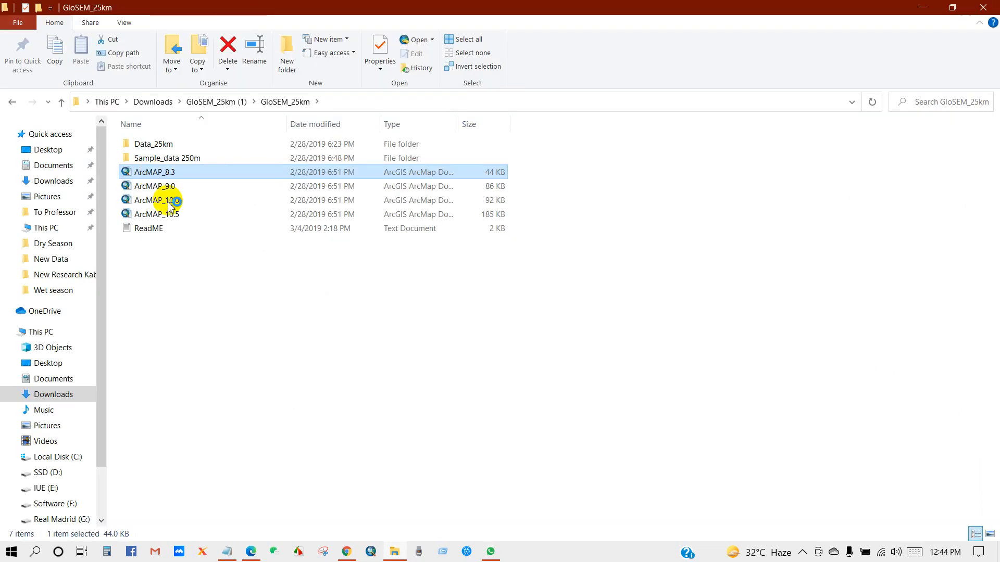
Step: Open ArcMAP_8.3.mxd and expand the 2012 sample, 2012 and 2001 soil loss legends
{"action": "double_click", "coordinate": [153, 171]}
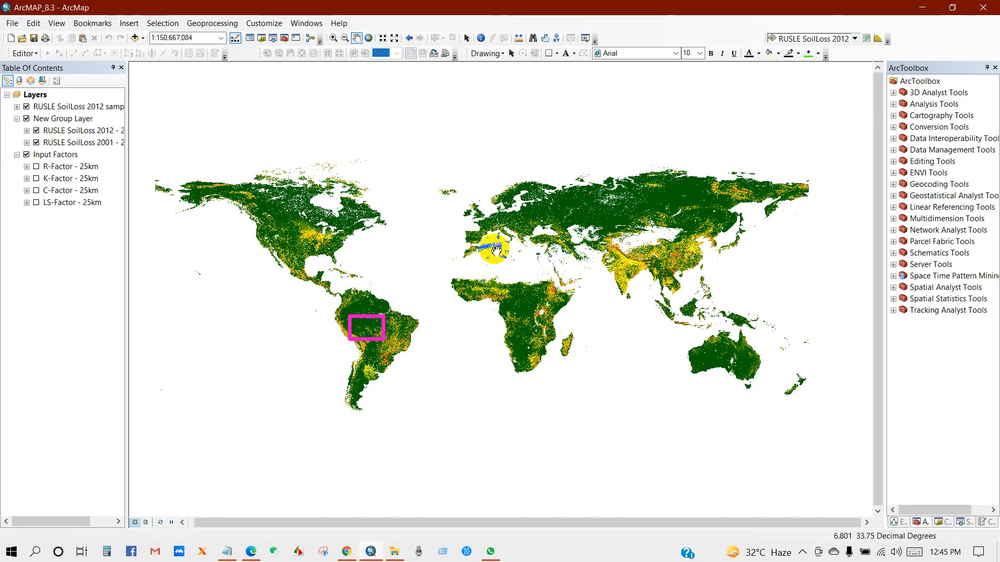
{"action": "mouse_move", "coordinate": [271, 293]}
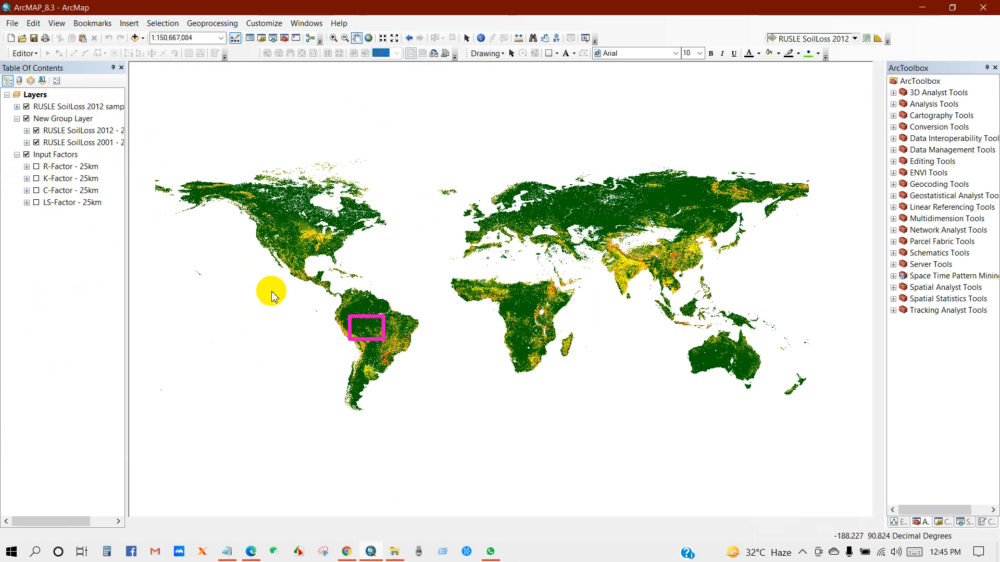
{"action": "left_click", "coordinate": [17, 106]}
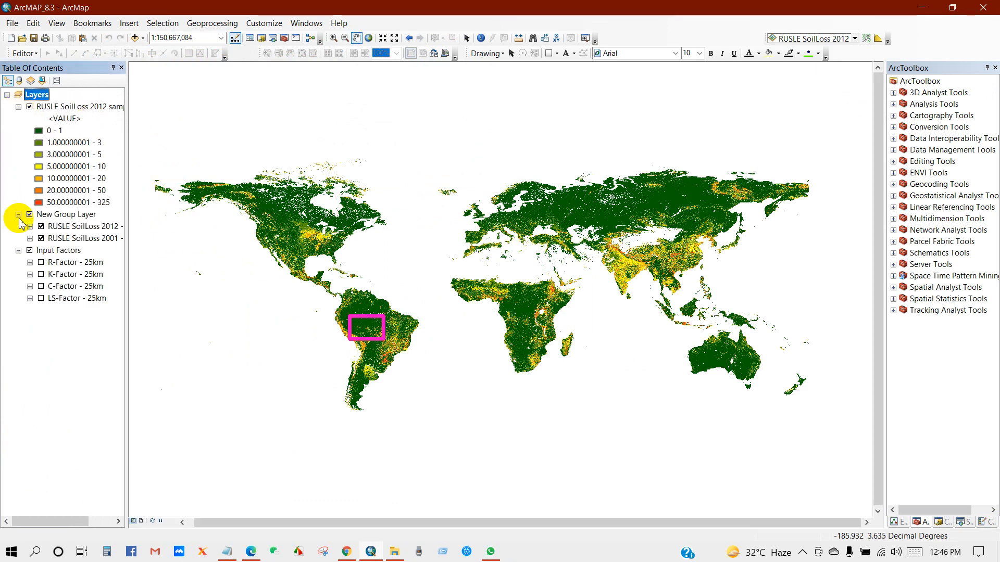
{"action": "left_click", "coordinate": [30, 225]}
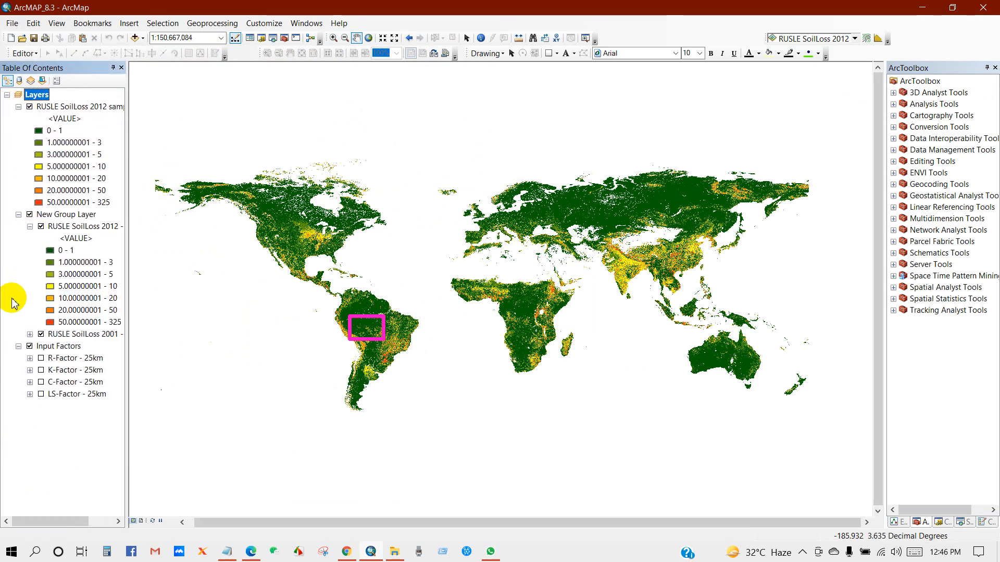
{"action": "left_click", "coordinate": [30, 333]}
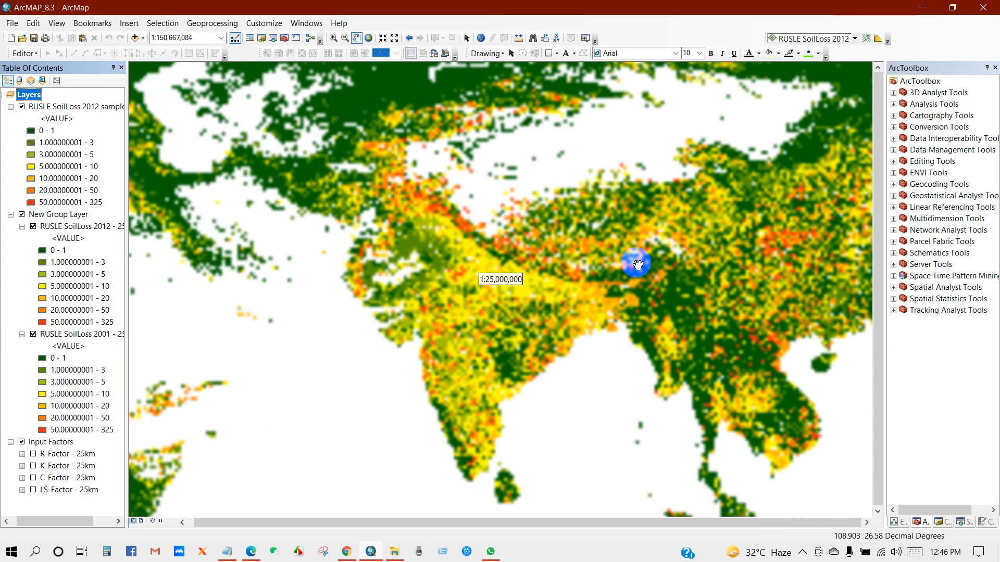
{"action": "left_click", "coordinate": [344, 552]}
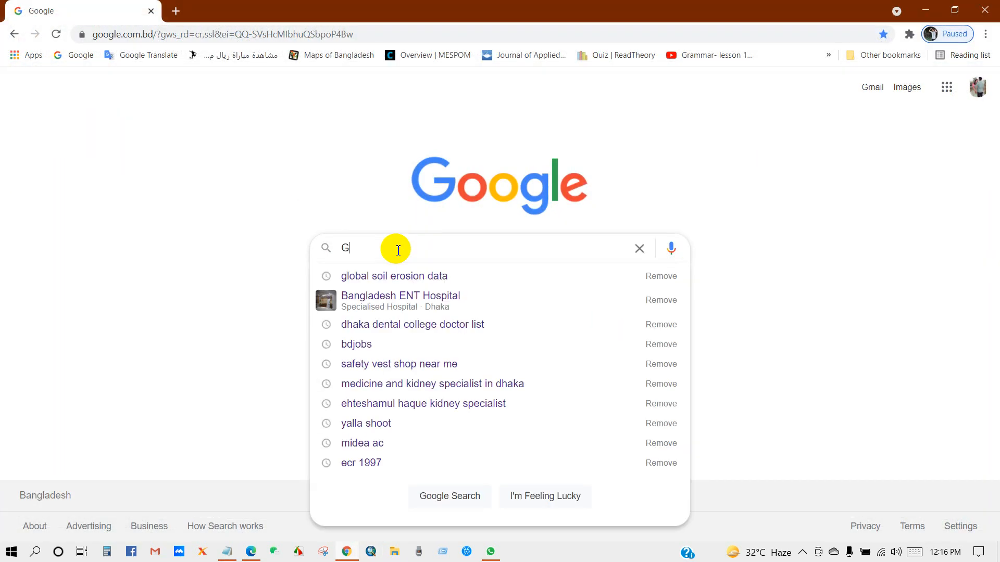
Step: Search Google for 'Global Soil erosion data' and open the Global Soil Erosion – ESDAC result
{"action": "type", "text": "lobal"}
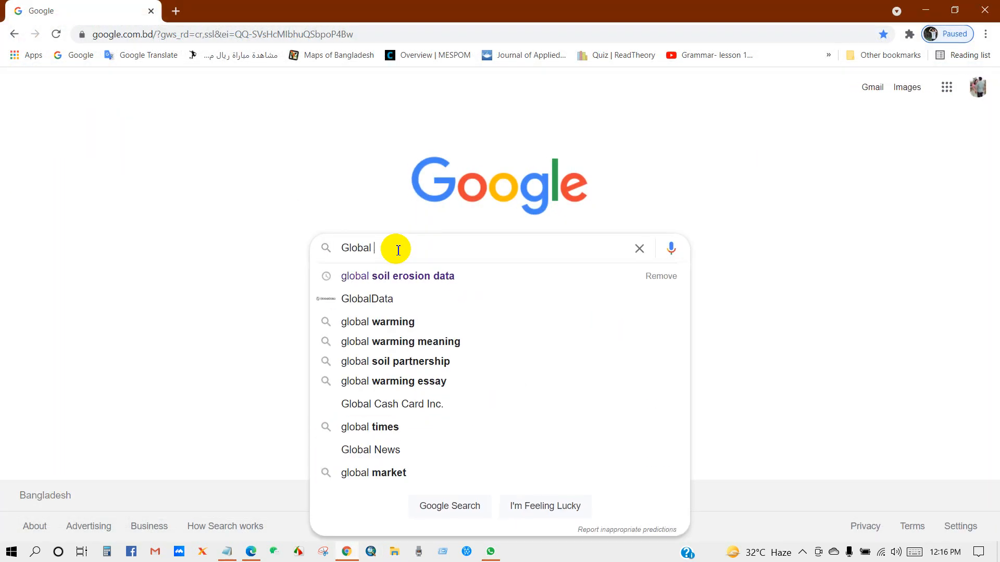
{"action": "type", "text": "Soil e"}
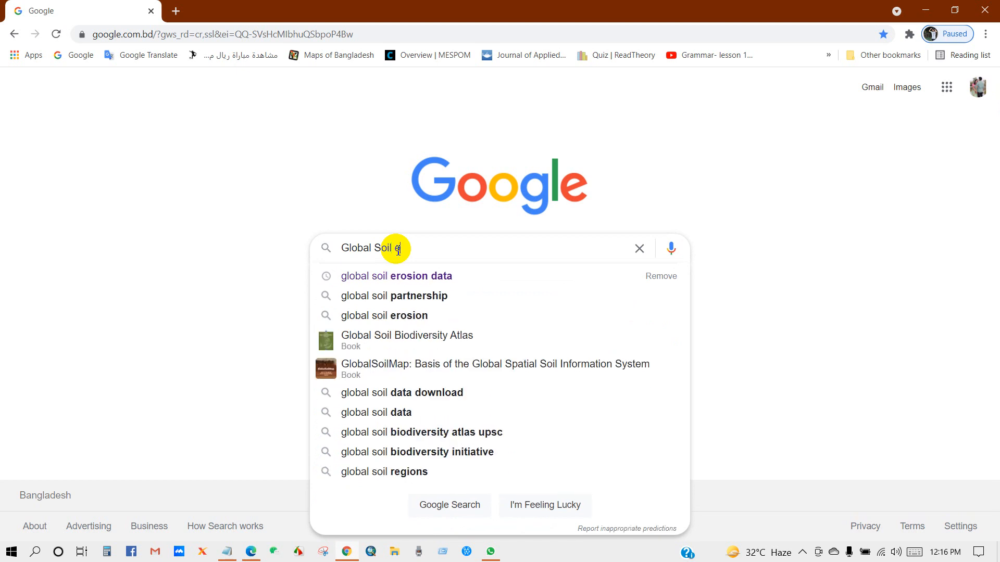
{"action": "type", "text": "rosion data"}
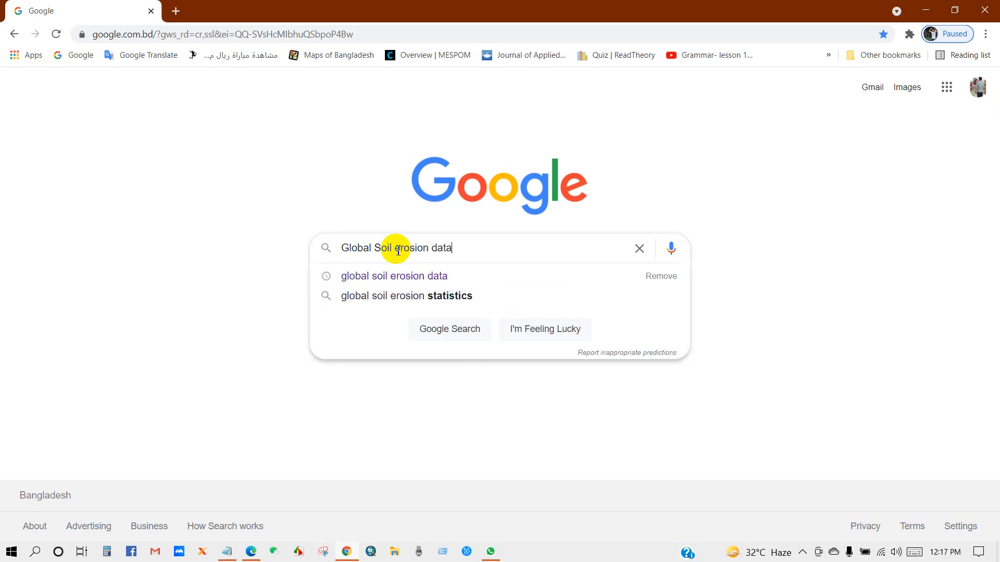
{"action": "mouse_move", "coordinate": [466, 250]}
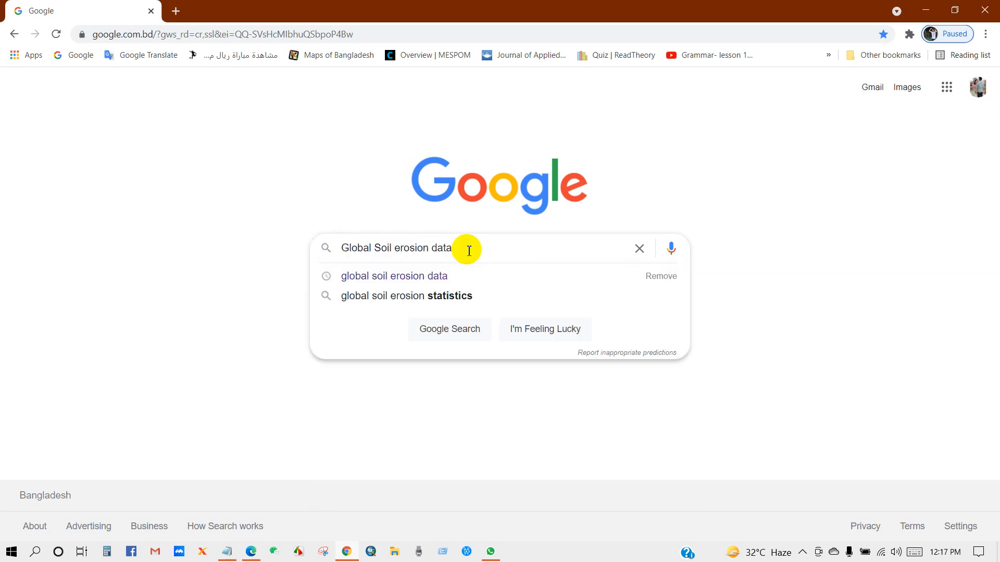
{"action": "key", "text": "Return"}
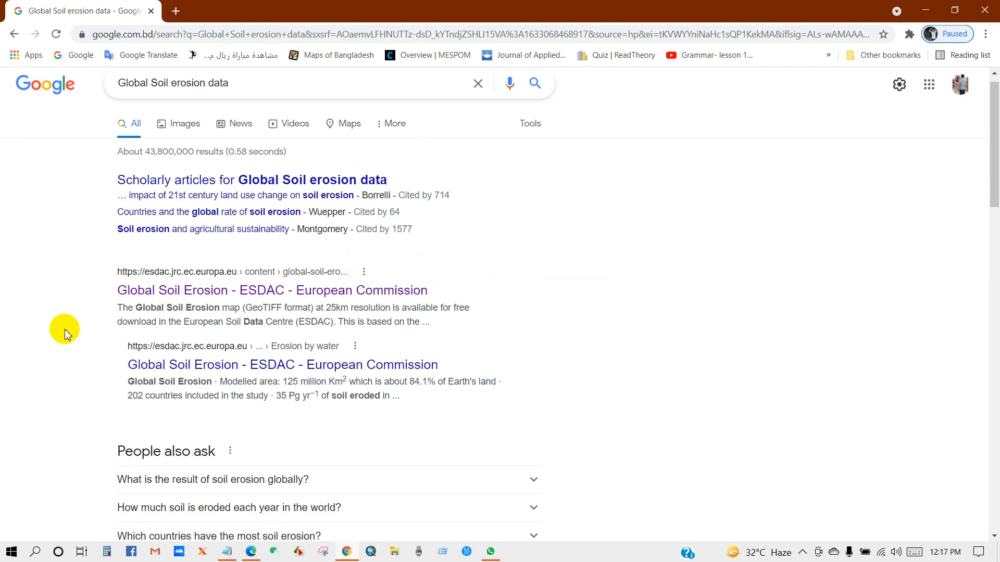
{"action": "scroll", "scroll_direction": "down", "scroll_amount": 3}
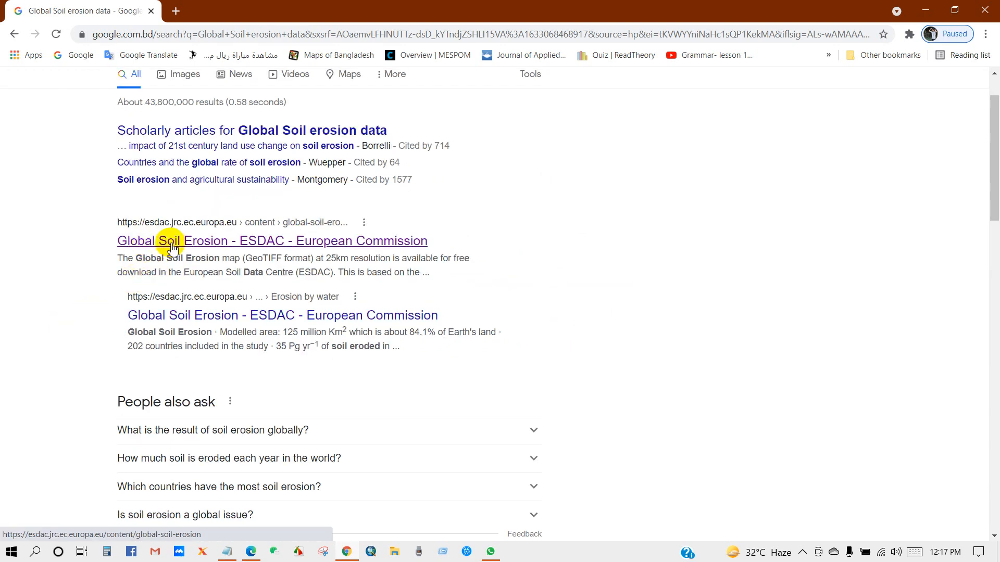
{"action": "left_click", "coordinate": [273, 241]}
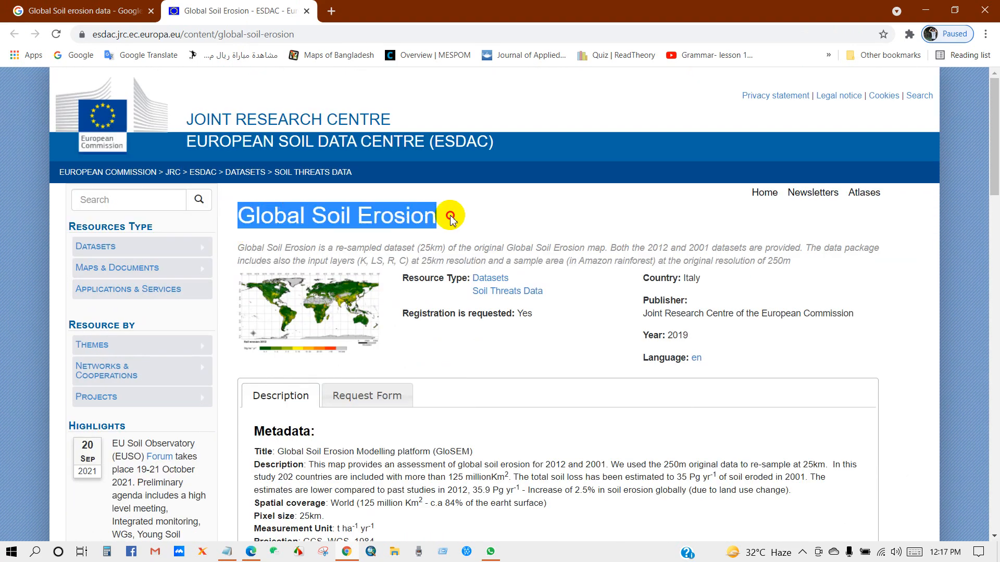
Step: Scroll the page through its Description, Notification and References sections, then back up
{"action": "scroll", "scroll_direction": "down", "scroll_amount": 3}
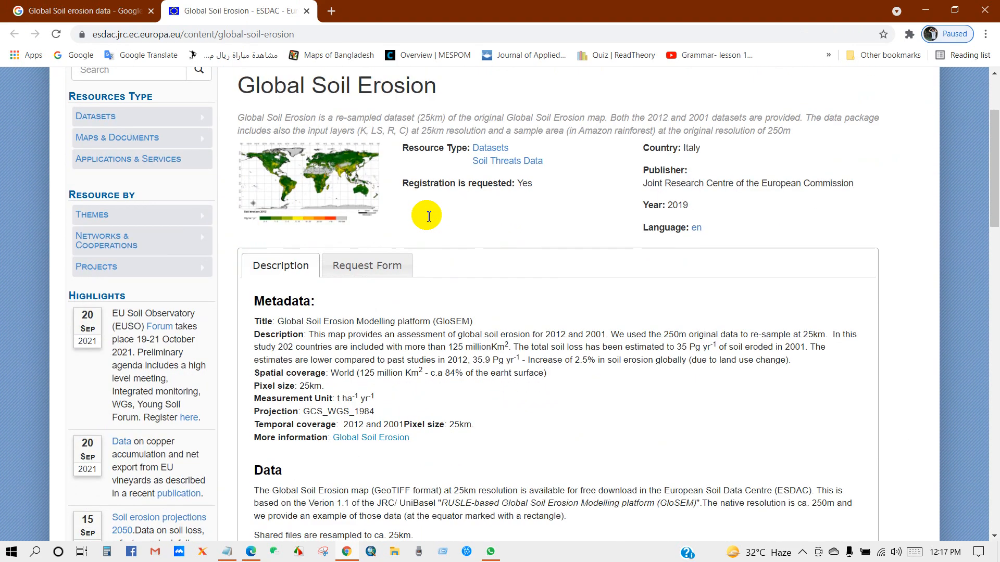
{"action": "scroll", "scroll_direction": "down", "scroll_amount": 3}
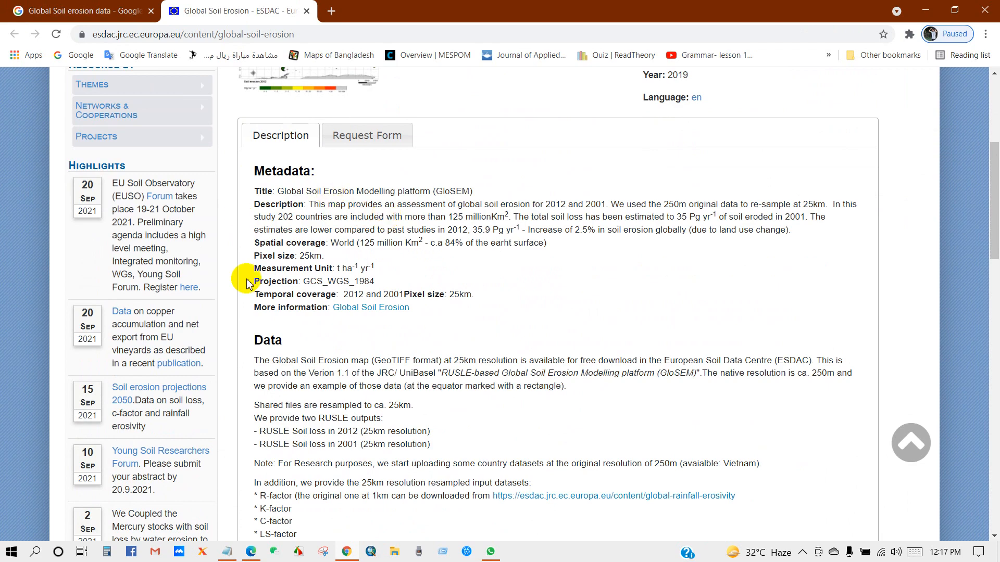
{"action": "scroll", "scroll_direction": "down", "scroll_amount": 3}
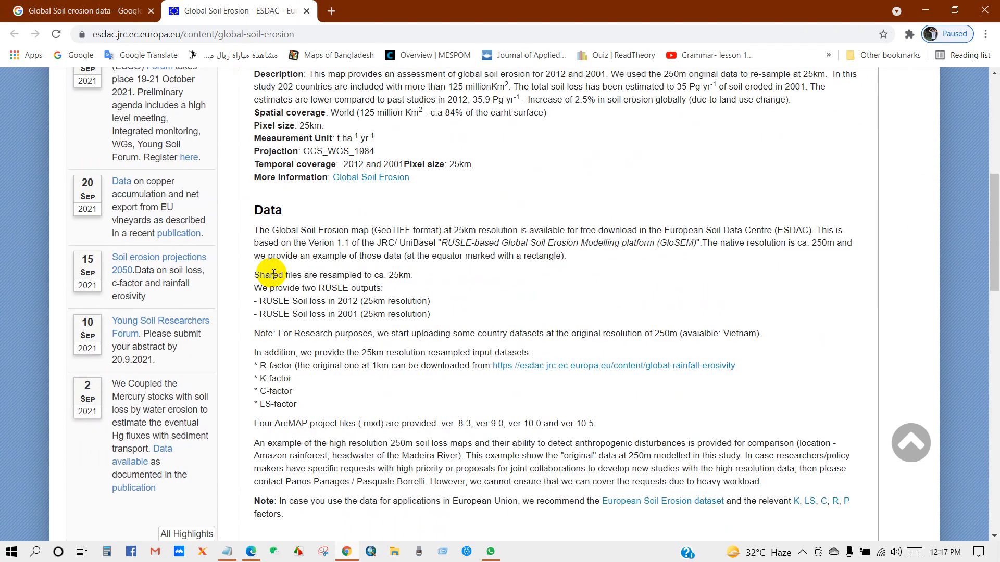
{"action": "scroll", "scroll_direction": "down", "scroll_amount": 3}
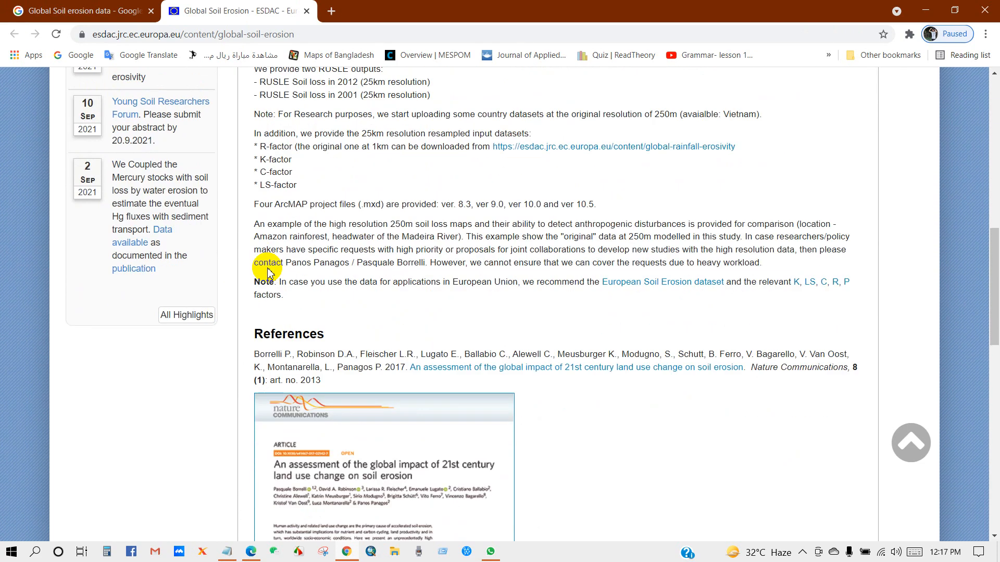
{"action": "scroll", "scroll_direction": "down", "scroll_amount": 3}
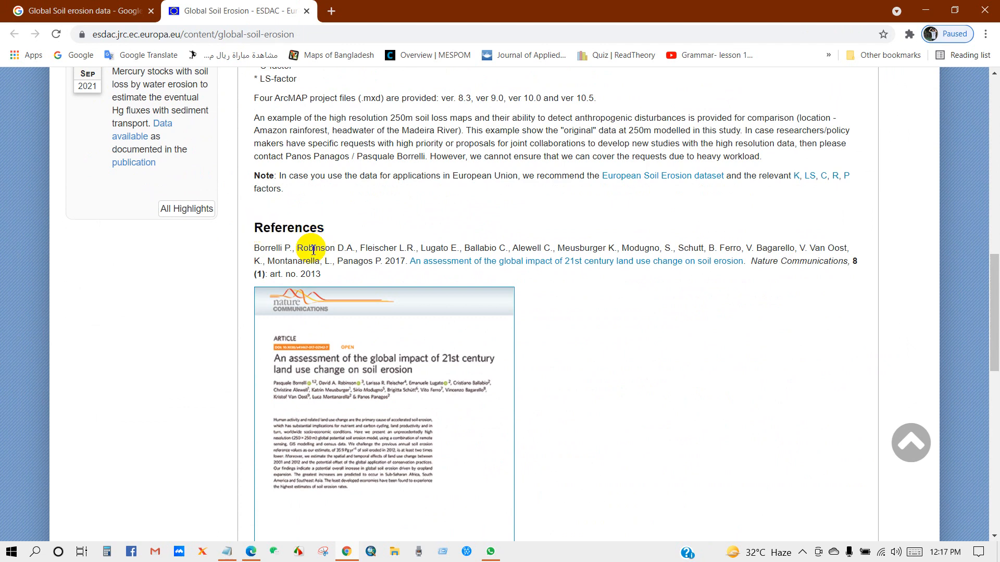
{"action": "scroll", "scroll_direction": "down", "scroll_amount": 3}
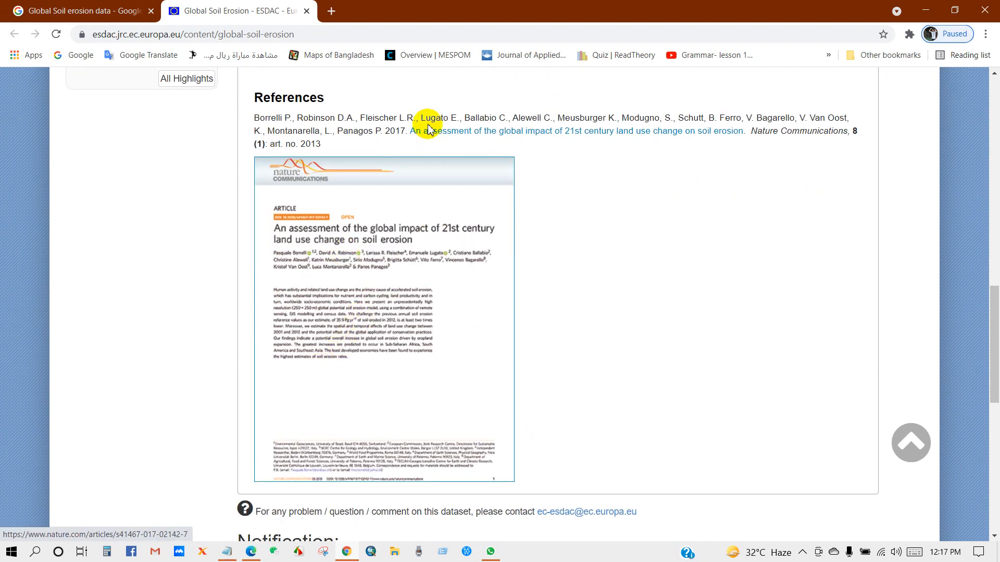
{"action": "scroll", "scroll_direction": "down", "scroll_amount": 3}
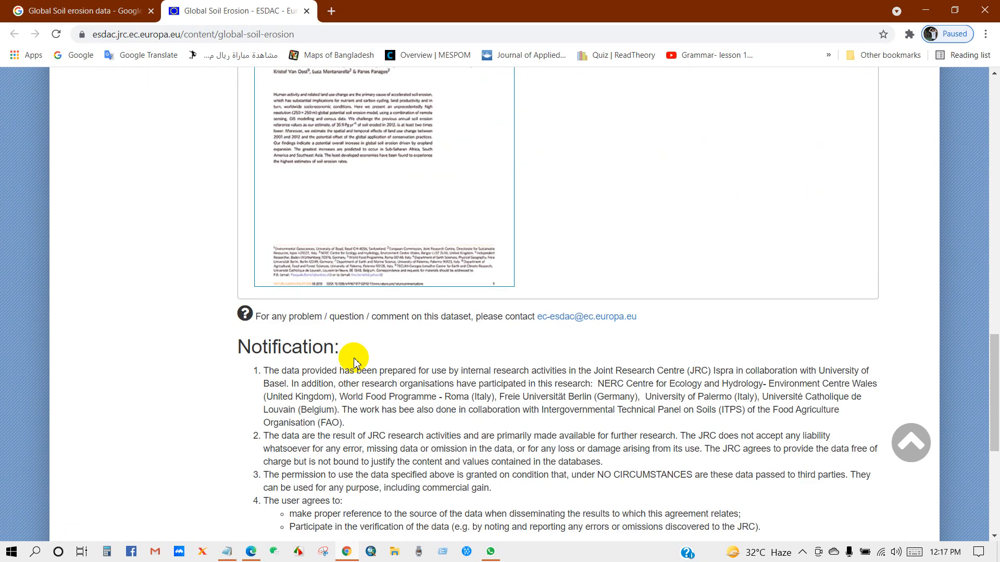
{"action": "scroll", "scroll_direction": "down", "scroll_amount": 3}
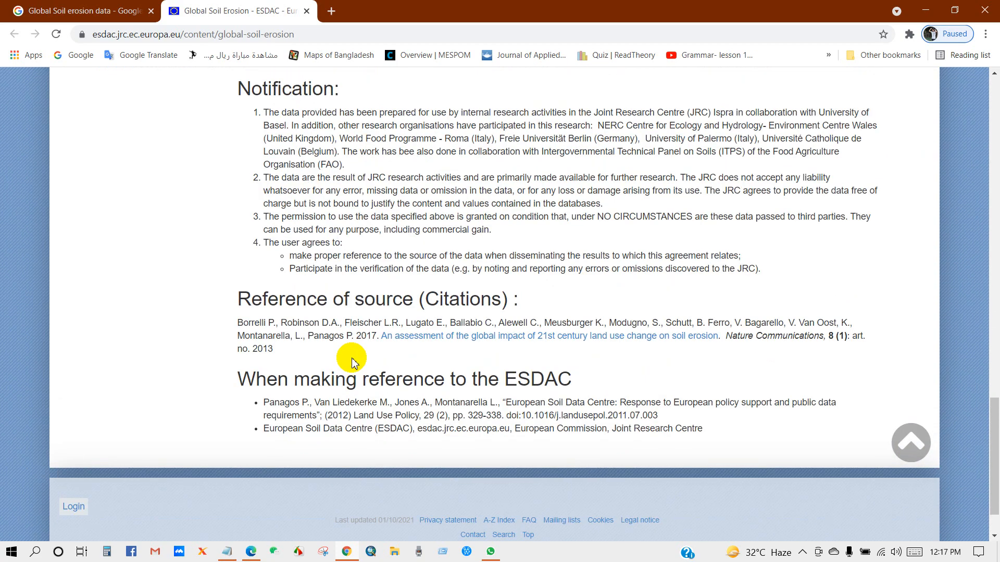
{"action": "scroll", "scroll_direction": "up", "scroll_amount": 3}
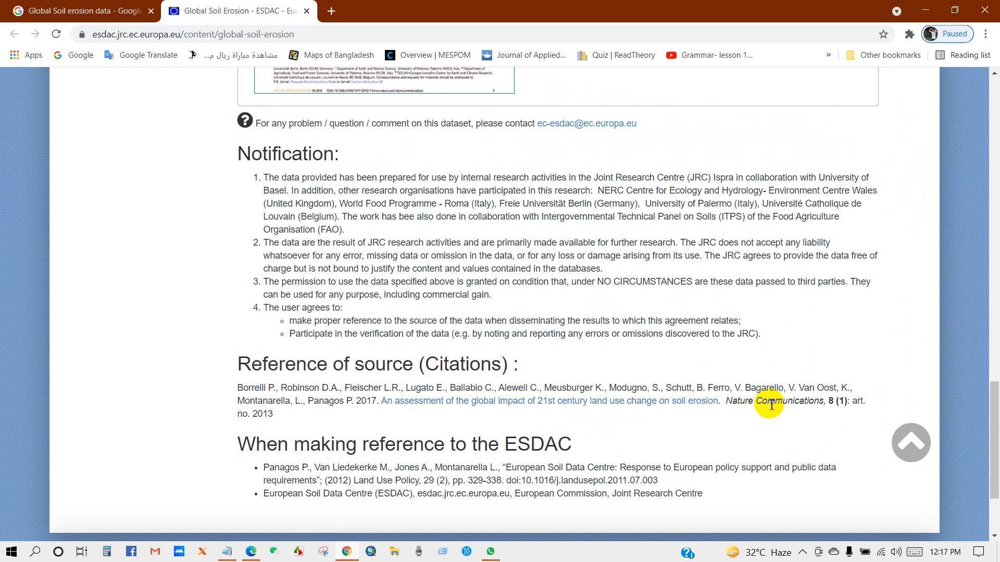
{"action": "scroll", "scroll_direction": "up", "scroll_amount": 3}
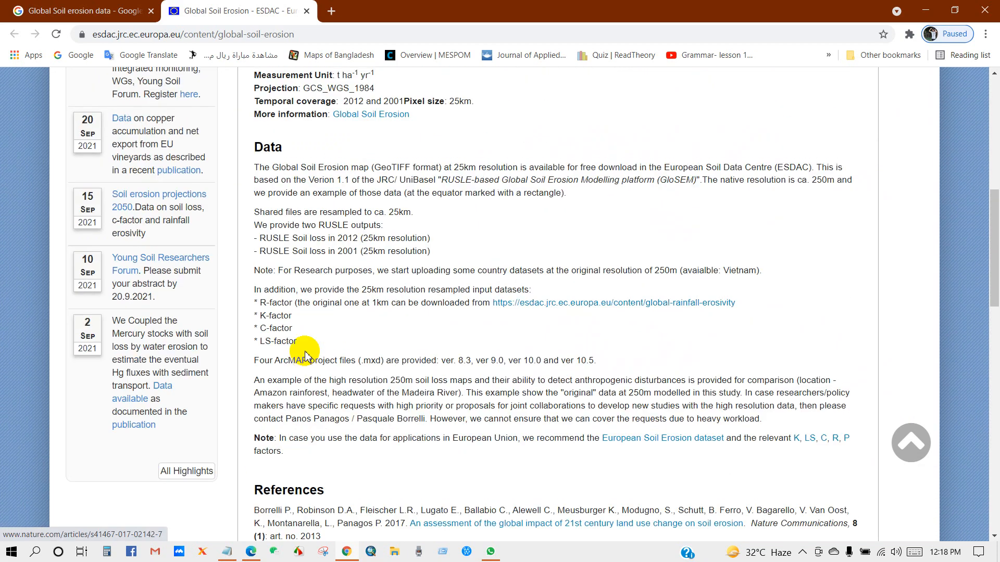
{"action": "scroll", "scroll_direction": "up", "scroll_amount": 3}
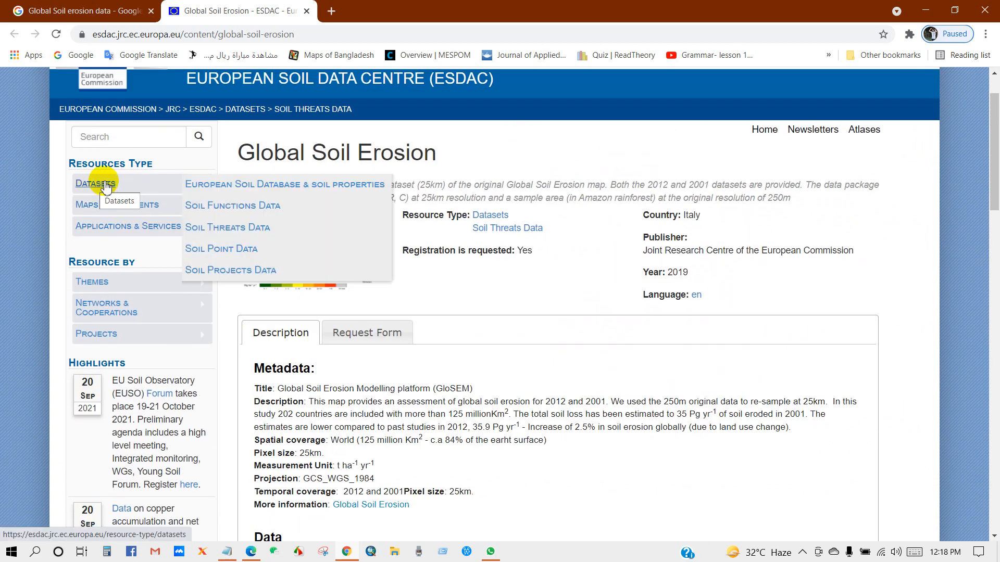
Step: Open the Datasets catalogue and scroll page 1 down to Global Rainfall Erosivity
{"action": "left_click", "coordinate": [95, 186]}
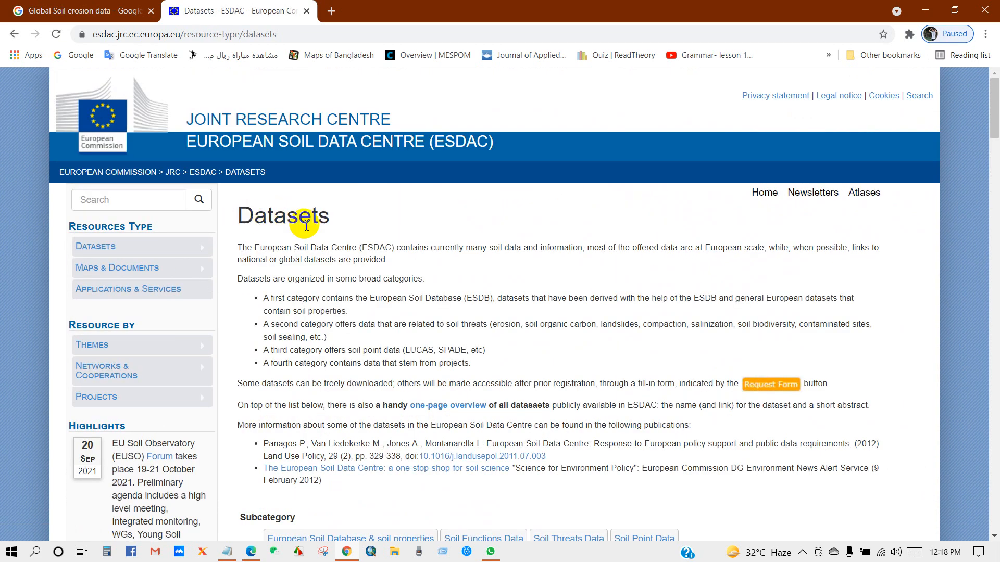
{"action": "scroll", "scroll_direction": "down", "scroll_amount": 3}
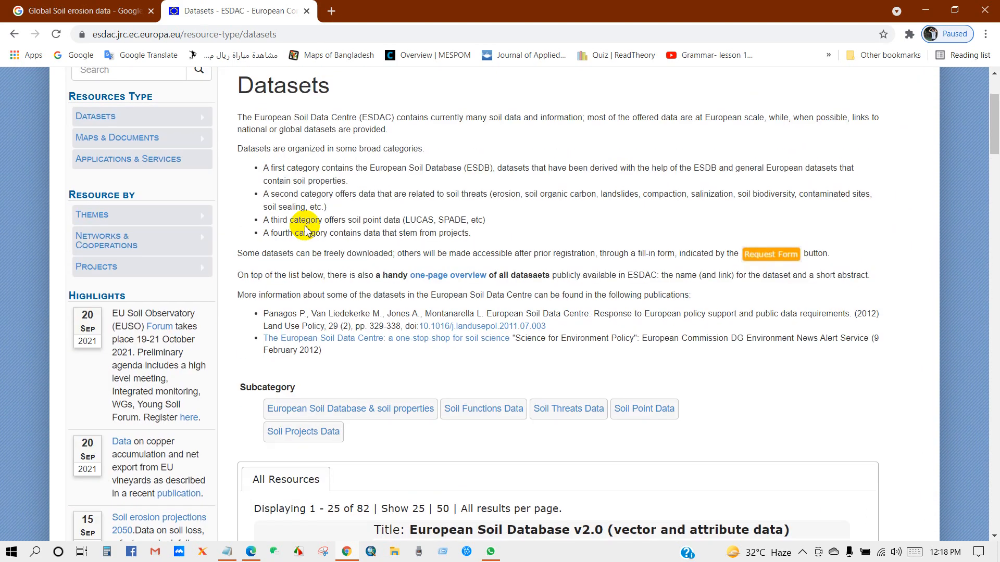
{"action": "scroll", "scroll_direction": "down", "scroll_amount": 3}
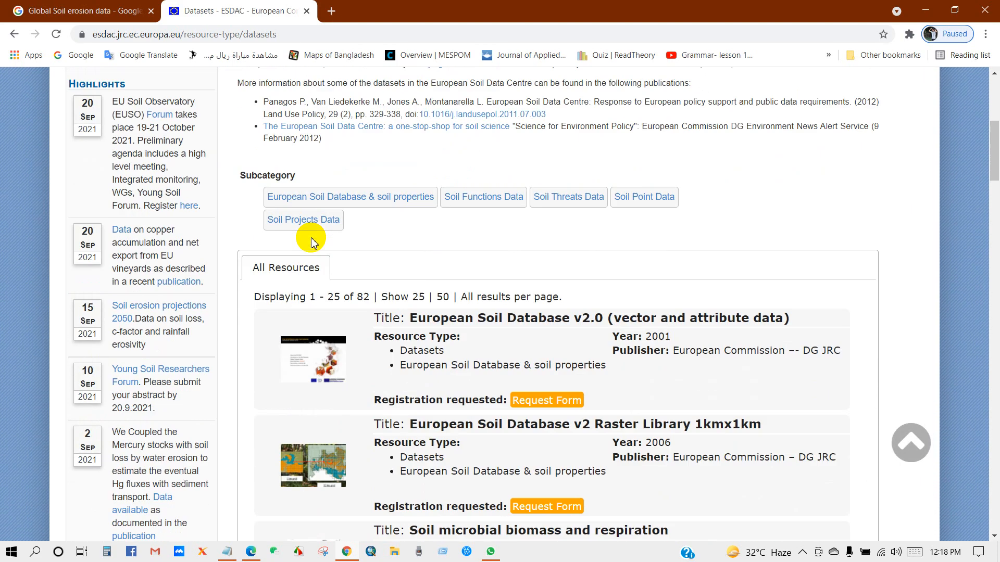
{"action": "scroll", "scroll_direction": "down", "scroll_amount": 3}
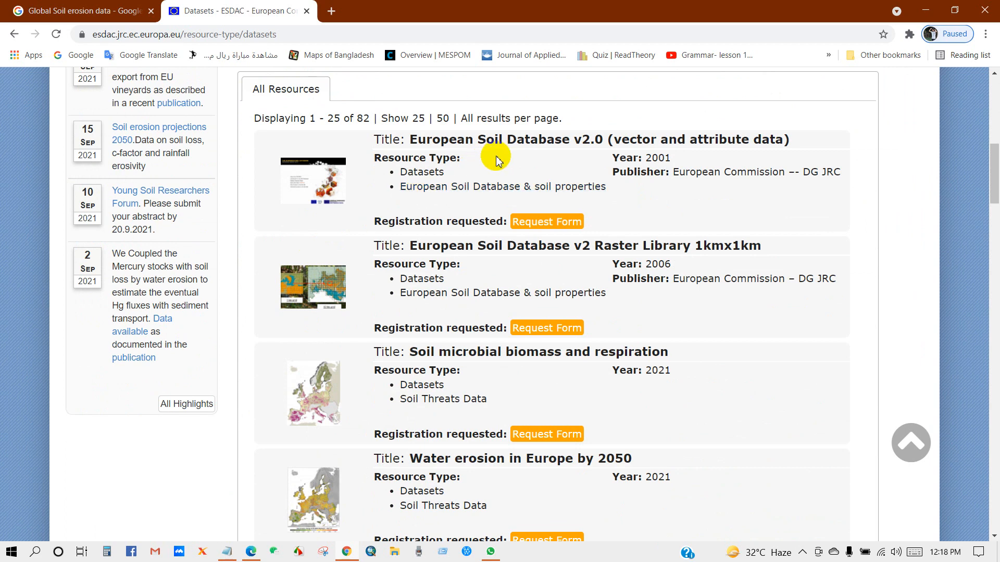
{"action": "mouse_move", "coordinate": [675, 285]}
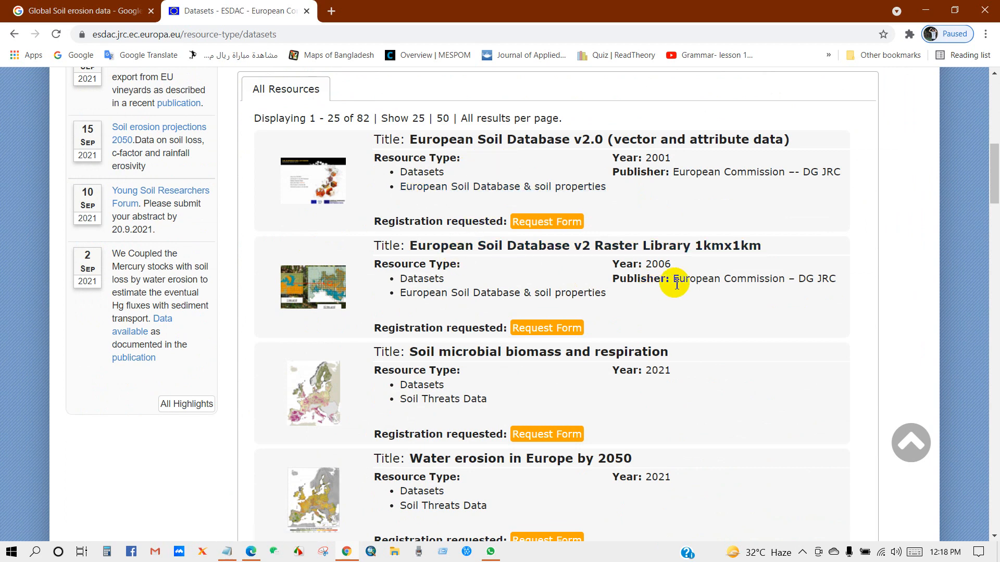
{"action": "scroll", "scroll_direction": "down", "scroll_amount": 3}
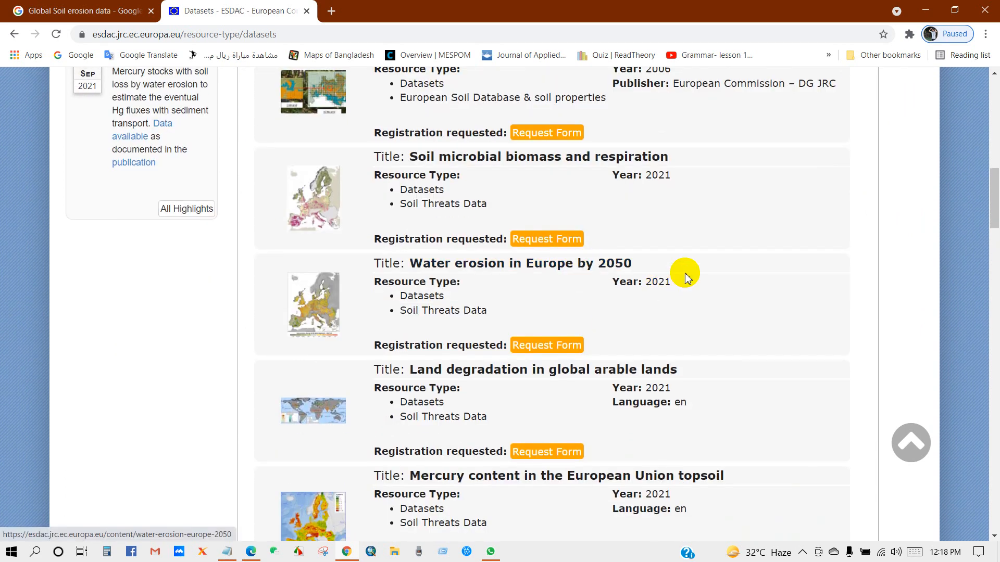
{"action": "scroll", "scroll_direction": "down", "scroll_amount": 3}
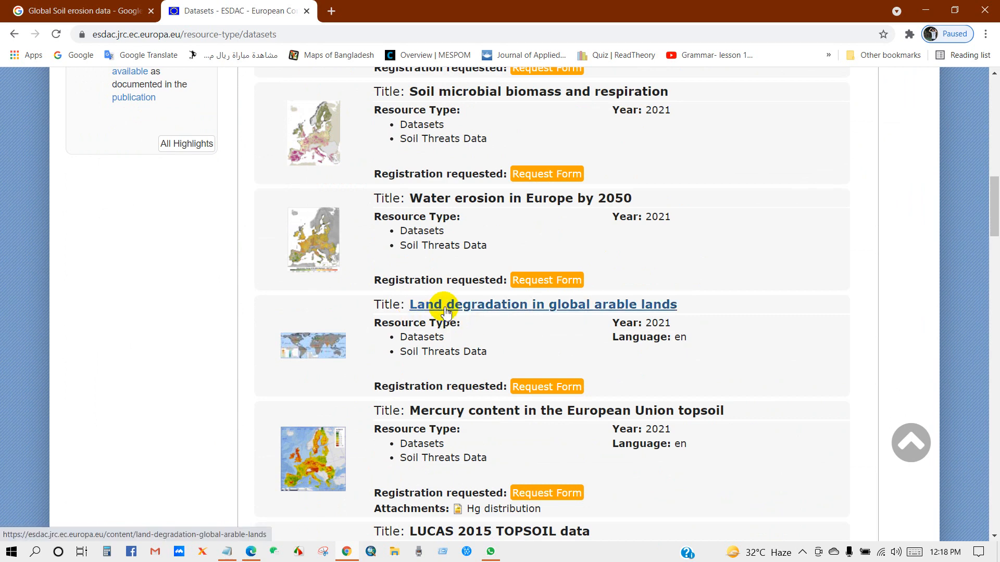
{"action": "mouse_move", "coordinate": [563, 312]}
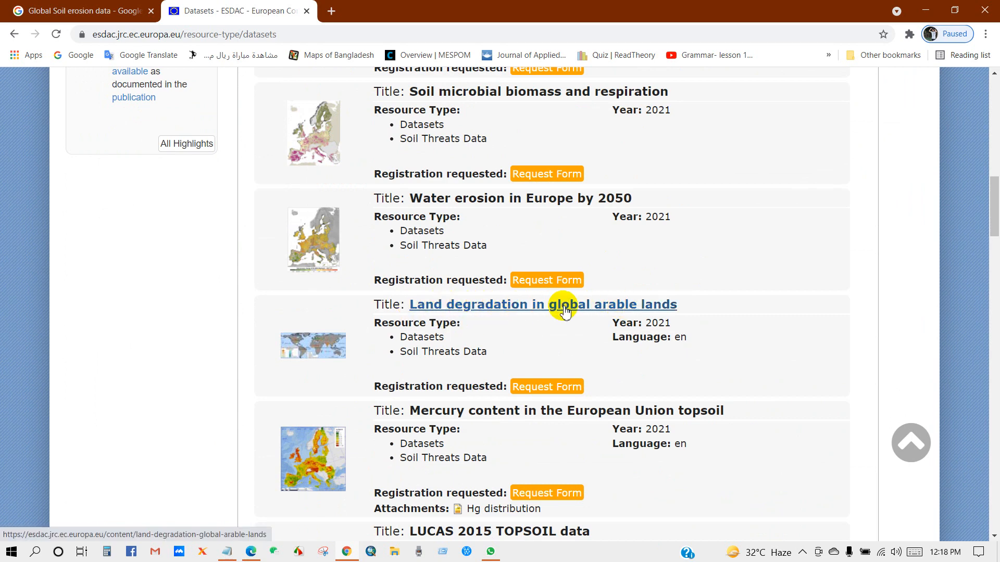
{"action": "scroll", "scroll_direction": "down", "scroll_amount": 3}
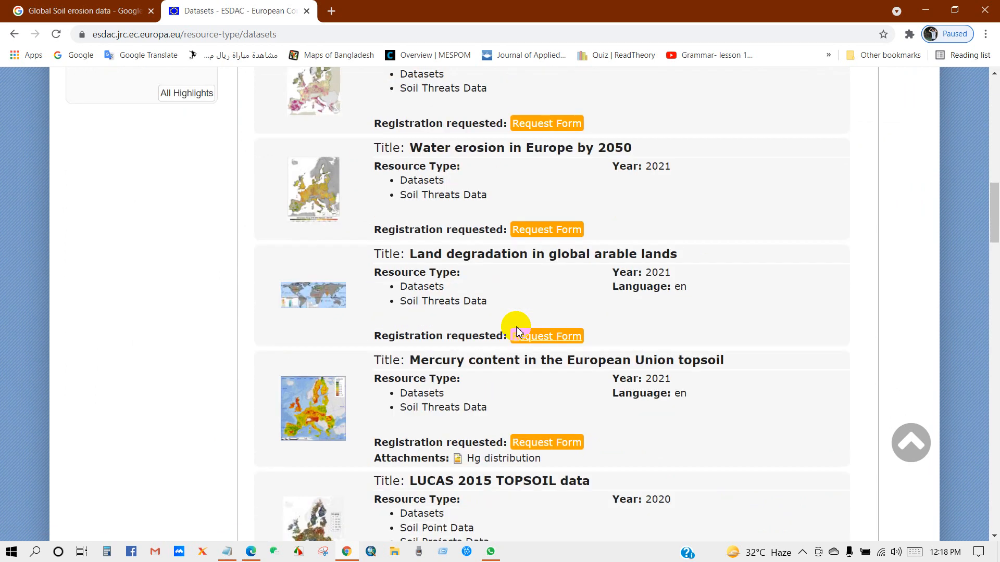
{"action": "scroll", "scroll_direction": "down", "scroll_amount": 3}
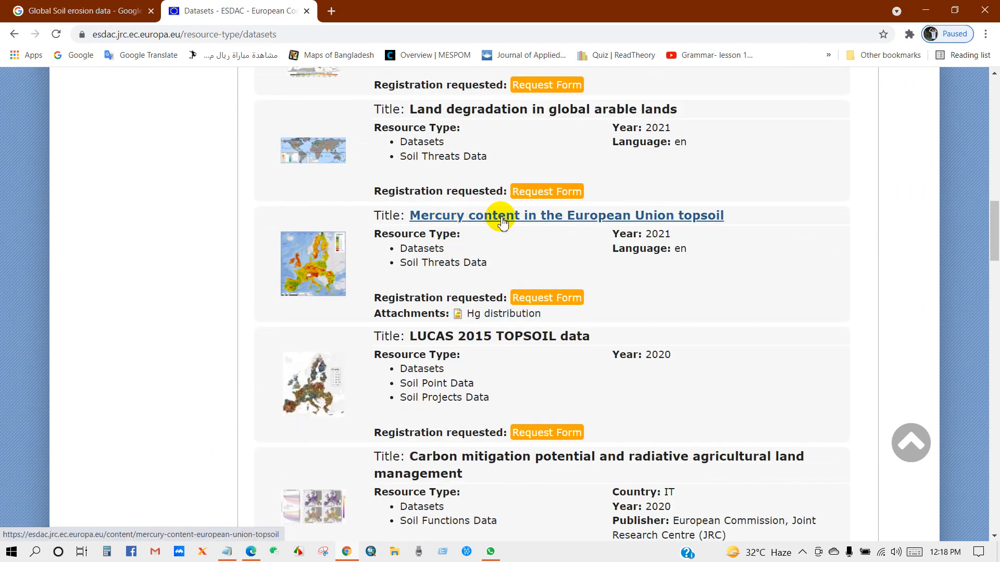
{"action": "scroll", "scroll_direction": "down", "scroll_amount": 3}
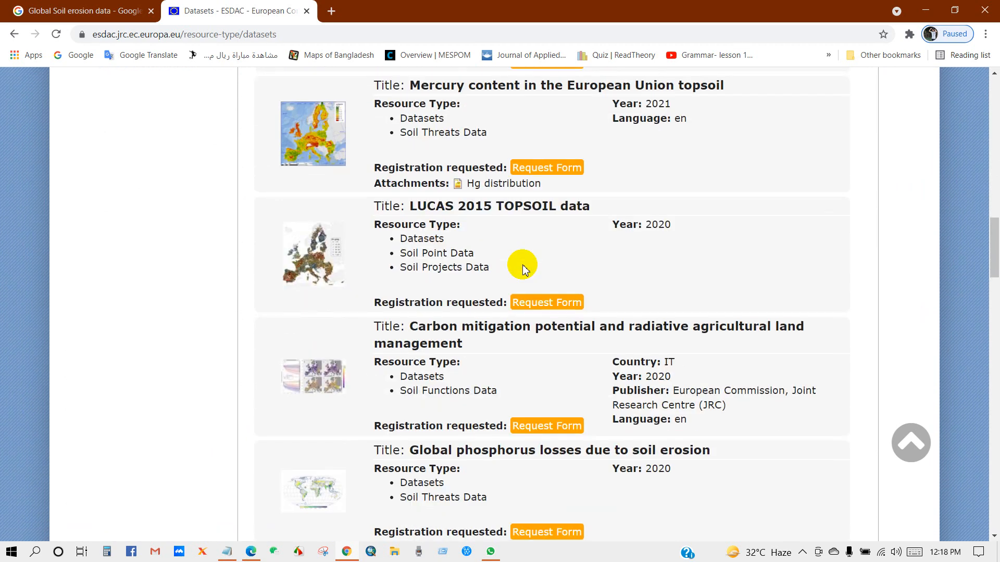
{"action": "scroll", "scroll_direction": "down", "scroll_amount": 3}
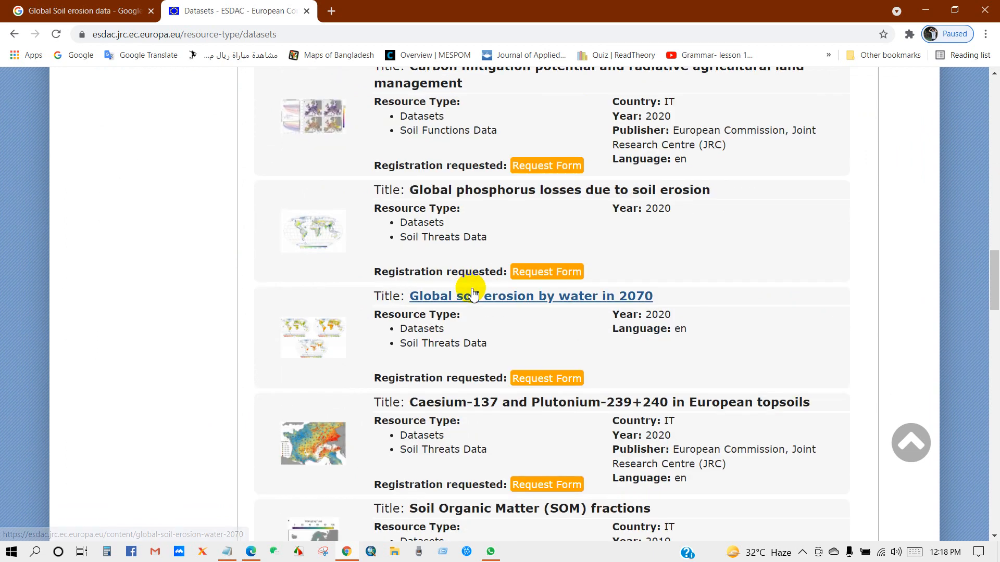
{"action": "scroll", "scroll_direction": "down", "scroll_amount": 3}
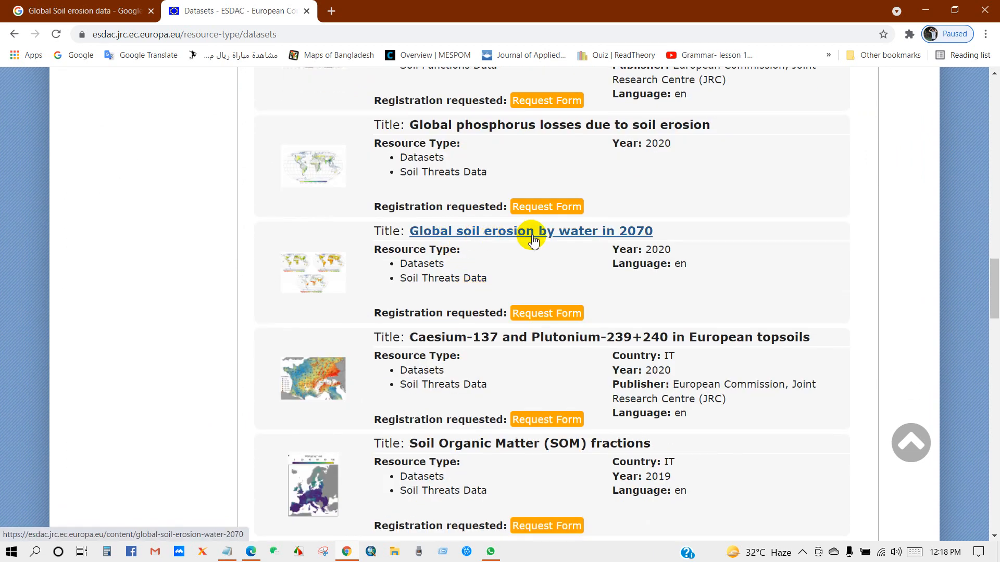
{"action": "mouse_move", "coordinate": [445, 330]}
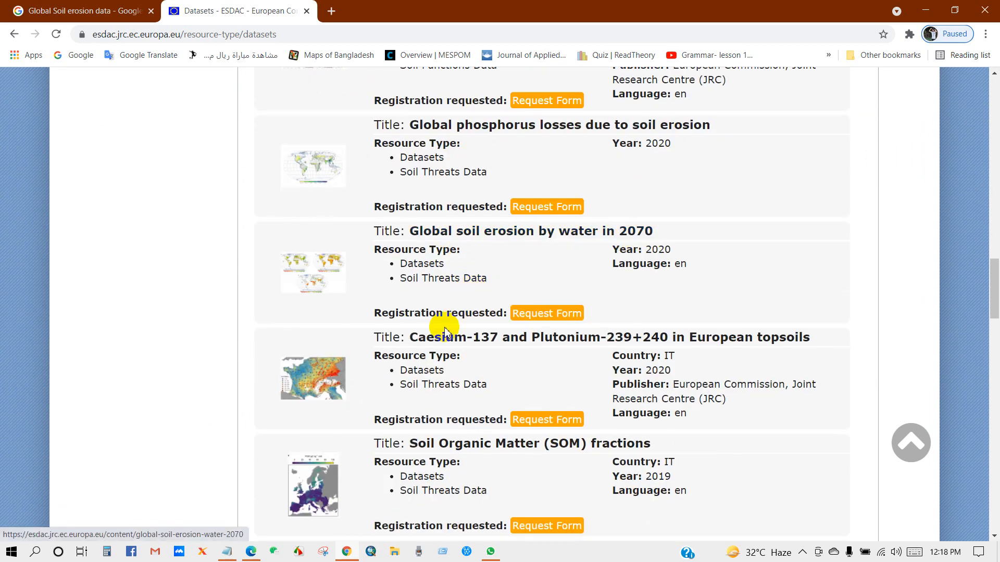
{"action": "scroll", "scroll_direction": "down", "scroll_amount": 3}
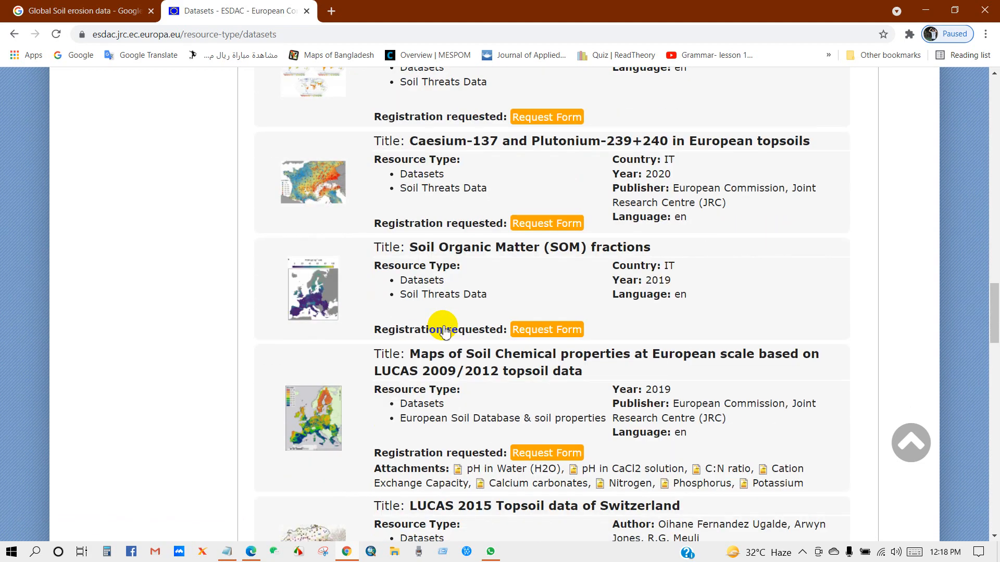
{"action": "scroll", "scroll_direction": "down", "scroll_amount": 3}
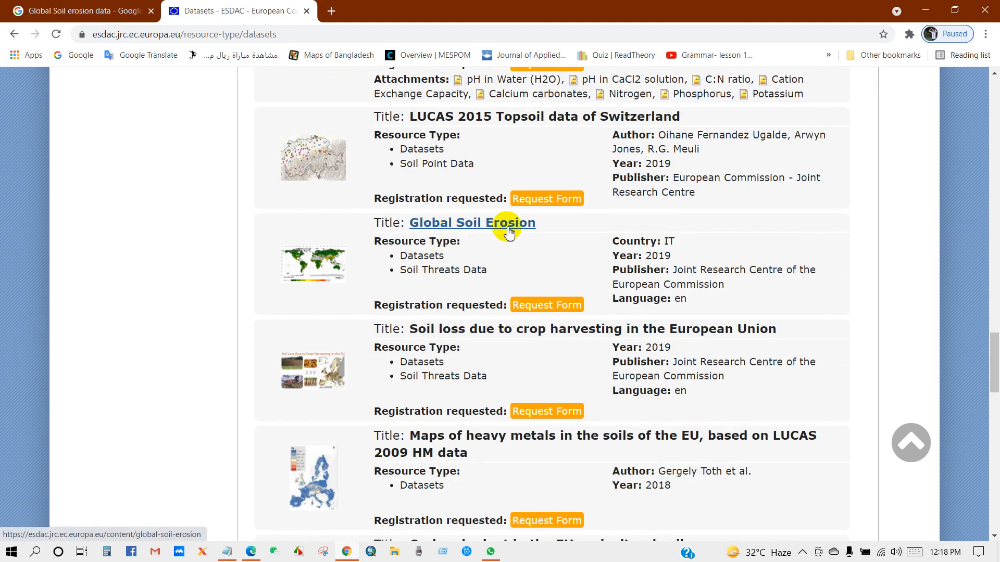
{"action": "scroll", "scroll_direction": "down", "scroll_amount": 3}
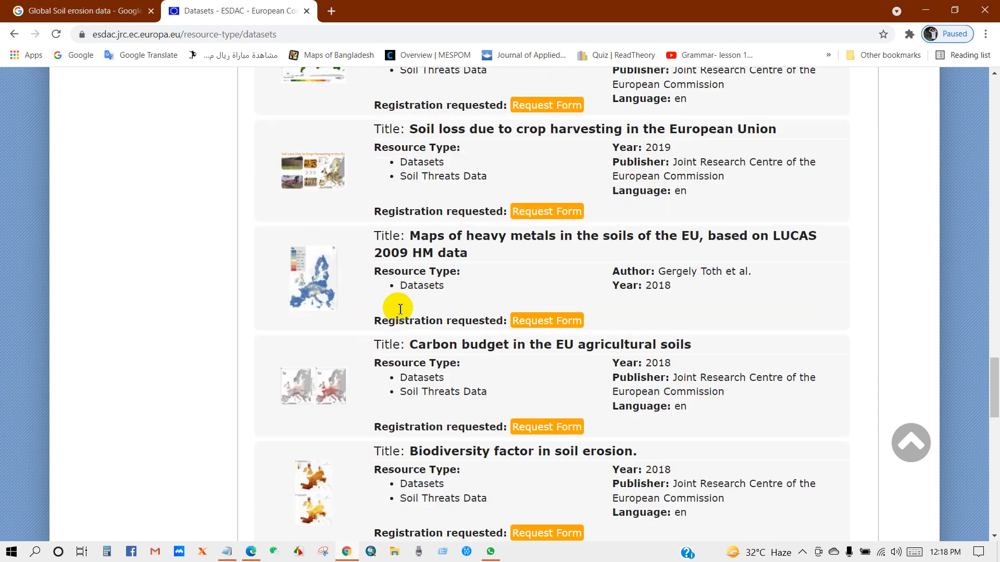
{"action": "scroll", "scroll_direction": "down", "scroll_amount": 3}
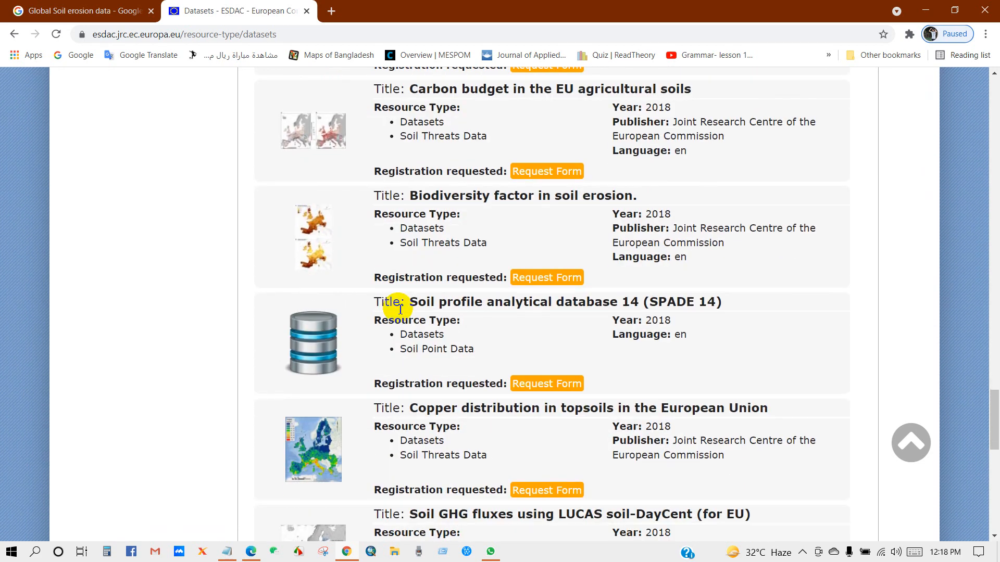
{"action": "scroll", "scroll_direction": "down", "scroll_amount": 3}
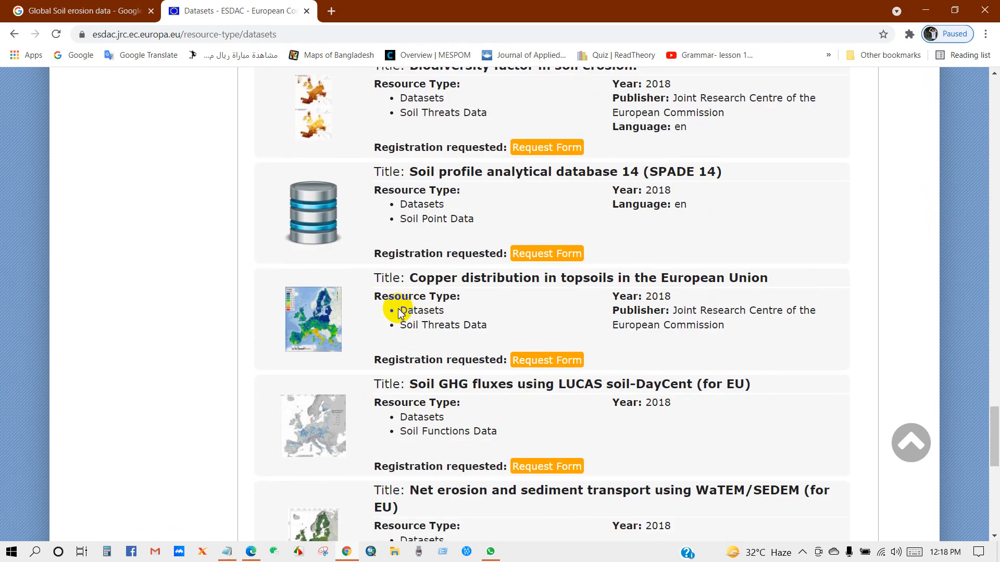
{"action": "scroll", "scroll_direction": "down", "scroll_amount": 3}
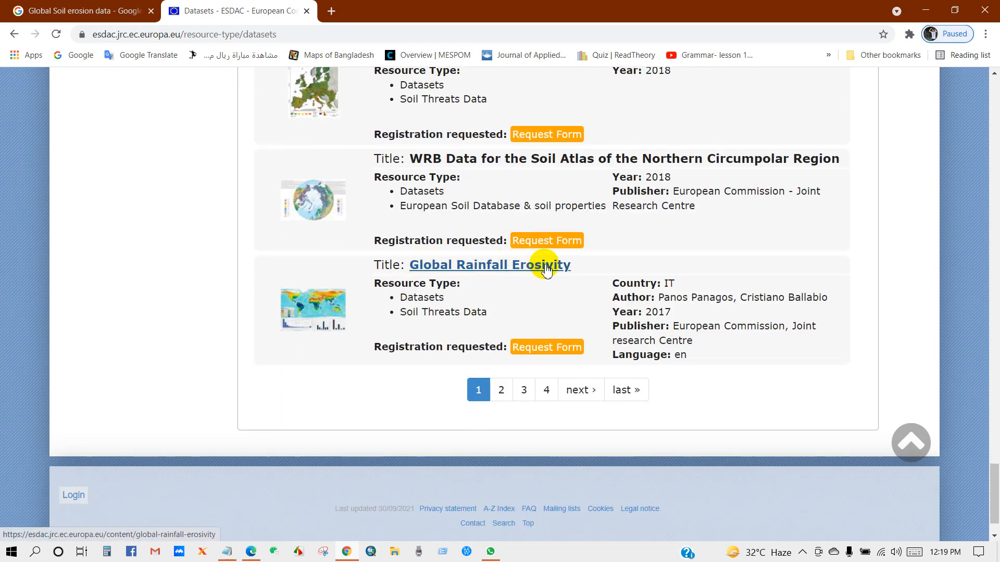
{"action": "mouse_move", "coordinate": [442, 344]}
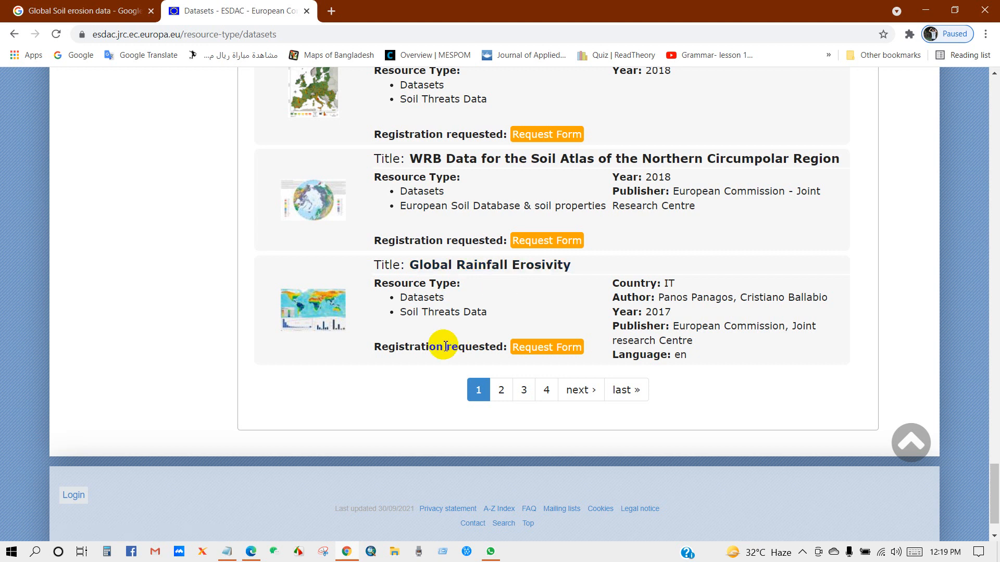
Step: Open the later dataset results pages from the pagination bar in new tabs
{"action": "right_click", "coordinate": [501, 390]}
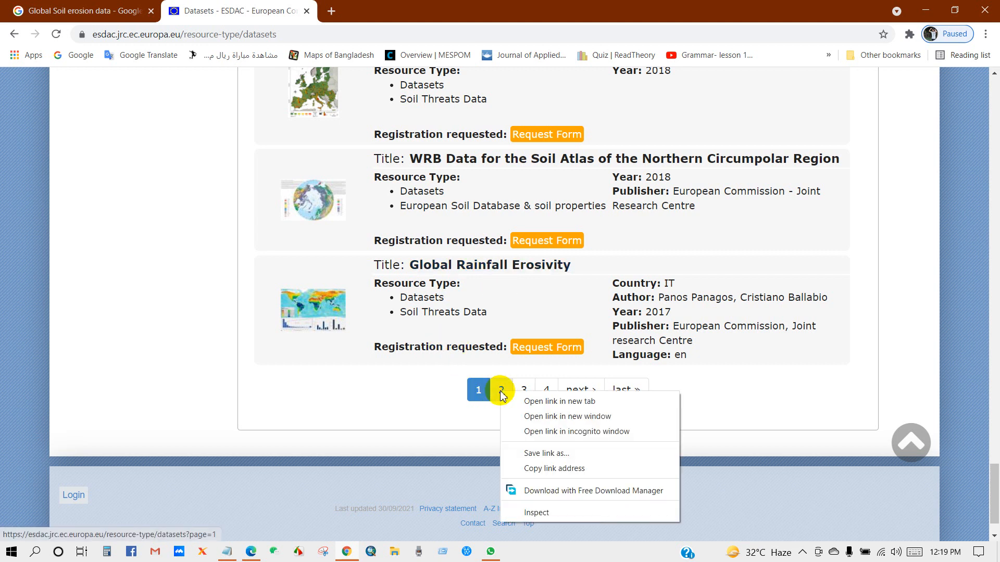
{"action": "left_click", "coordinate": [560, 401]}
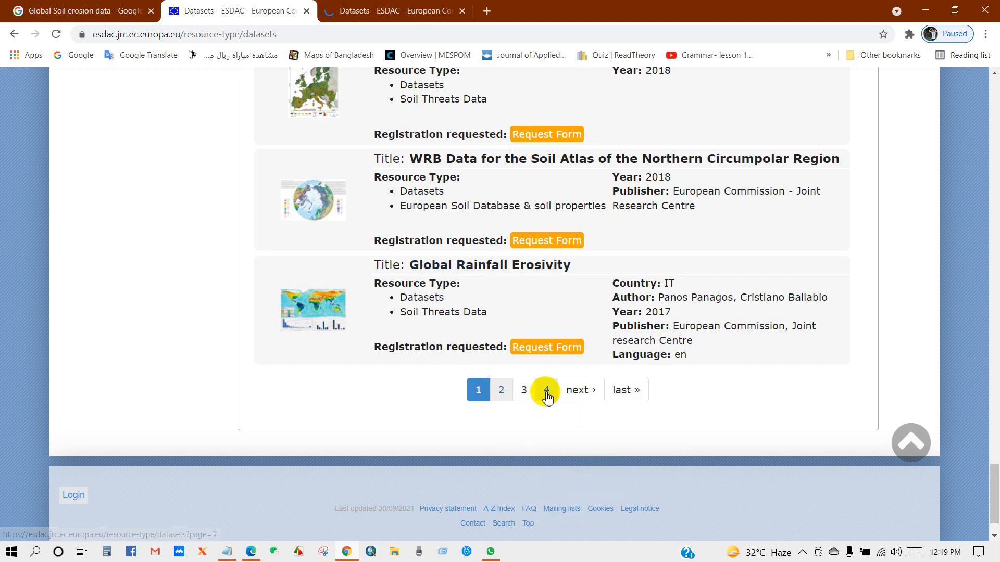
{"action": "right_click", "coordinate": [546, 390]}
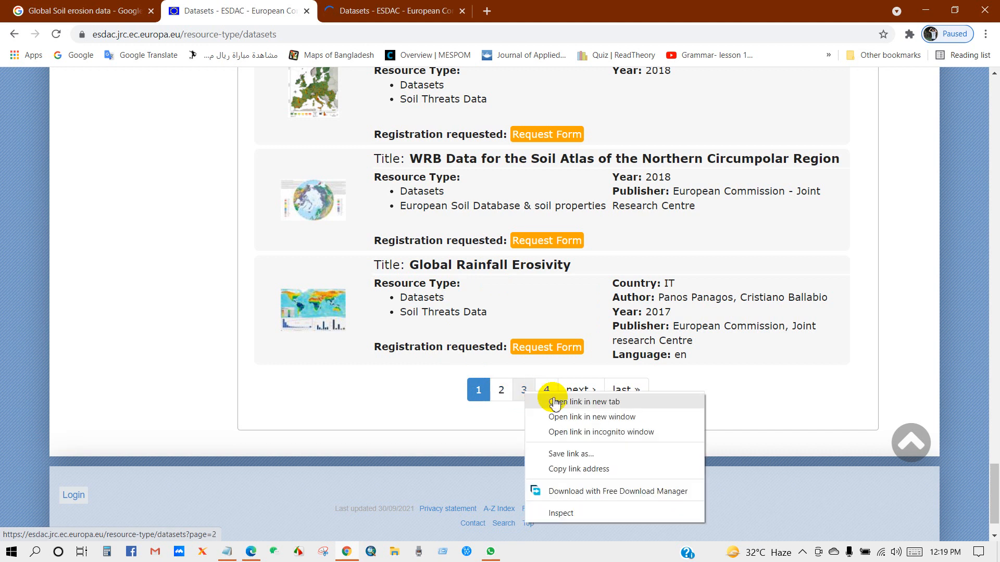
{"action": "left_click", "coordinate": [589, 402]}
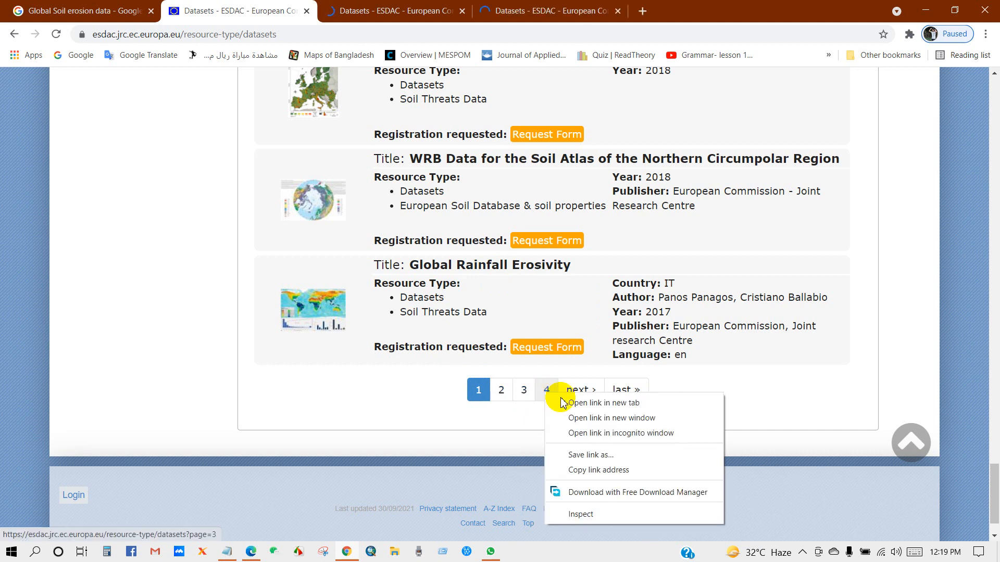
{"action": "left_click", "coordinate": [605, 402]}
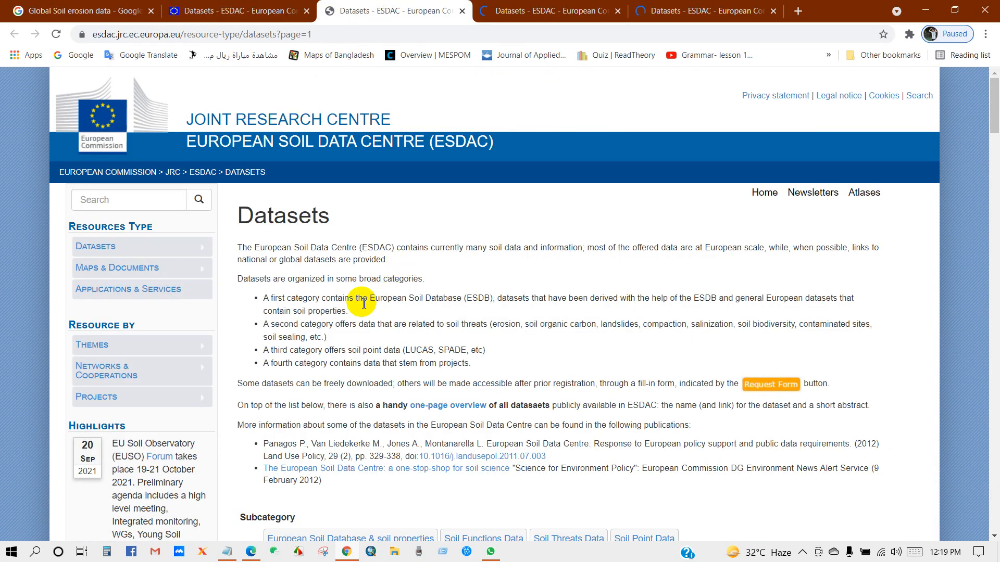
Step: Scroll results page 2 (entries 26–50 of 82) down to LUCAS 2009 TOPSOIL data
{"action": "scroll", "scroll_direction": "down", "scroll_amount": 3}
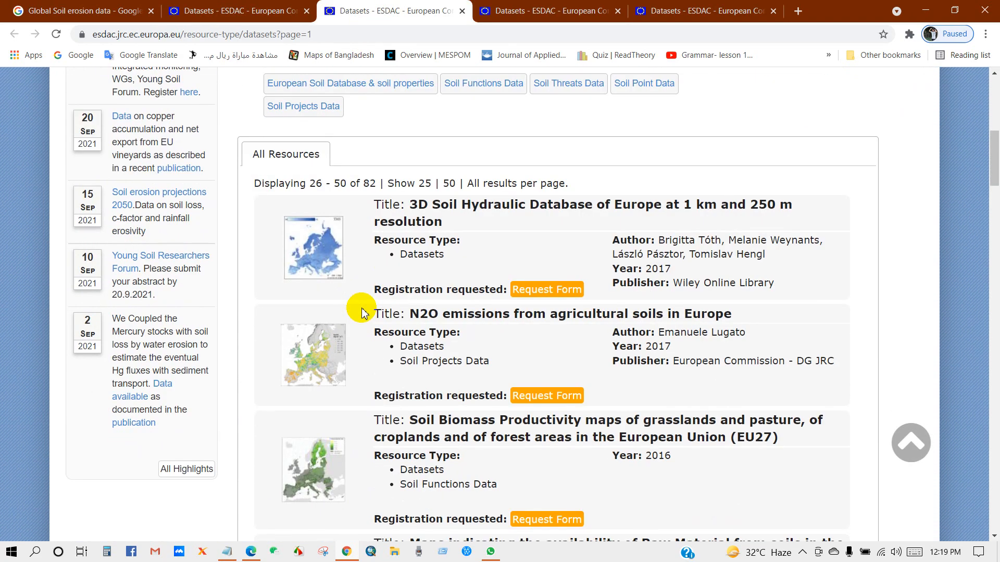
{"action": "scroll", "scroll_direction": "down", "scroll_amount": 3}
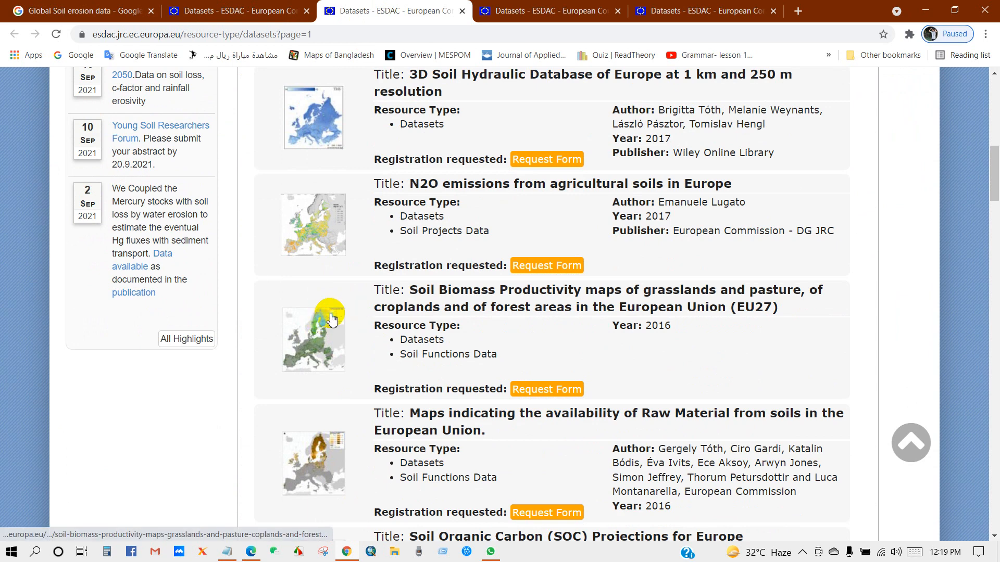
{"action": "mouse_move", "coordinate": [450, 322]}
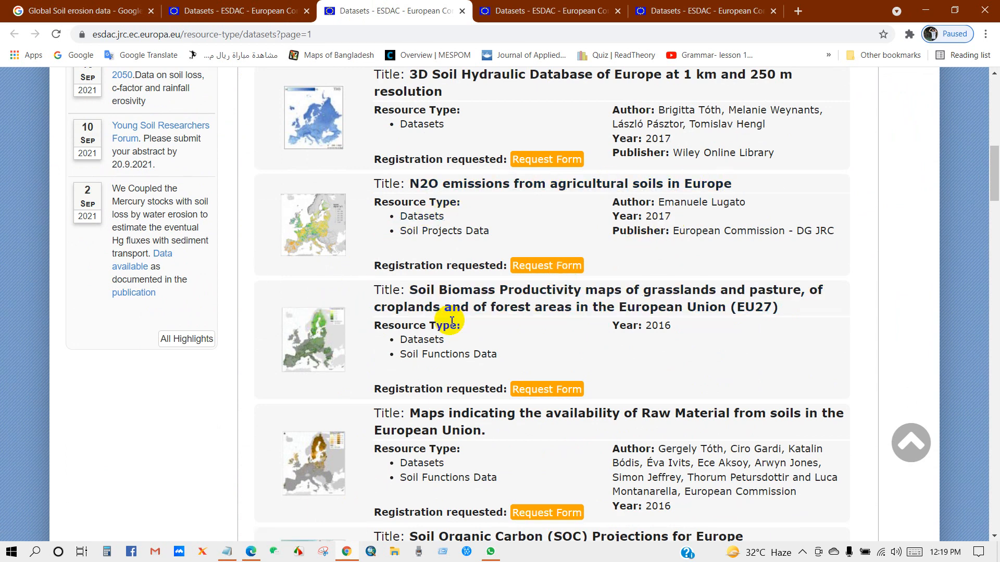
{"action": "scroll", "scroll_direction": "down", "scroll_amount": 3}
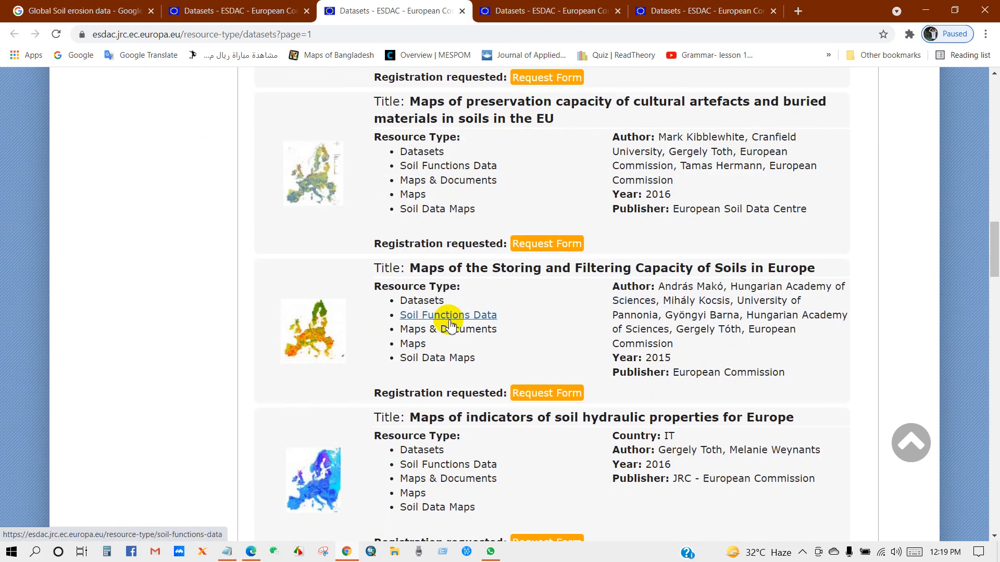
{"action": "scroll", "scroll_direction": "down", "scroll_amount": 3}
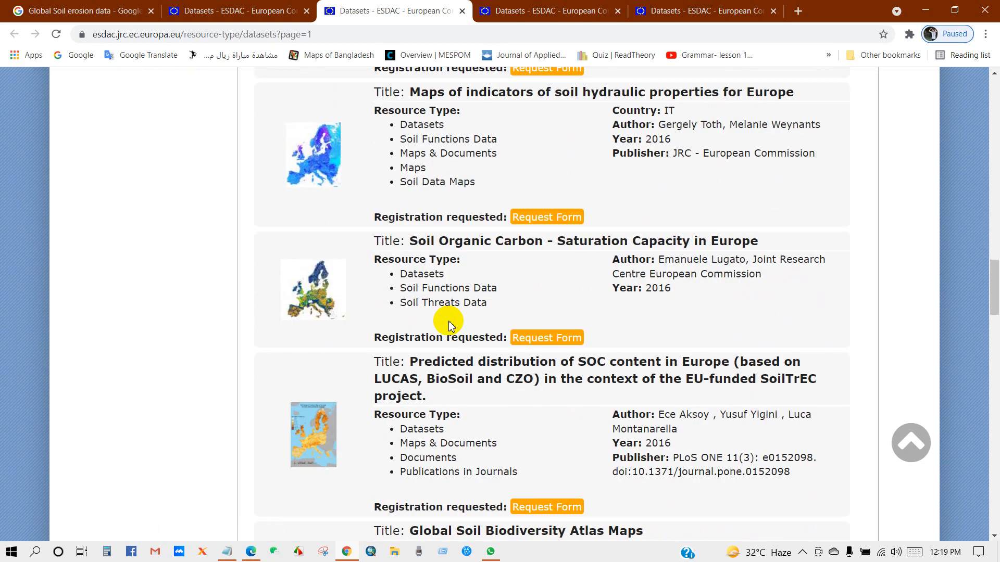
{"action": "scroll", "scroll_direction": "down", "scroll_amount": 3}
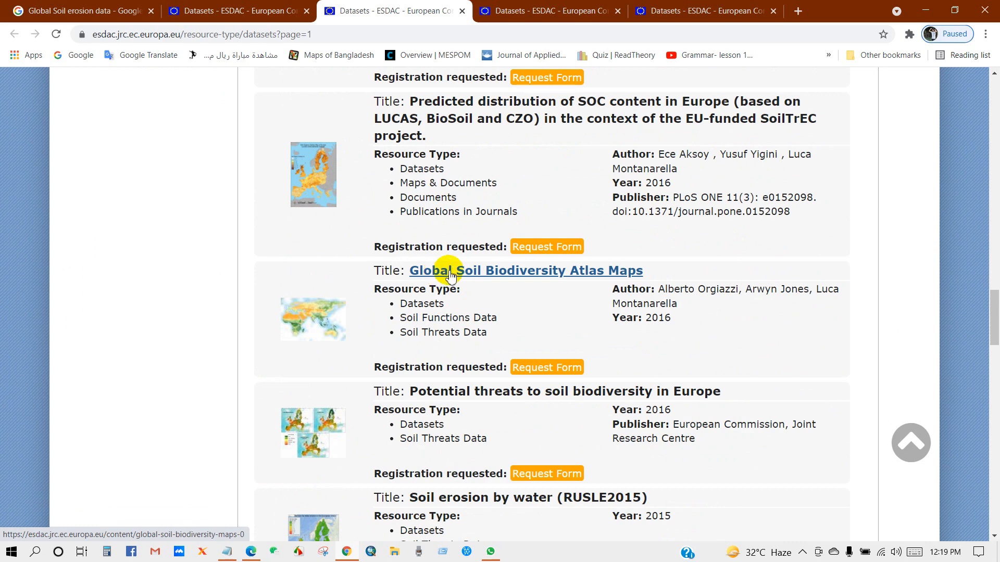
{"action": "mouse_move", "coordinate": [325, 331]}
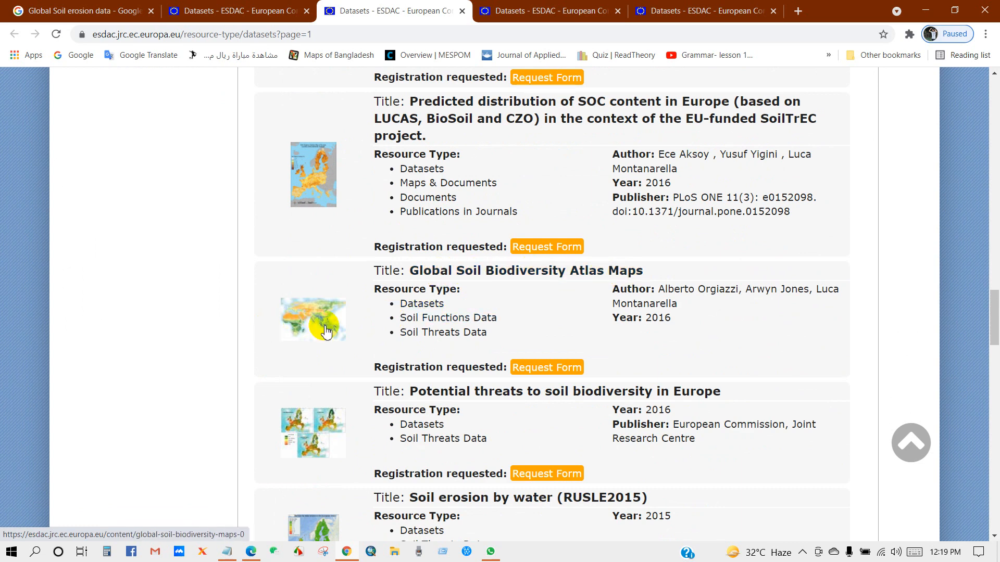
{"action": "scroll", "scroll_direction": "down", "scroll_amount": 3}
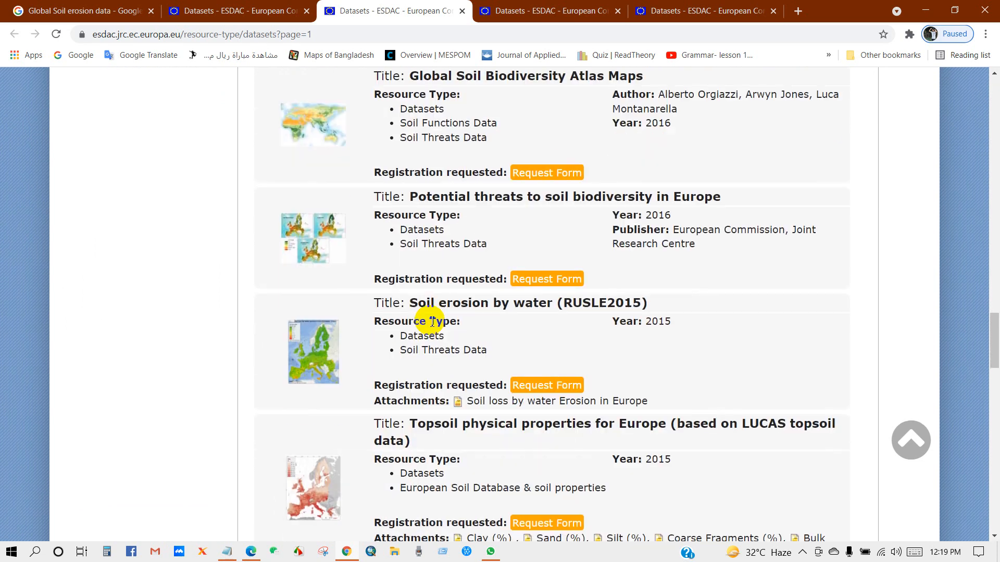
{"action": "scroll", "scroll_direction": "down", "scroll_amount": 3}
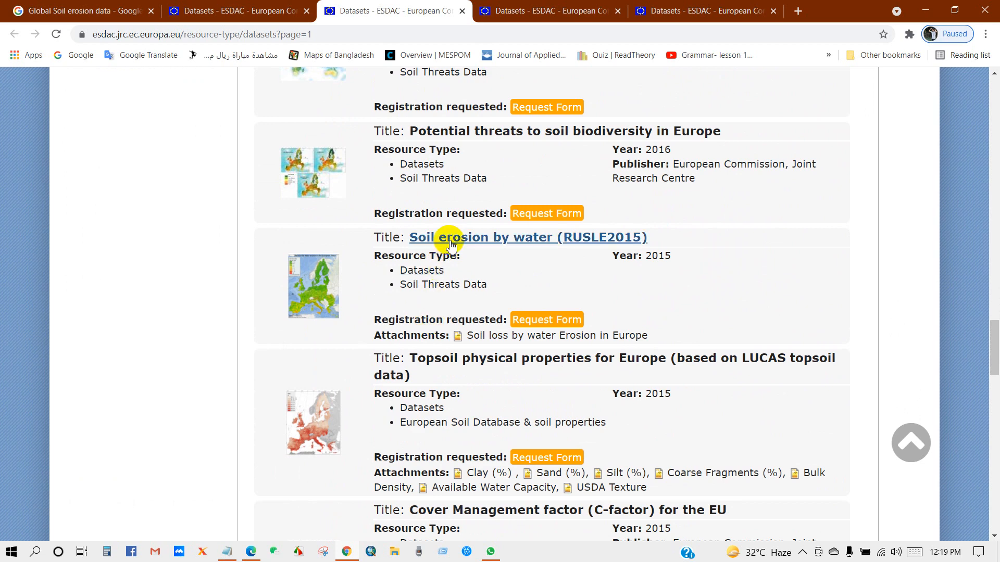
{"action": "mouse_move", "coordinate": [510, 250]}
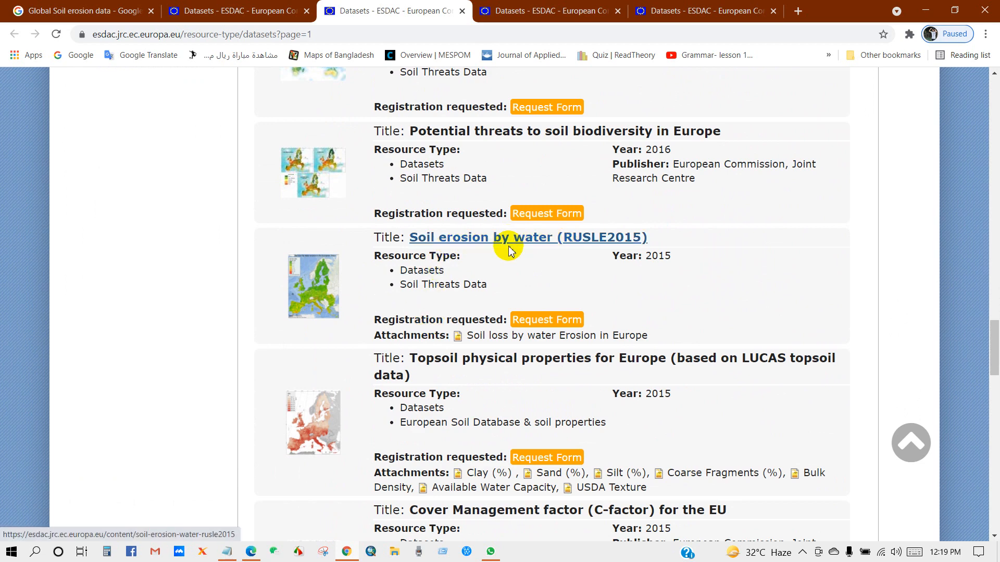
{"action": "scroll", "scroll_direction": "down", "scroll_amount": 3}
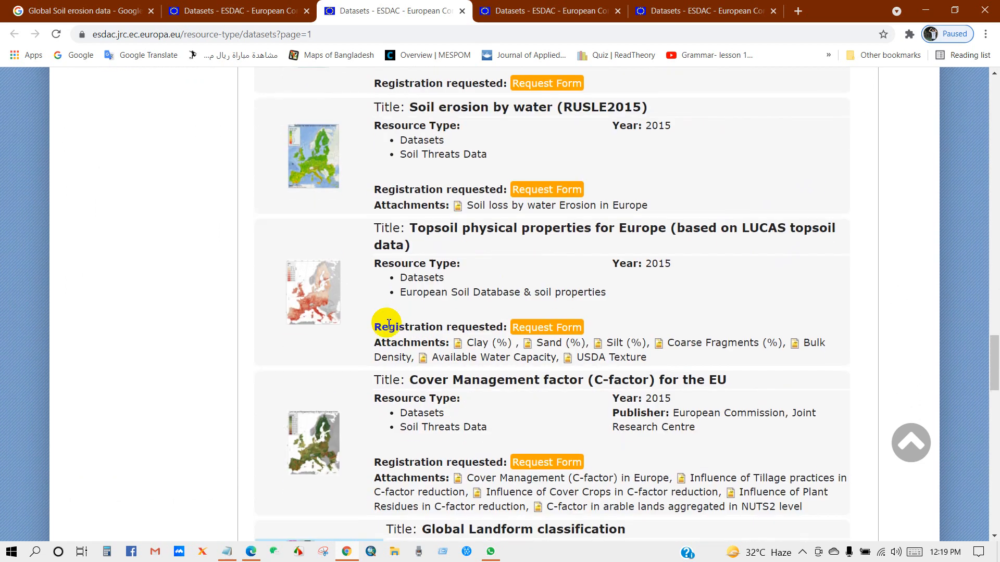
{"action": "scroll", "scroll_direction": "down", "scroll_amount": 3}
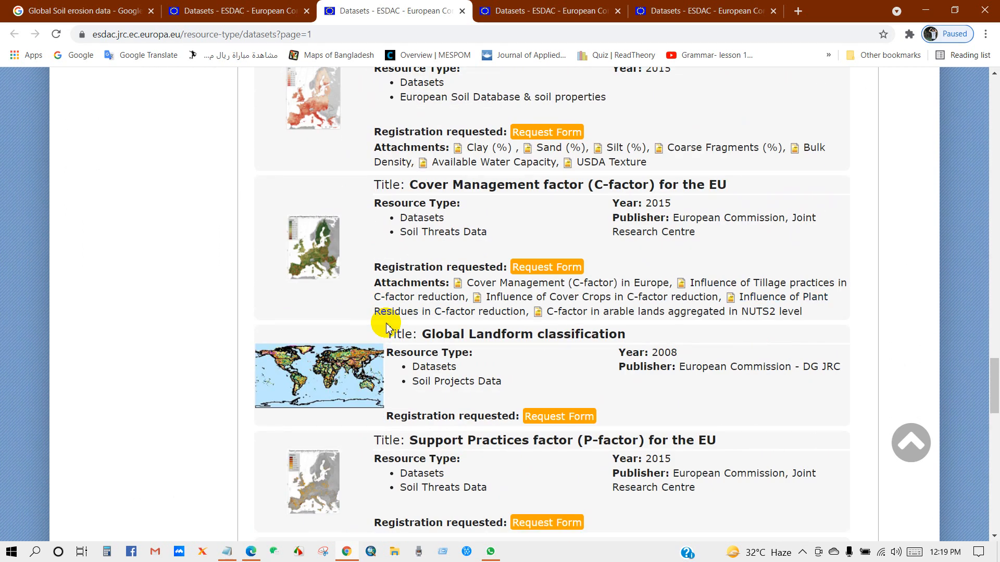
{"action": "scroll", "scroll_direction": "down", "scroll_amount": 3}
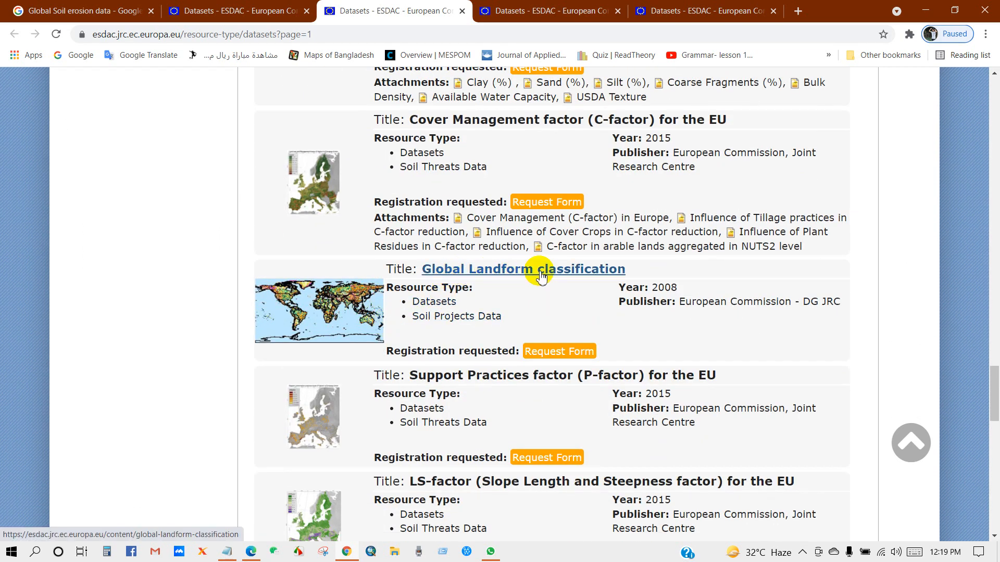
{"action": "mouse_move", "coordinate": [395, 338]}
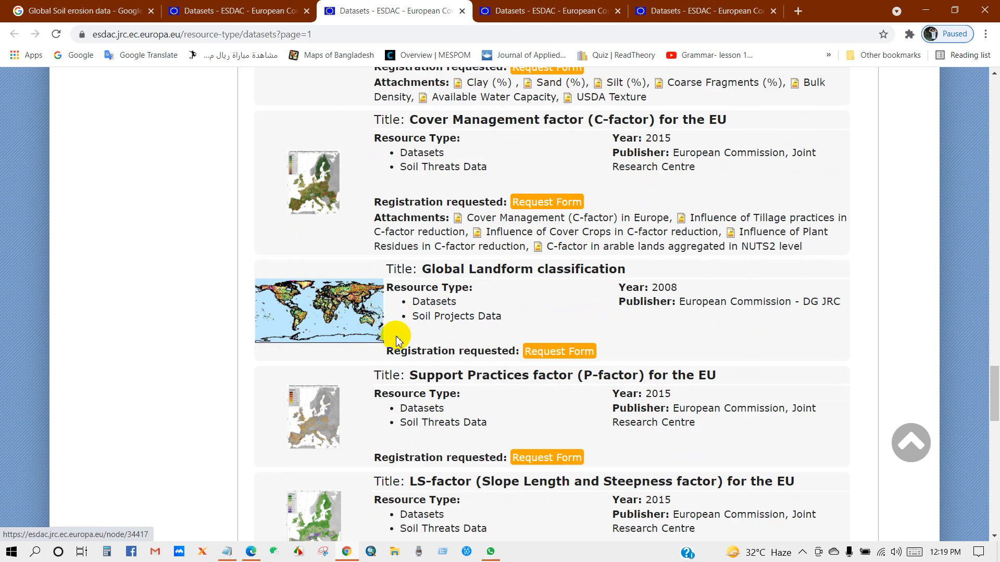
{"action": "scroll", "scroll_direction": "down", "scroll_amount": 3}
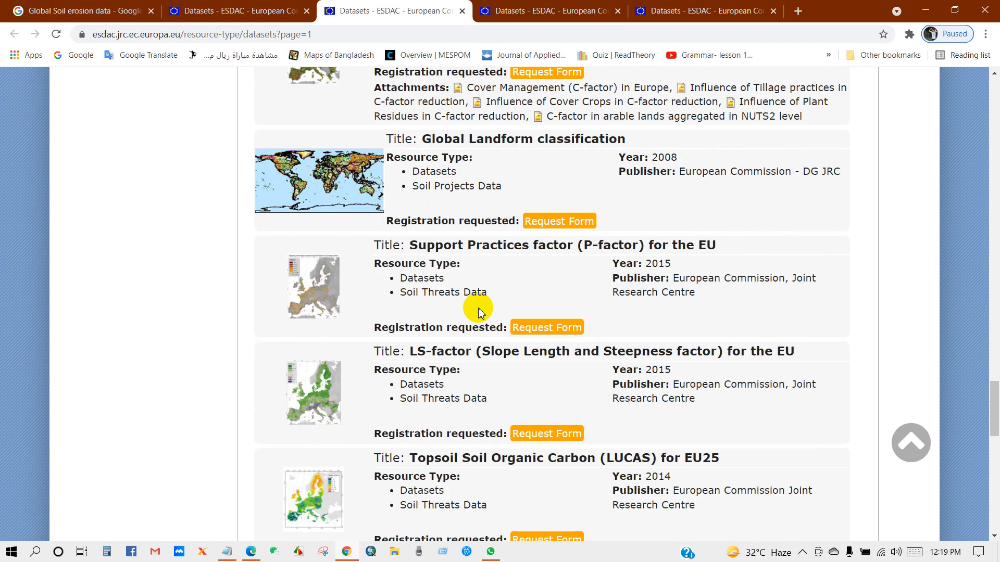
{"action": "scroll", "scroll_direction": "down", "scroll_amount": 3}
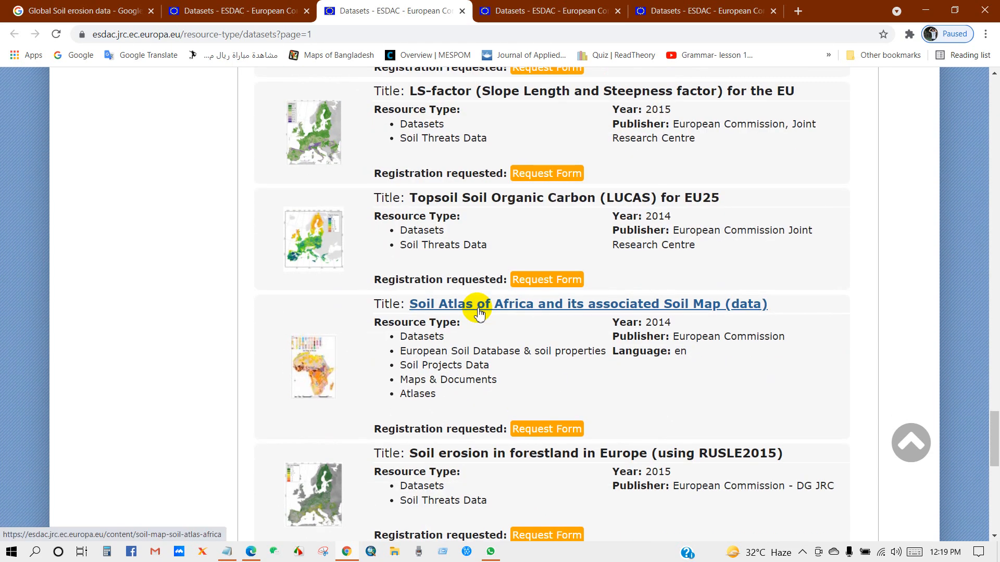
{"action": "scroll", "scroll_direction": "down", "scroll_amount": 3}
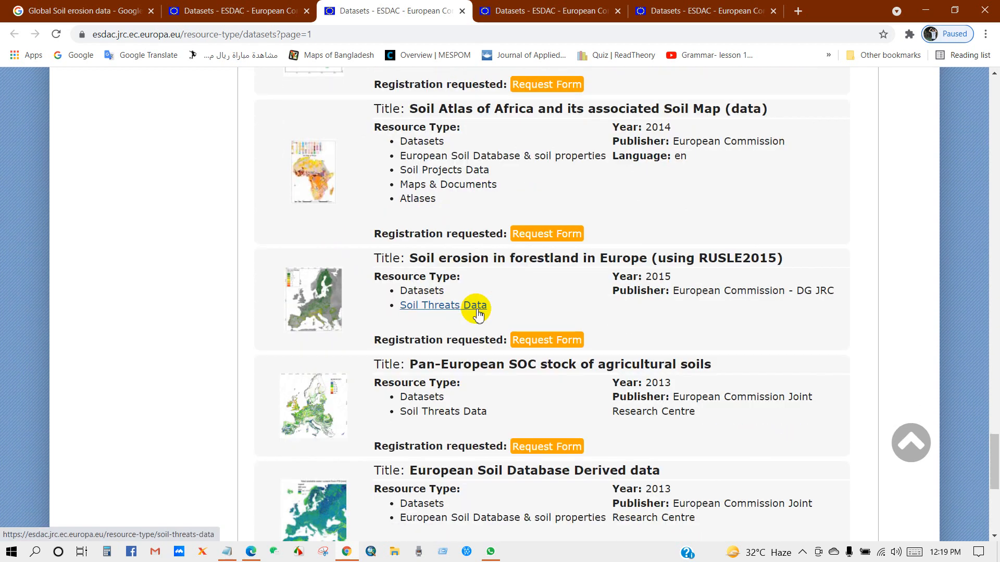
{"action": "scroll", "scroll_direction": "down", "scroll_amount": 3}
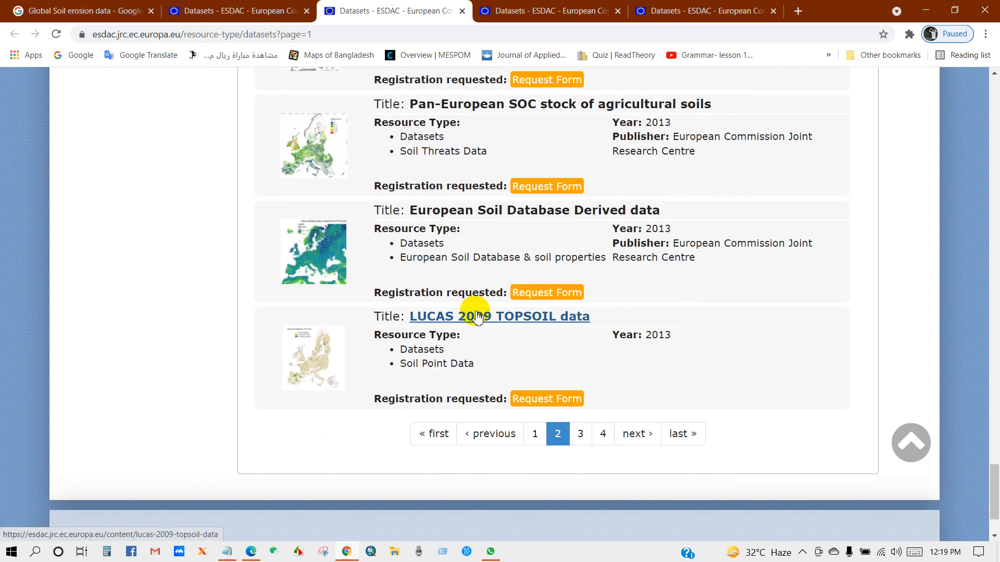
{"action": "mouse_move", "coordinate": [405, 204]}
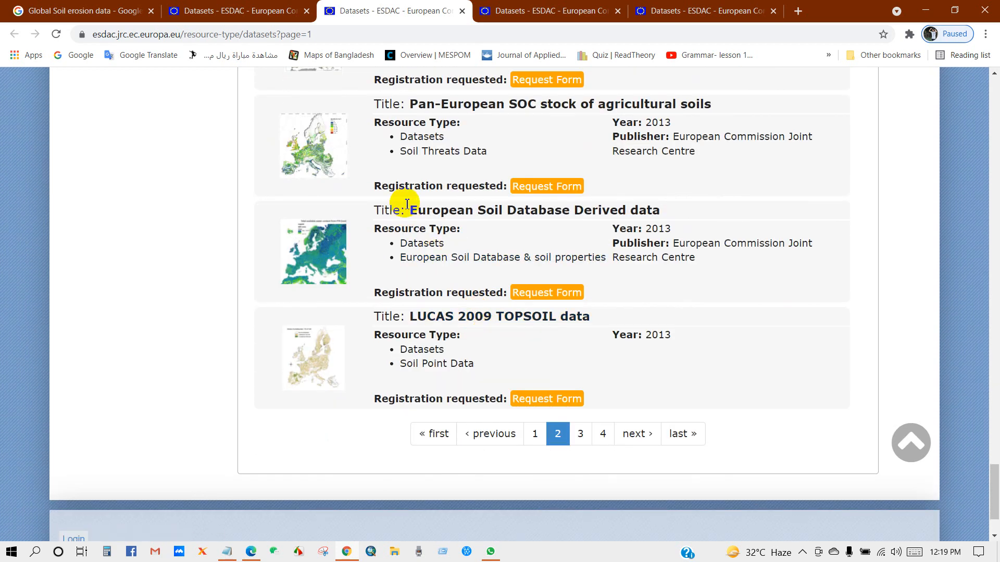
{"action": "left_click", "coordinate": [551, 11]}
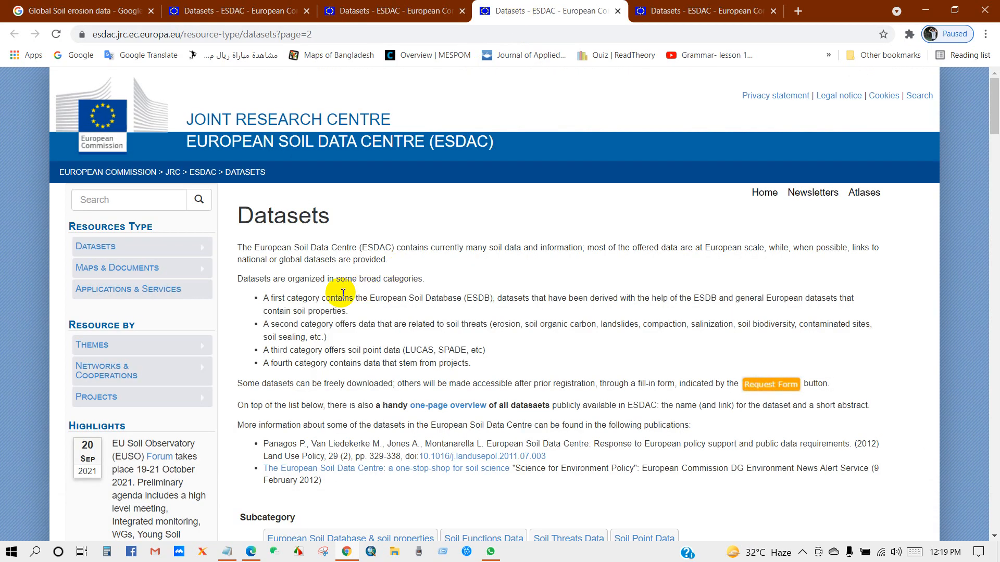
{"action": "scroll", "scroll_direction": "down", "scroll_amount": 3}
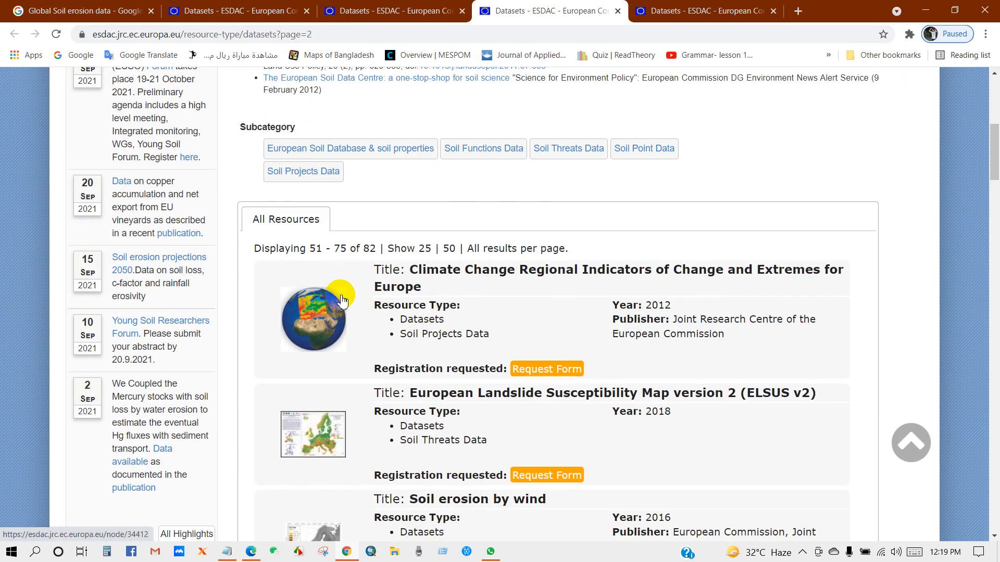
{"action": "scroll", "scroll_direction": "down", "scroll_amount": 3}
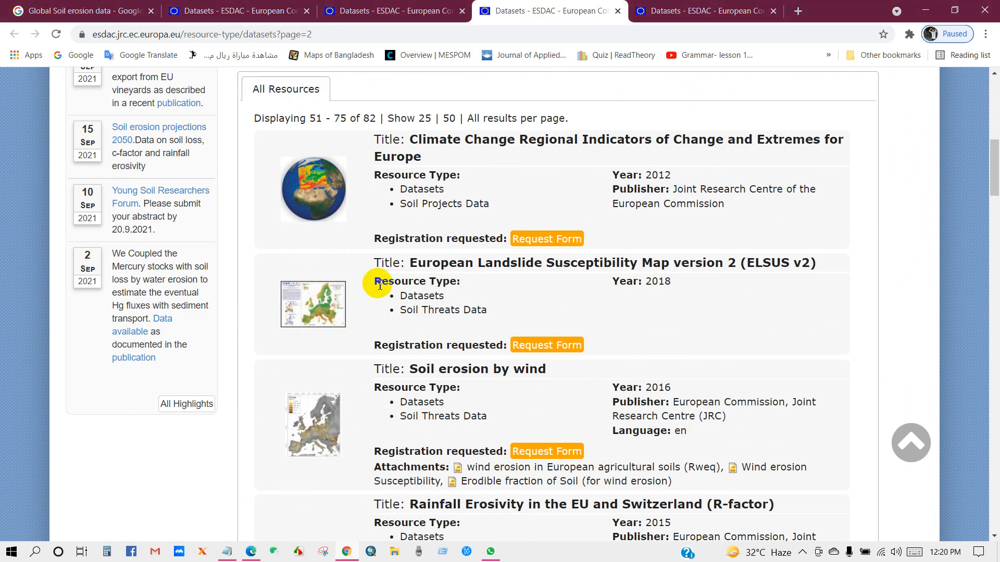
{"action": "scroll", "scroll_direction": "down", "scroll_amount": 3}
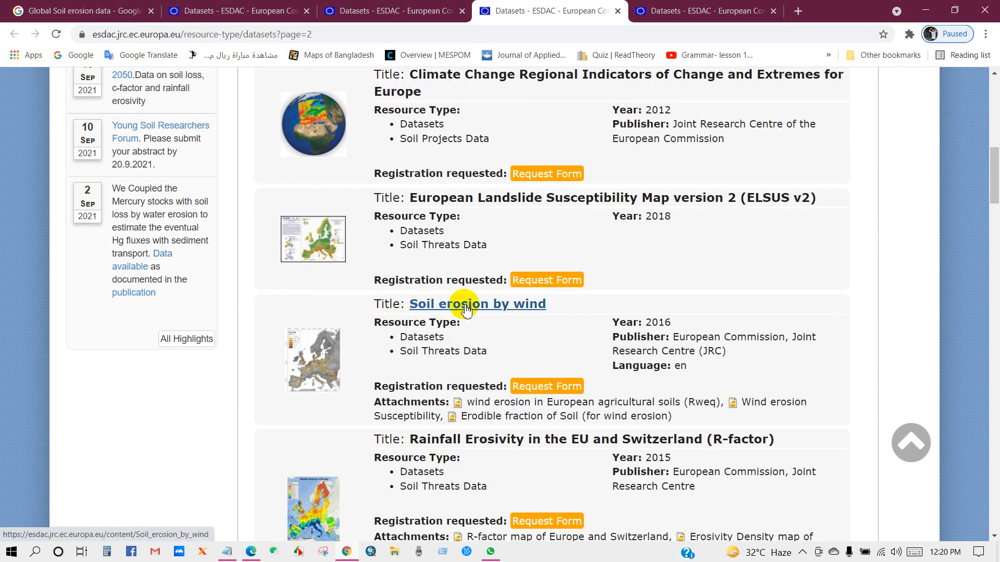
{"action": "scroll", "scroll_direction": "down", "scroll_amount": 3}
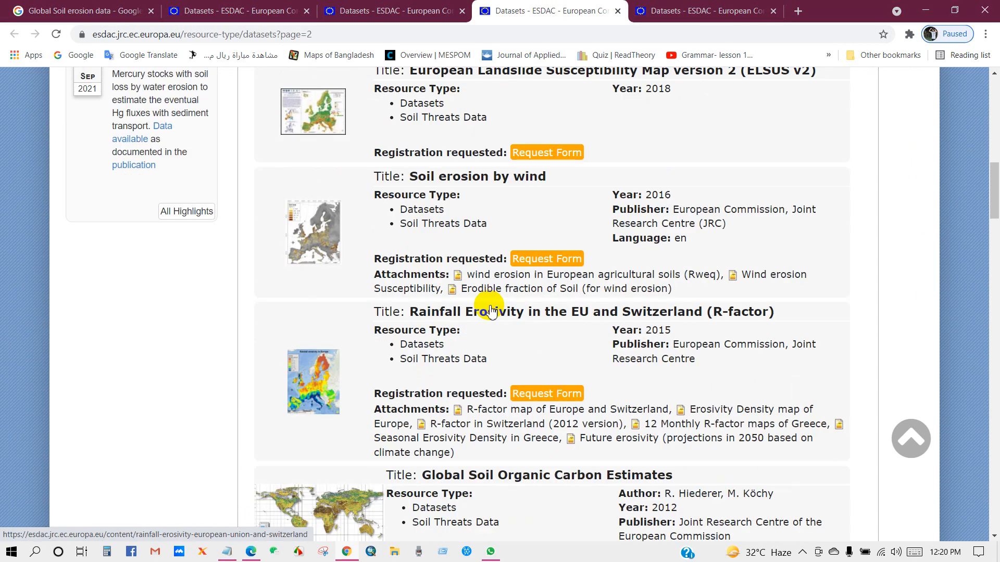
{"action": "scroll", "scroll_direction": "down", "scroll_amount": 3}
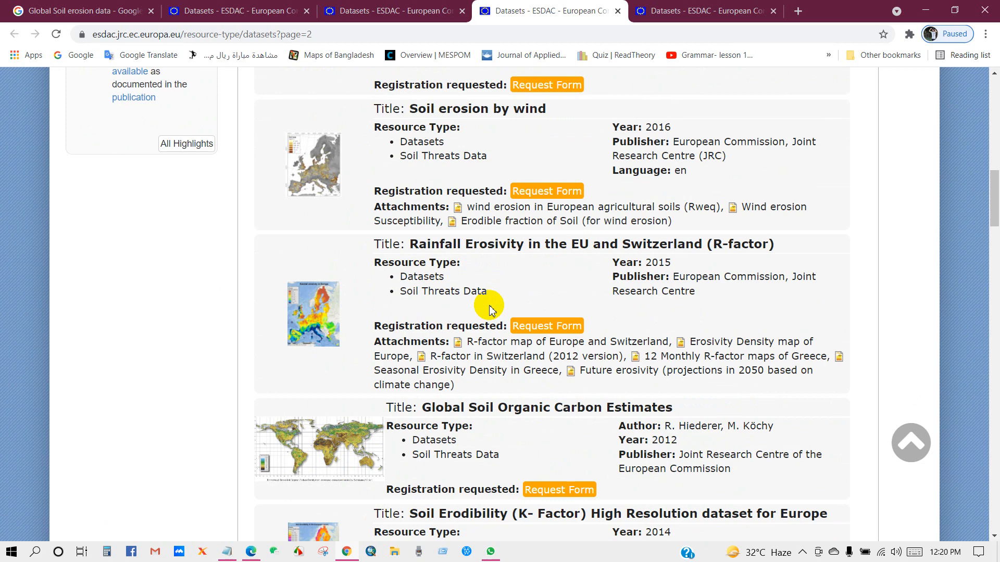
{"action": "scroll", "scroll_direction": "down", "scroll_amount": 3}
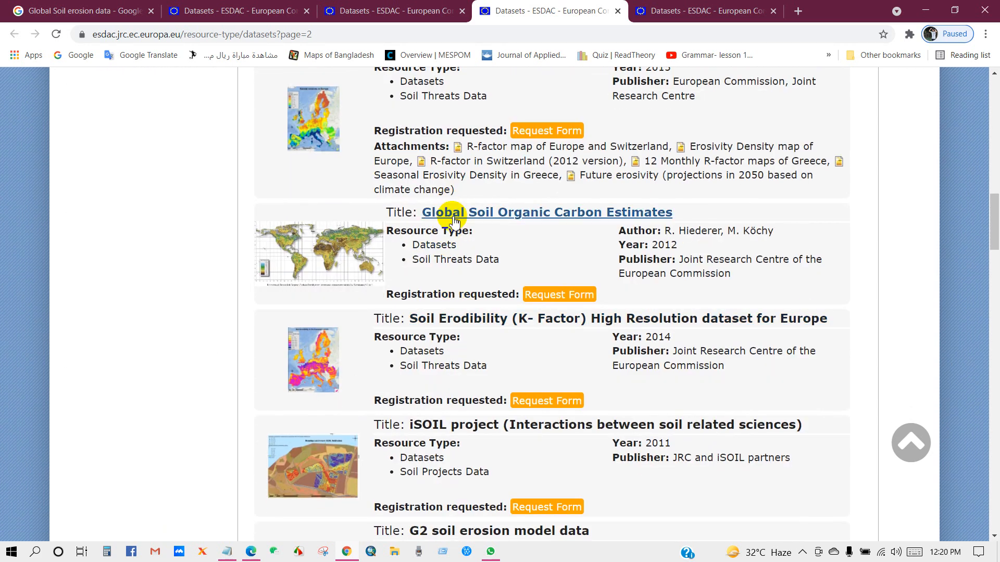
{"action": "mouse_move", "coordinate": [434, 295]}
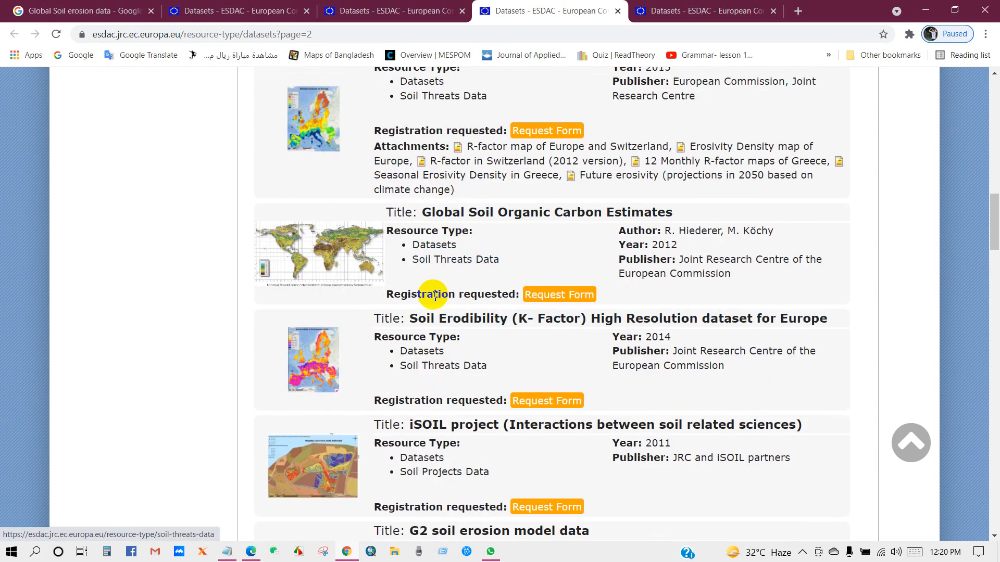
{"action": "scroll", "scroll_direction": "down", "scroll_amount": 3}
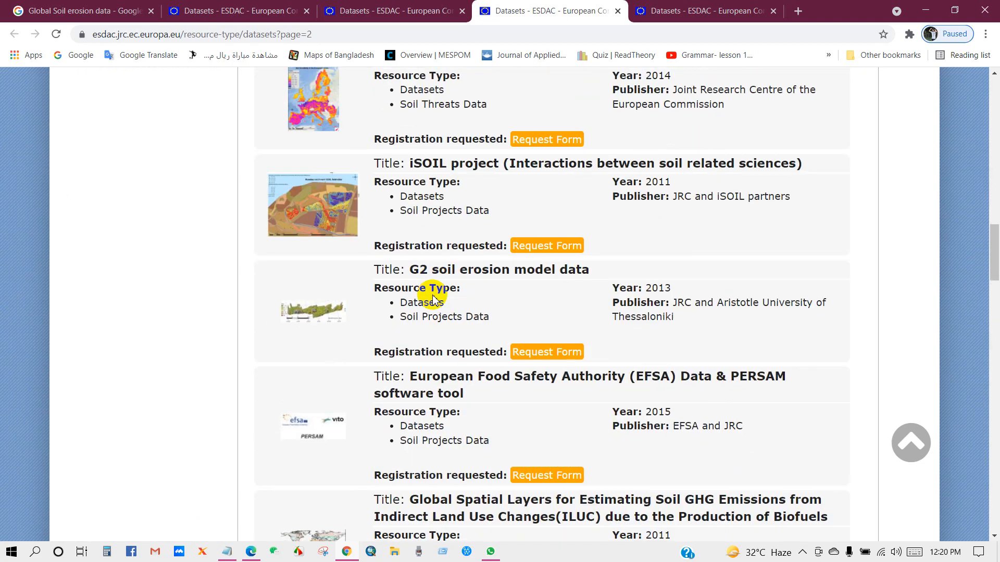
{"action": "scroll", "scroll_direction": "down", "scroll_amount": 3}
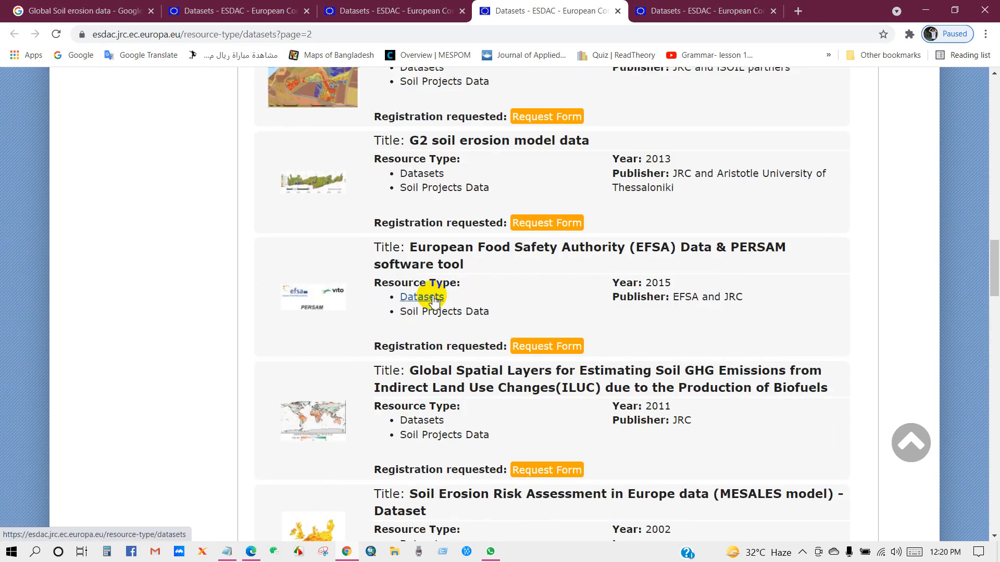
{"action": "scroll", "scroll_direction": "down", "scroll_amount": 3}
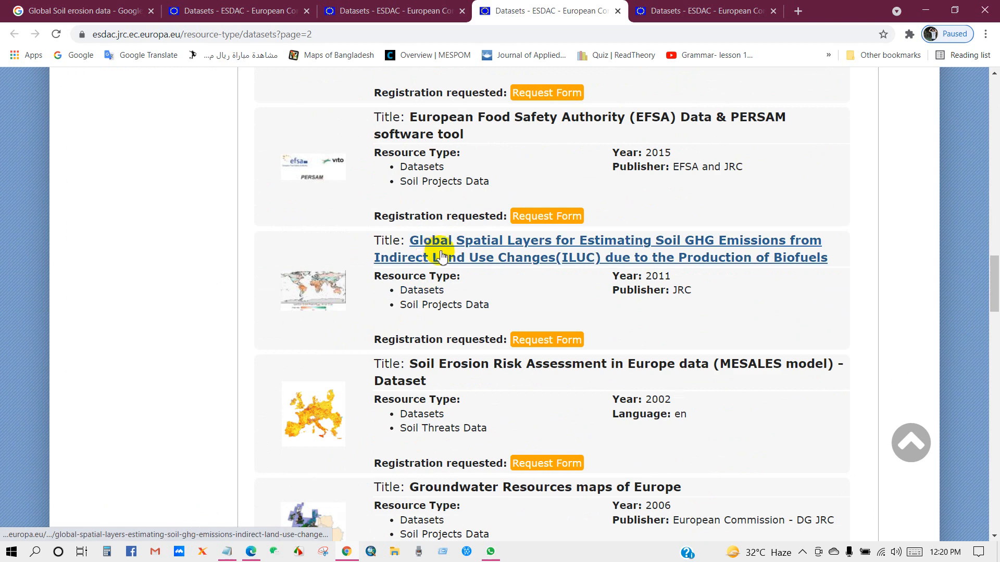
{"action": "mouse_move", "coordinate": [642, 248]}
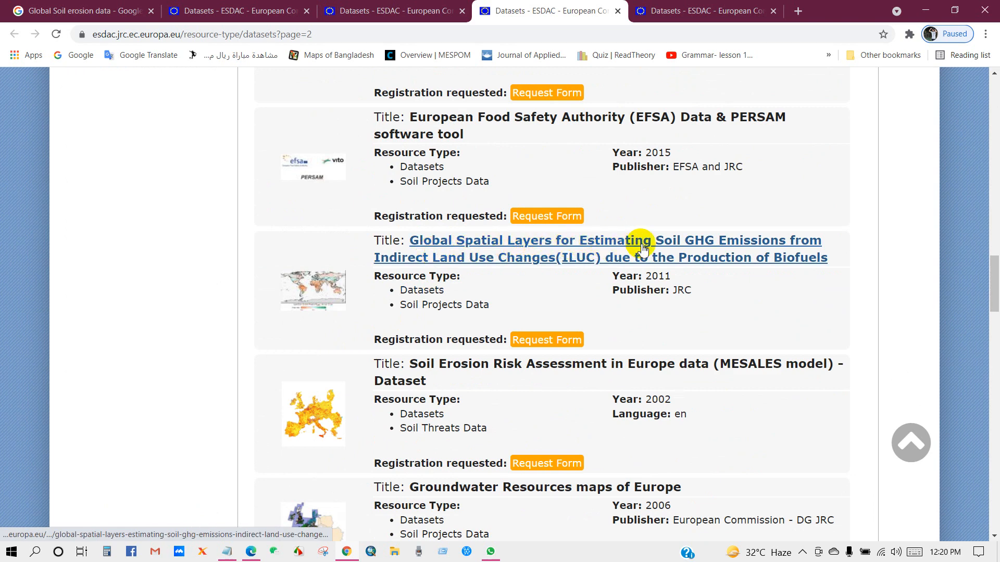
{"action": "mouse_move", "coordinate": [789, 249]}
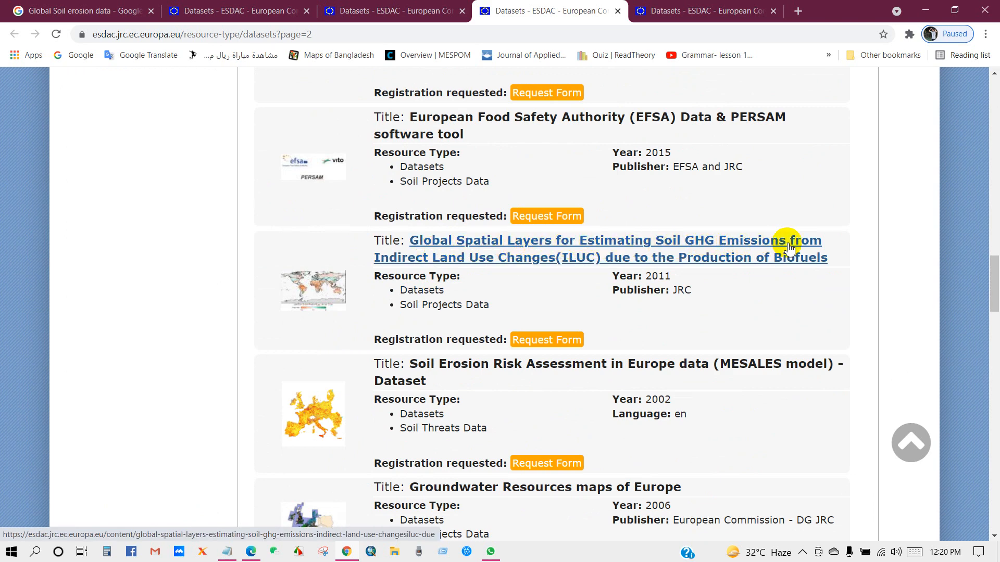
{"action": "mouse_move", "coordinate": [422, 264]}
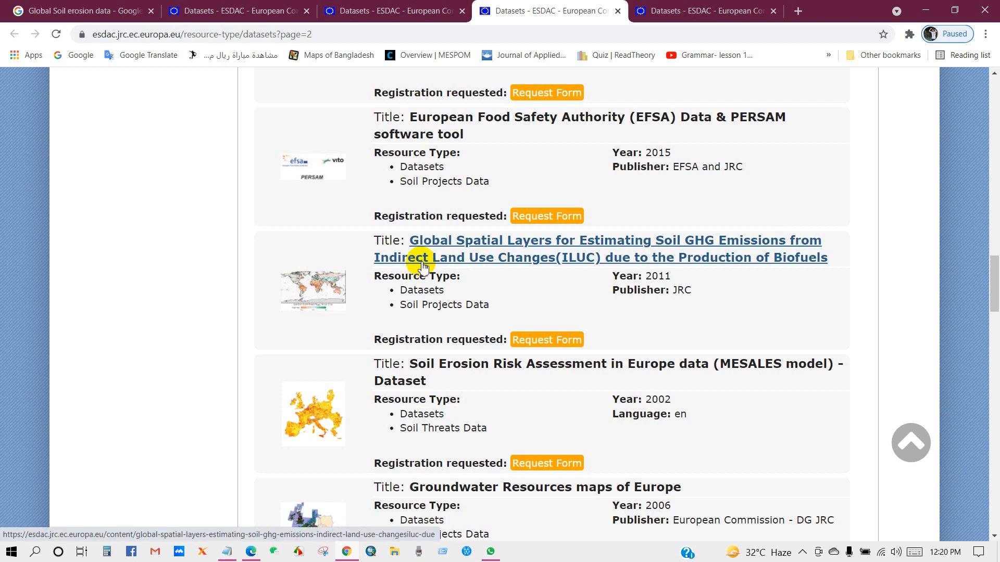
{"action": "scroll", "scroll_direction": "down", "scroll_amount": 3}
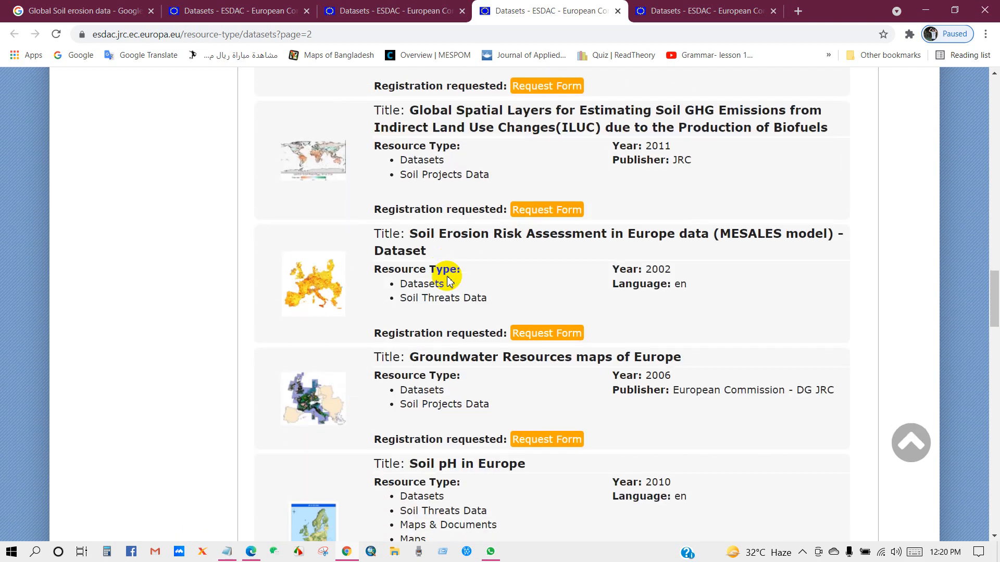
{"action": "scroll", "scroll_direction": "down", "scroll_amount": 3}
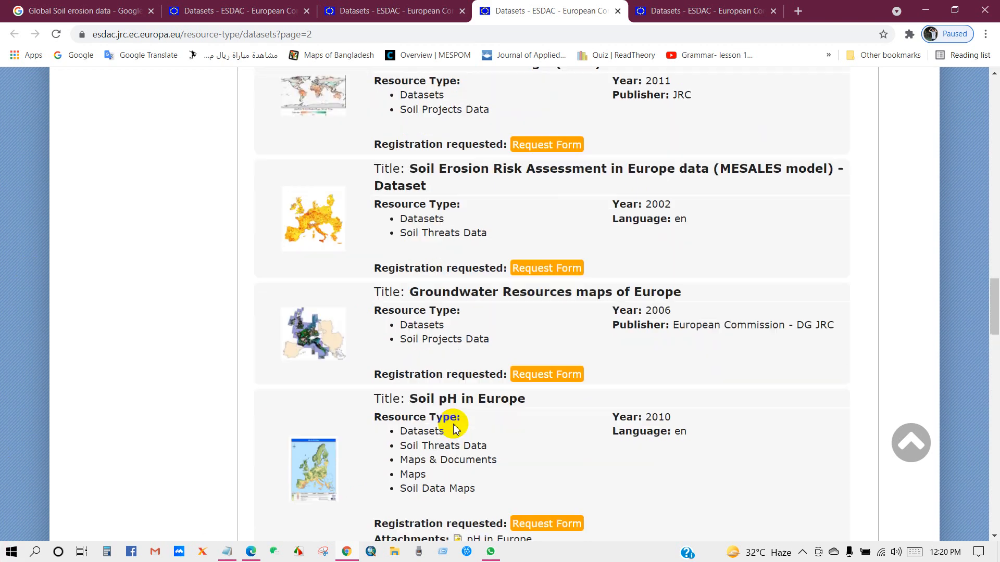
{"action": "scroll", "scroll_direction": "down", "scroll_amount": 3}
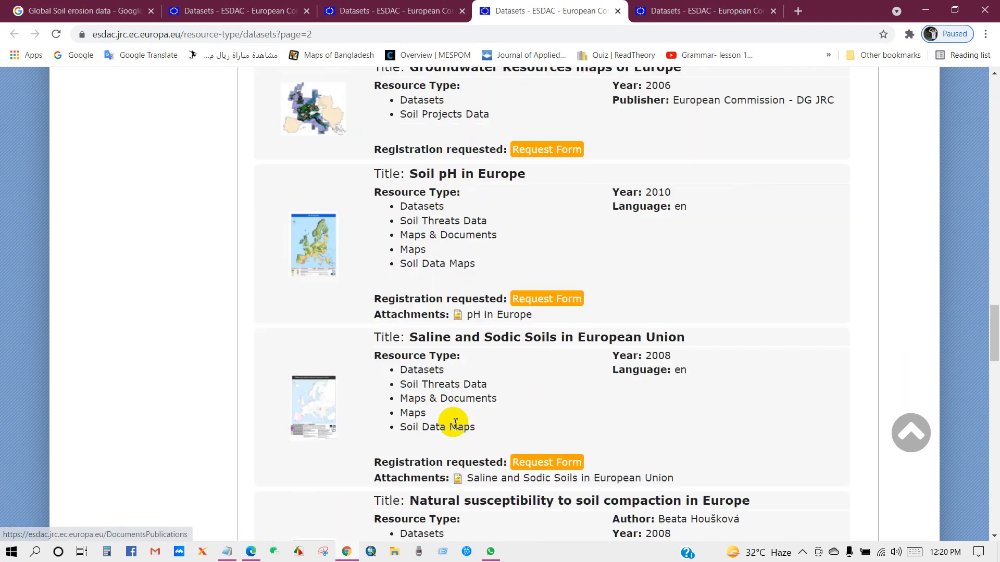
{"action": "scroll", "scroll_direction": "down", "scroll_amount": 3}
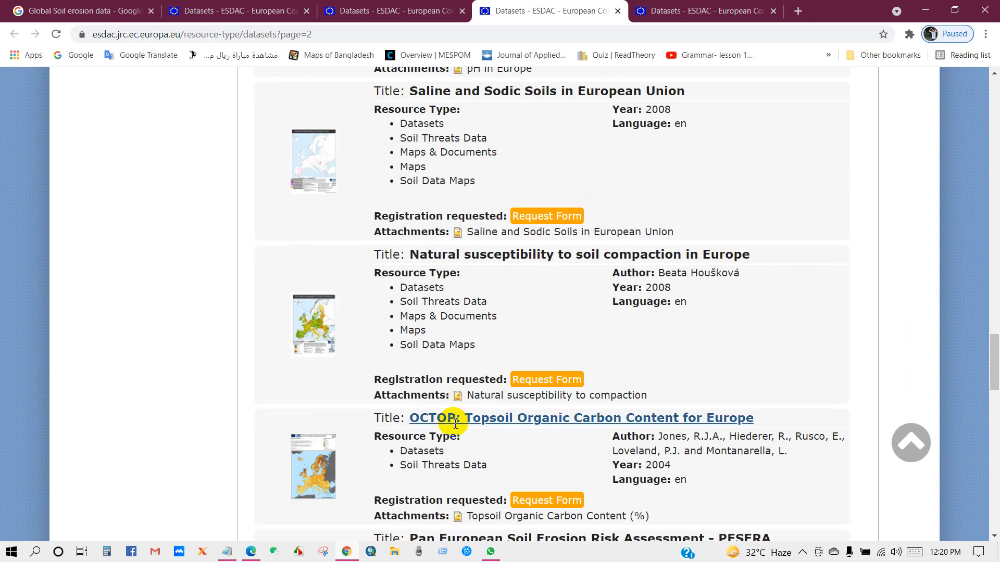
{"action": "scroll", "scroll_direction": "down", "scroll_amount": 3}
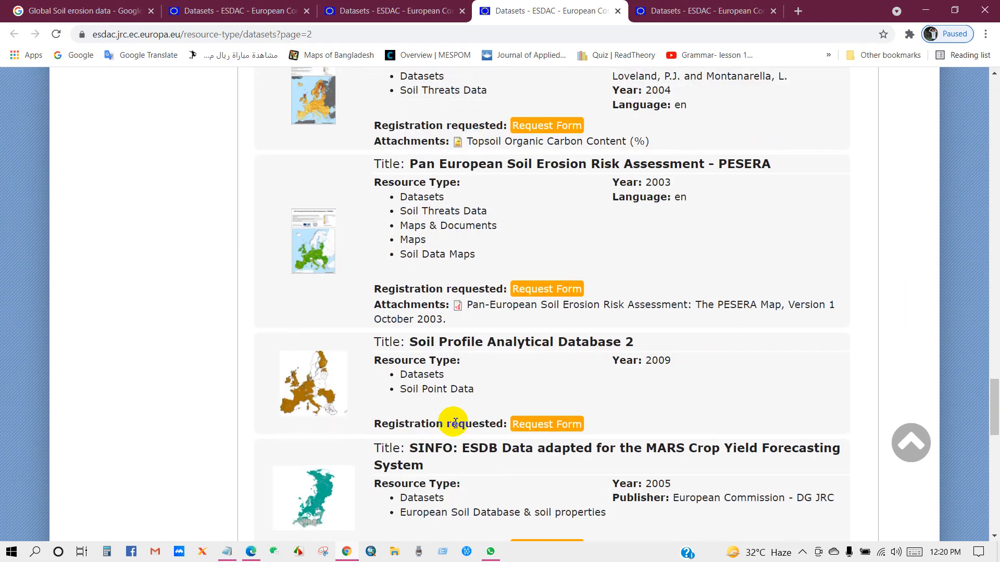
{"action": "scroll", "scroll_direction": "down", "scroll_amount": 3}
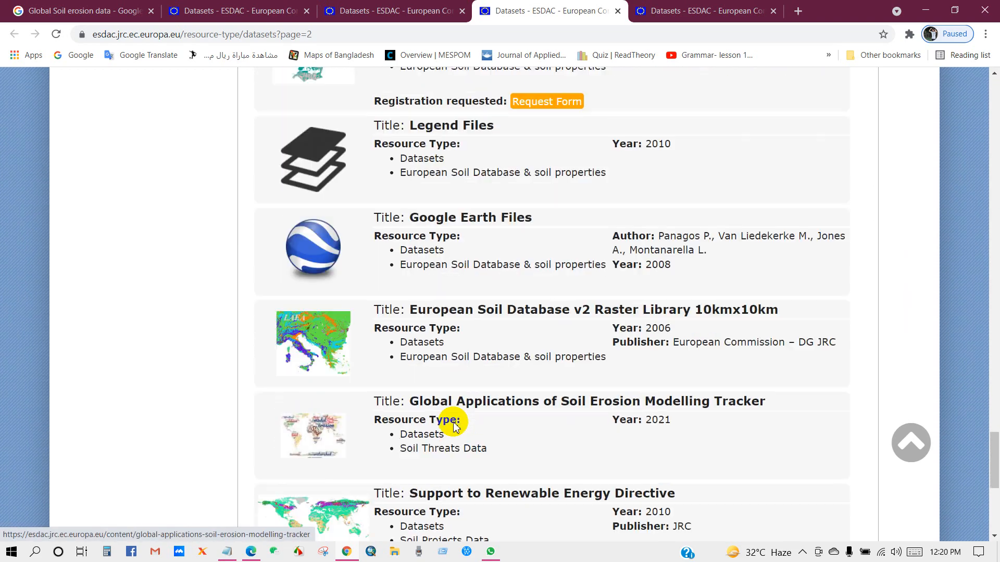
{"action": "scroll", "scroll_direction": "down", "scroll_amount": 3}
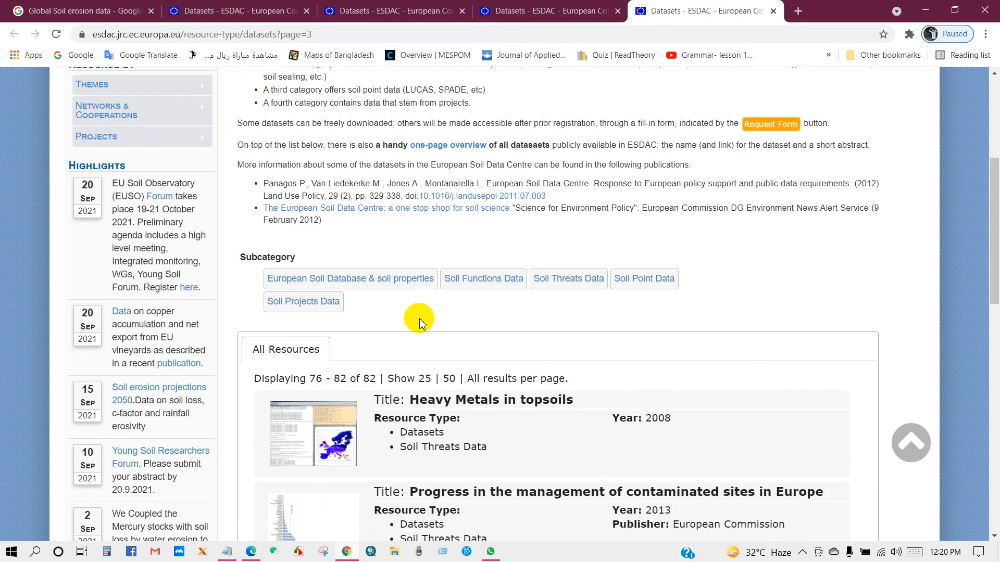
Step: Scroll page 3 of the datasets list to ECALP, then switch to the first datasets tab
{"action": "scroll", "scroll_direction": "down", "scroll_amount": 3}
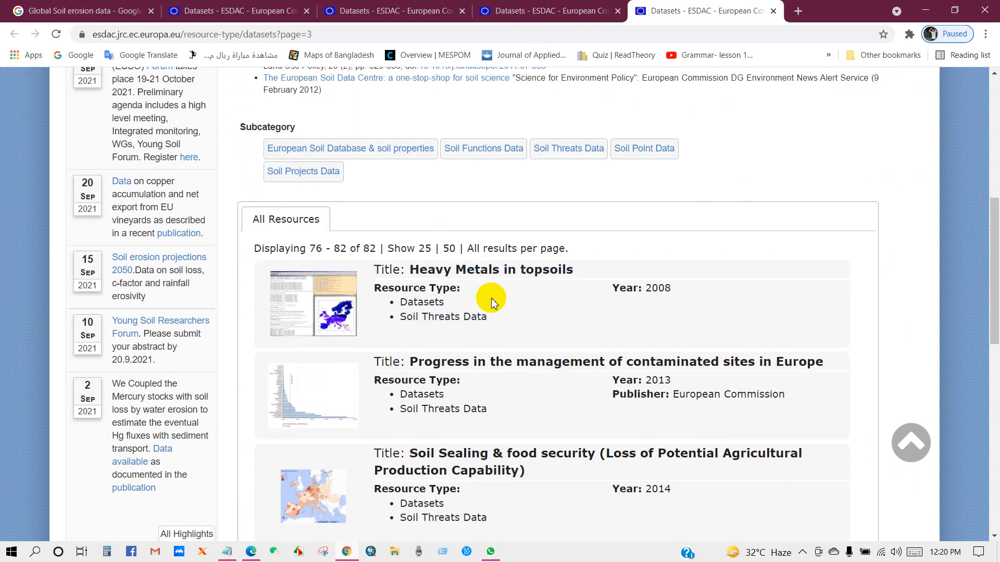
{"action": "scroll", "scroll_direction": "down", "scroll_amount": 3}
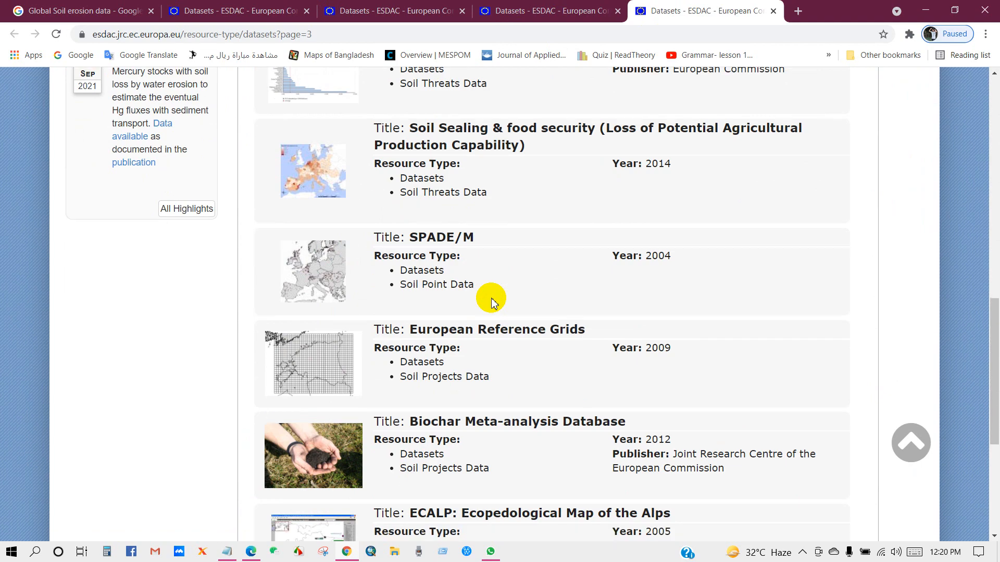
{"action": "scroll", "scroll_direction": "down", "scroll_amount": 3}
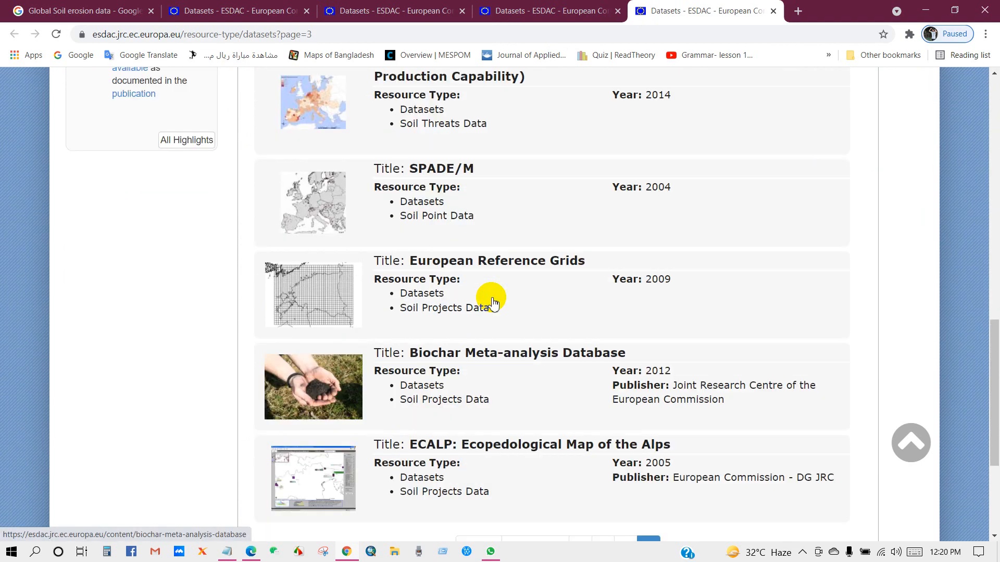
{"action": "scroll", "scroll_direction": "up", "scroll_amount": 3}
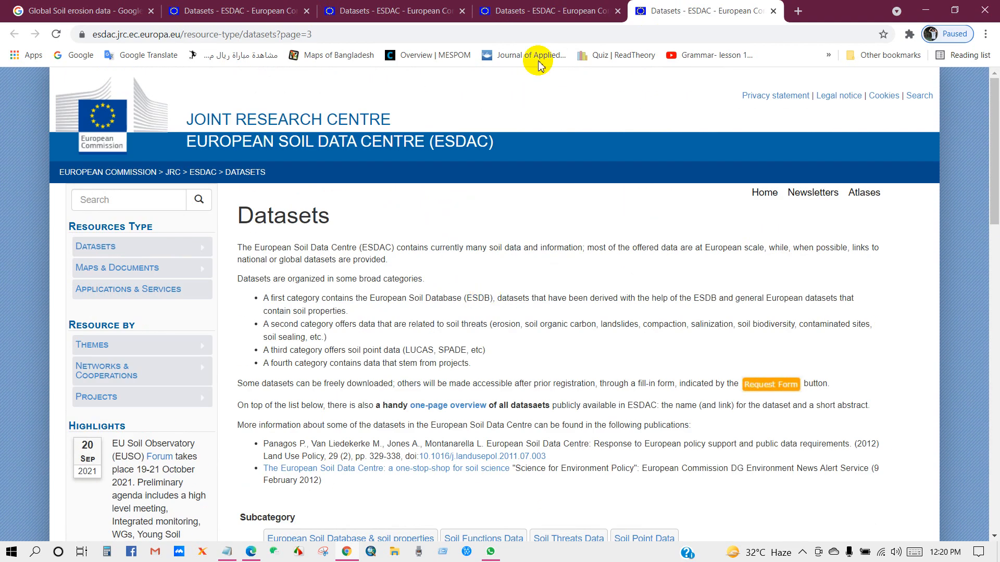
{"action": "left_click", "coordinate": [392, 11]}
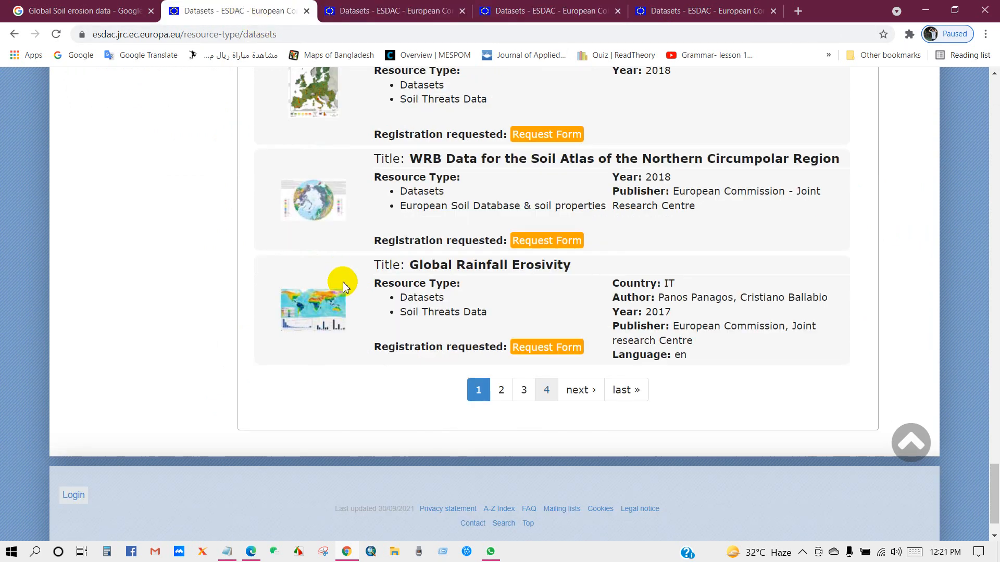
Step: Scroll page 1 up to the Global Soil Erosion entry and its Request Form button
{"action": "scroll", "scroll_direction": "up", "scroll_amount": 3}
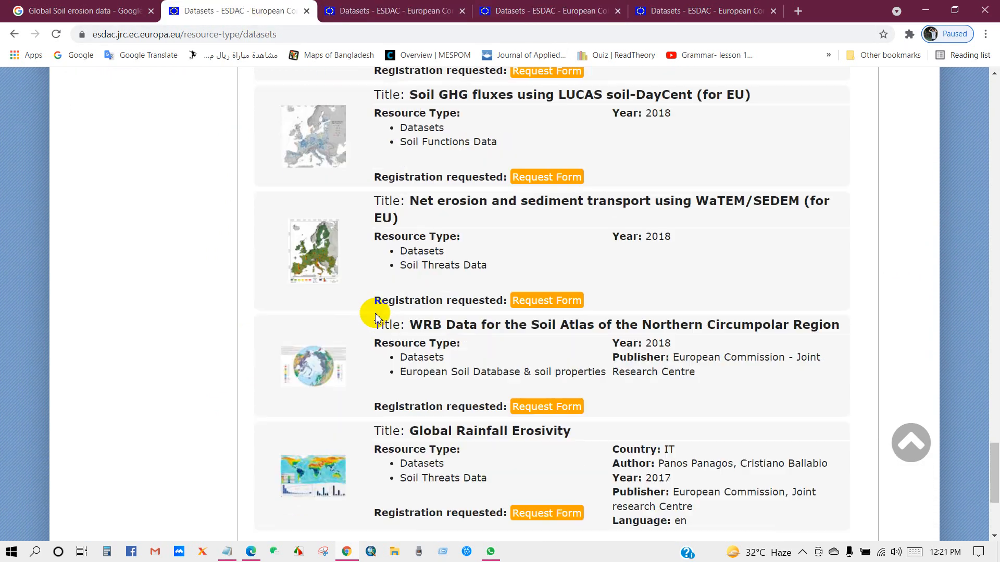
{"action": "scroll", "scroll_direction": "down", "scroll_amount": 3}
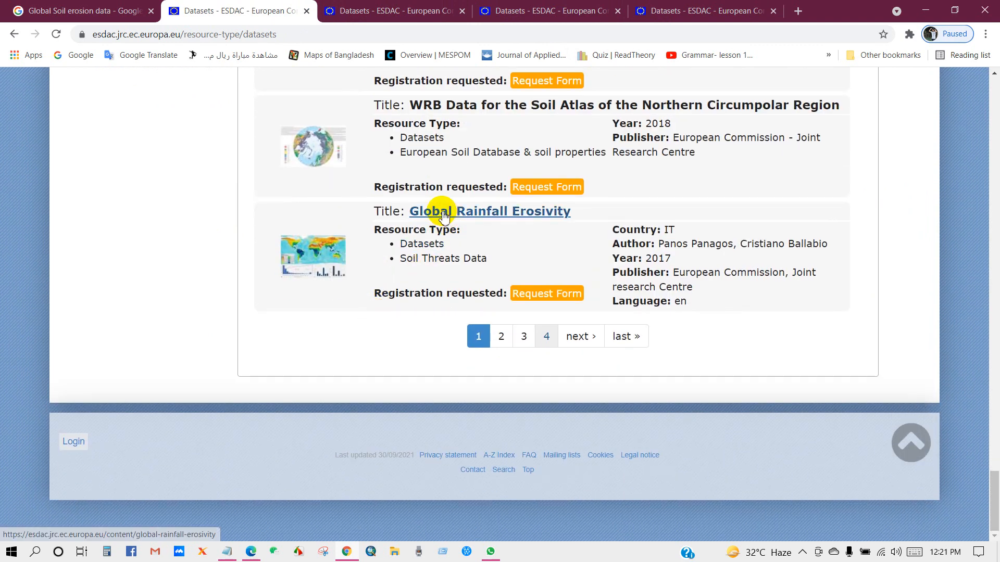
{"action": "mouse_move", "coordinate": [500, 221]}
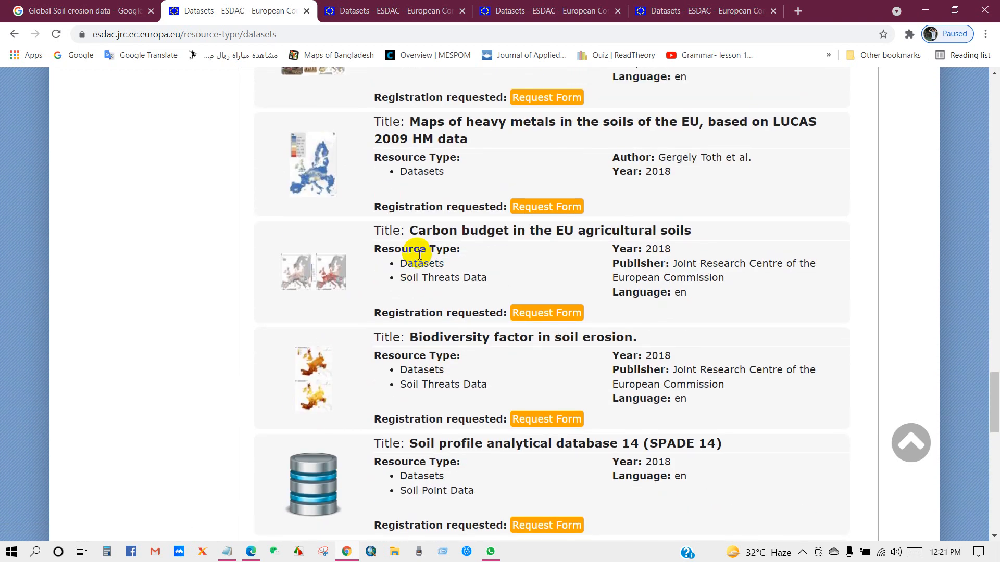
{"action": "scroll", "scroll_direction": "up", "scroll_amount": 3}
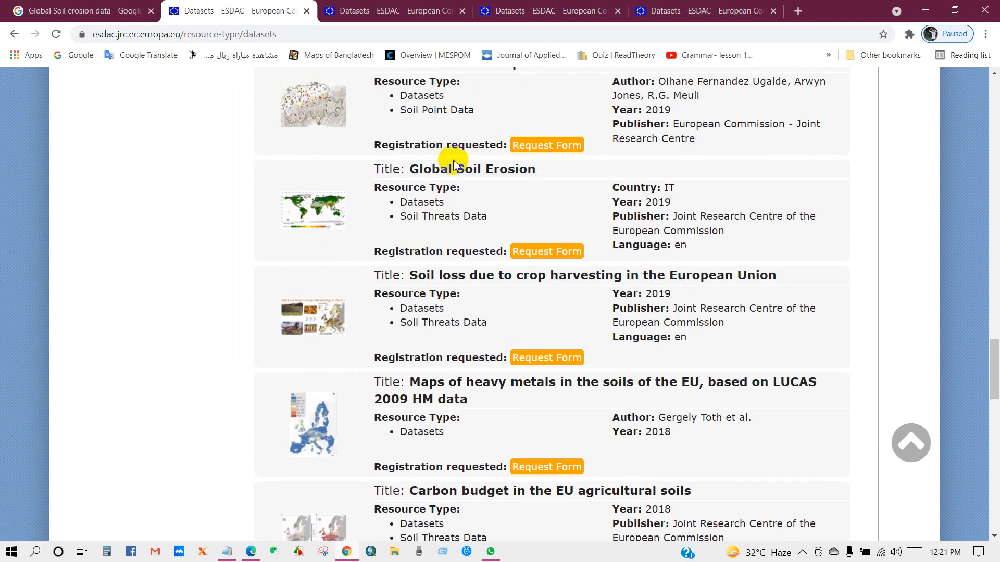
{"action": "mouse_move", "coordinate": [546, 245]}
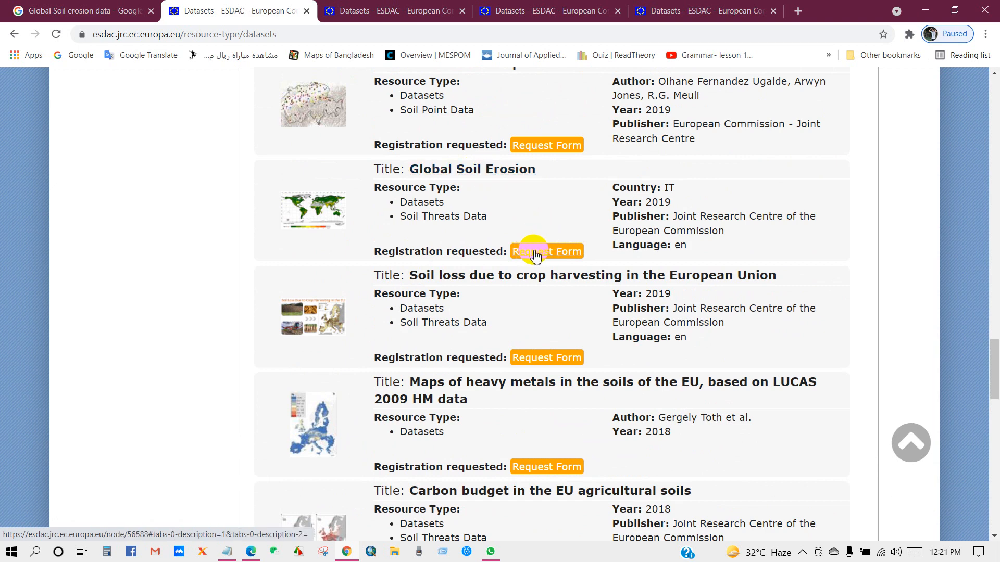
{"action": "left_click", "coordinate": [547, 251]}
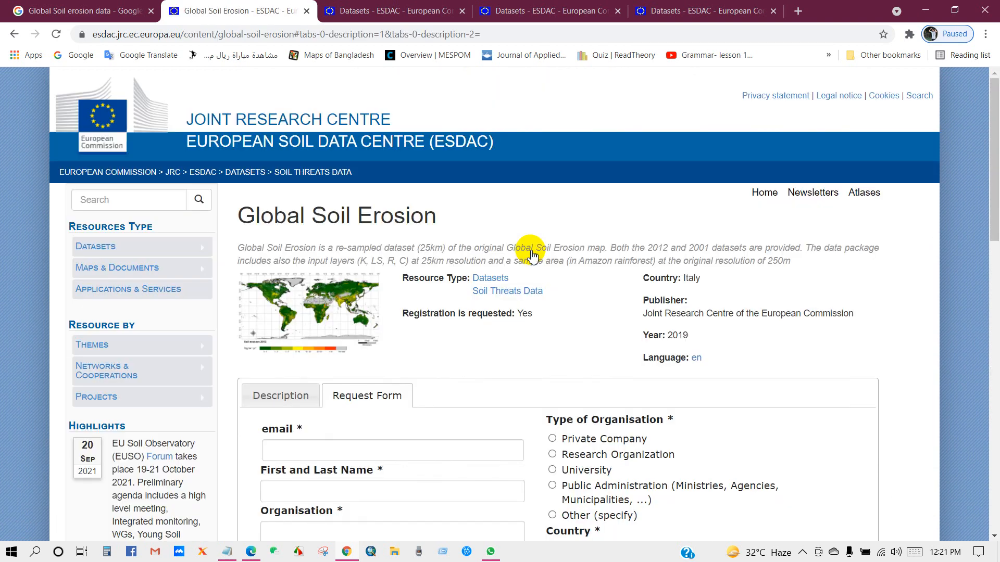
{"action": "mouse_move", "coordinate": [443, 337]}
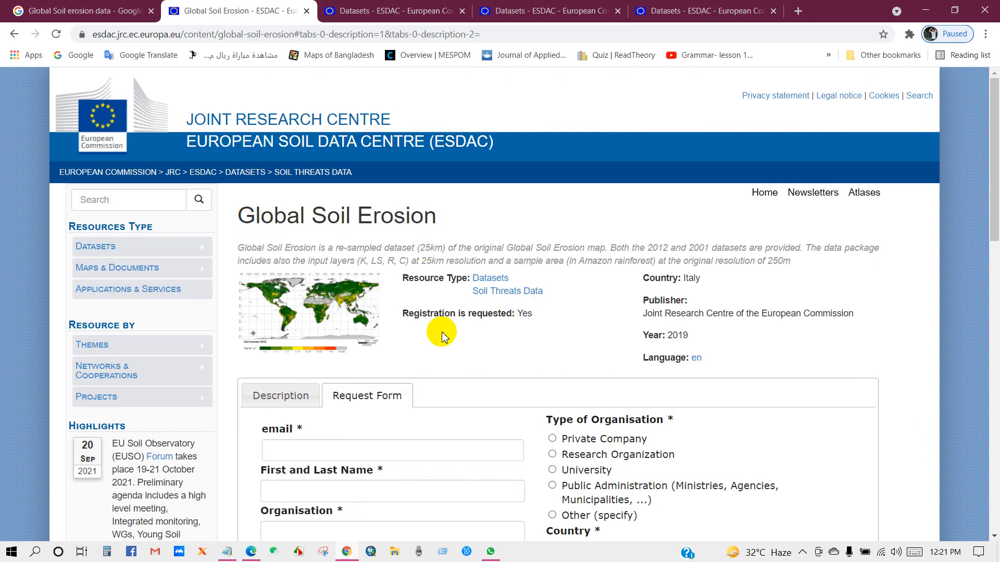
{"action": "scroll", "scroll_direction": "down", "scroll_amount": 3}
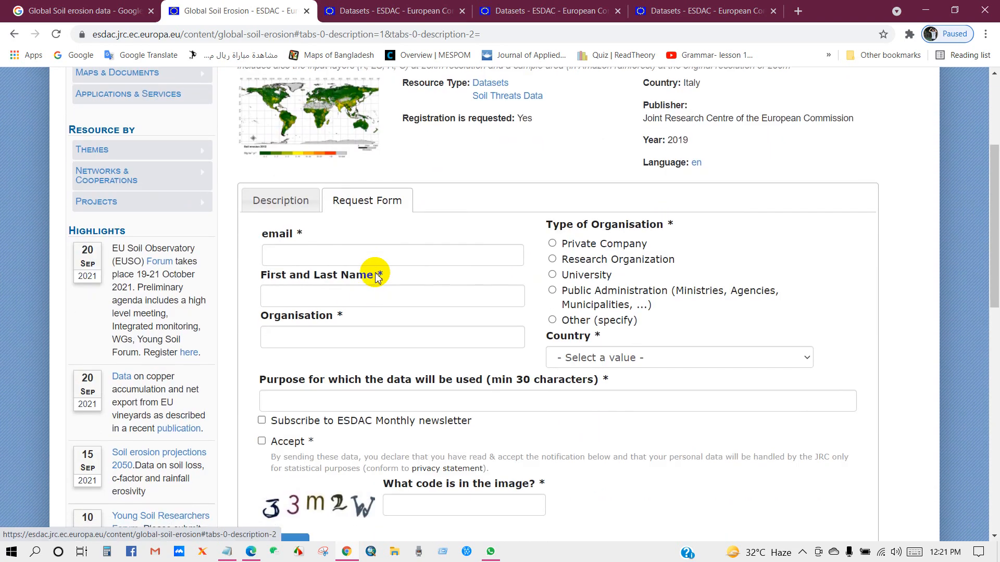
{"action": "left_click", "coordinate": [280, 200]}
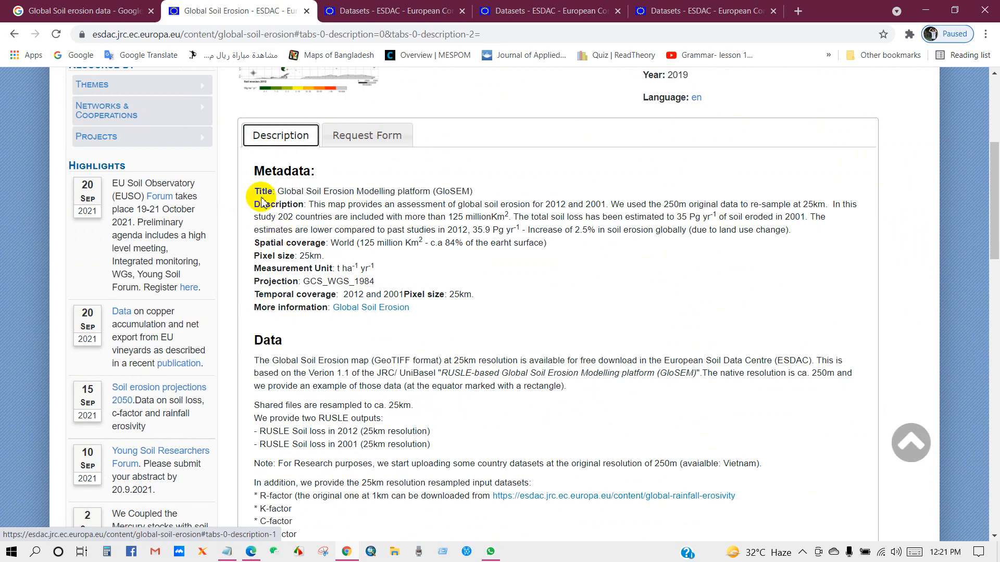
{"action": "scroll", "scroll_direction": "down", "scroll_amount": 3}
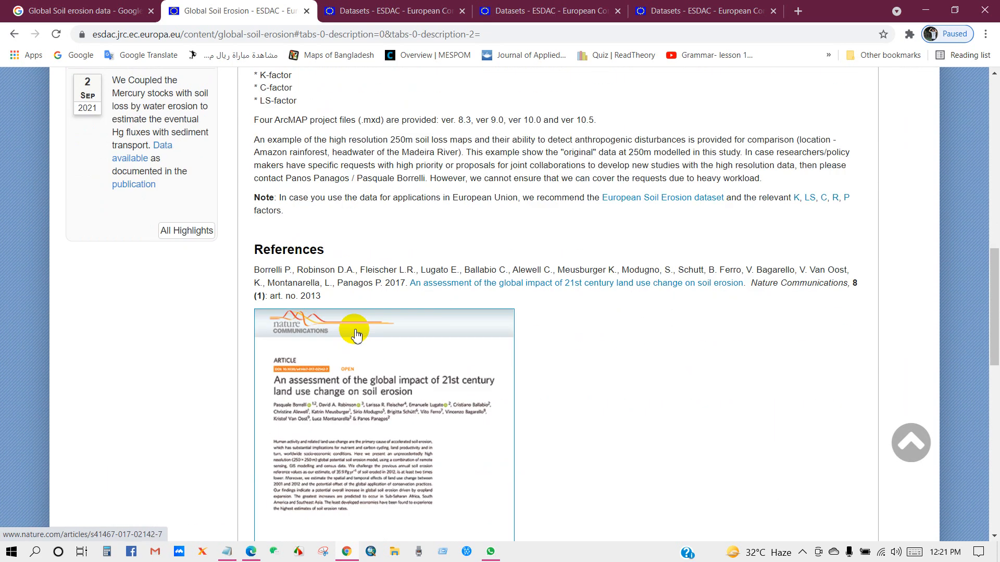
{"action": "scroll", "scroll_direction": "down", "scroll_amount": 3}
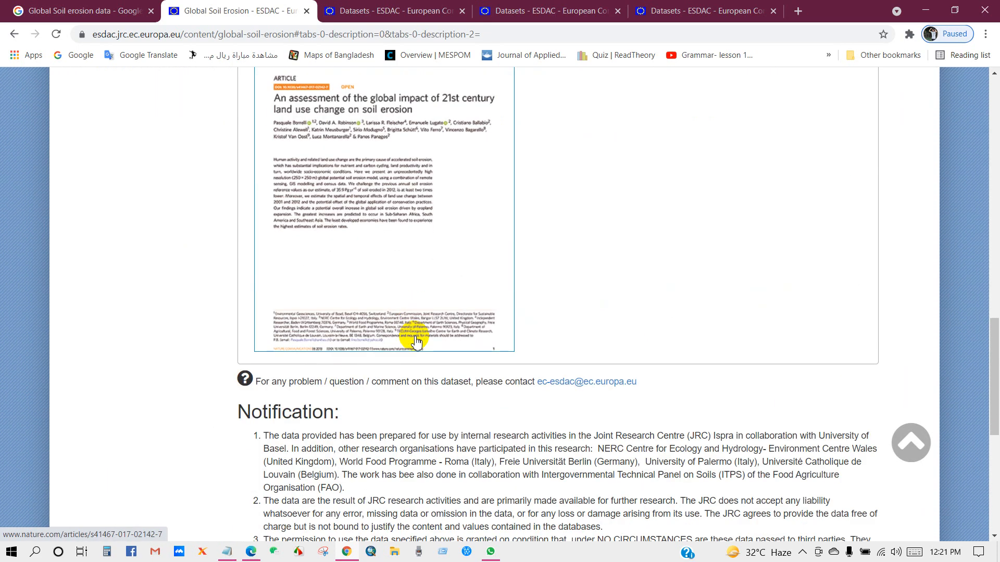
{"action": "scroll", "scroll_direction": "down", "scroll_amount": 3}
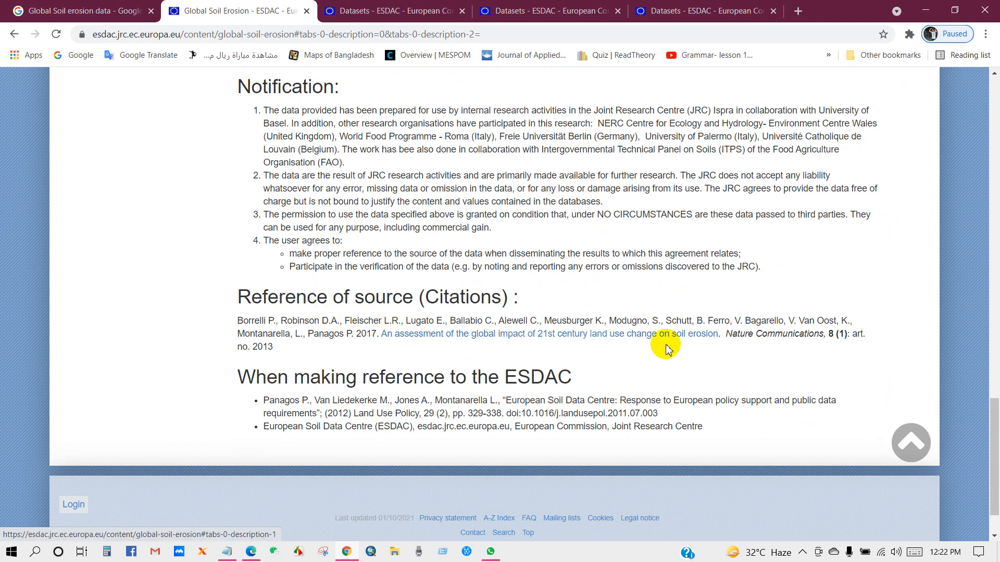
{"action": "scroll", "scroll_direction": "up", "scroll_amount": 3}
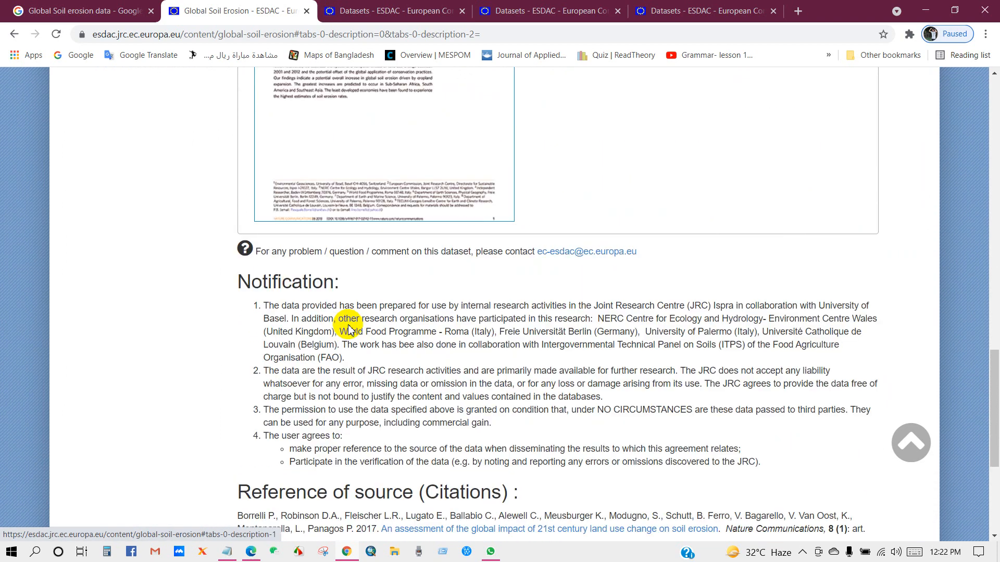
{"action": "scroll", "scroll_direction": "up", "scroll_amount": 3}
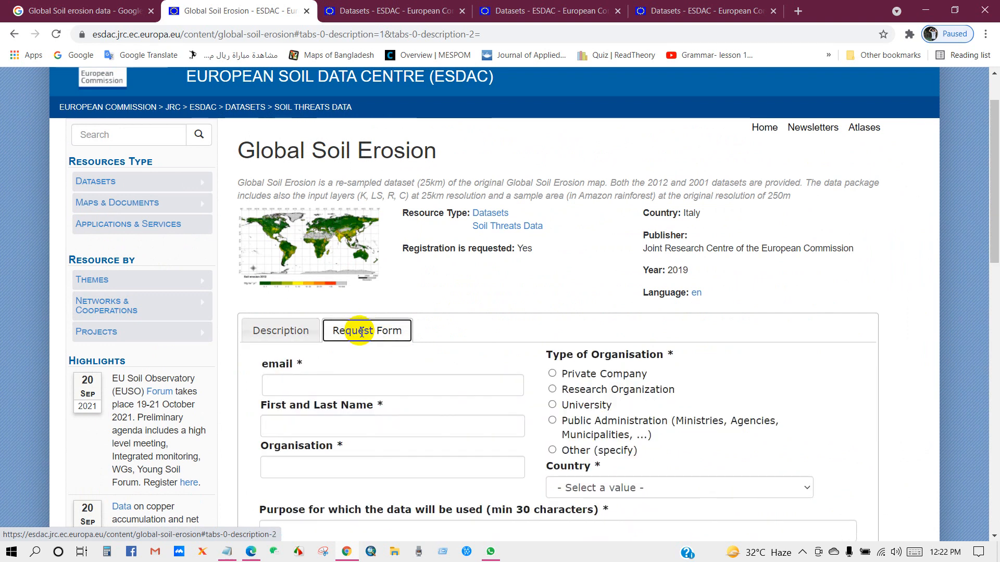
Step: Fill in the request form fields and set the organisation type to University
{"action": "scroll", "scroll_direction": "down", "scroll_amount": 3}
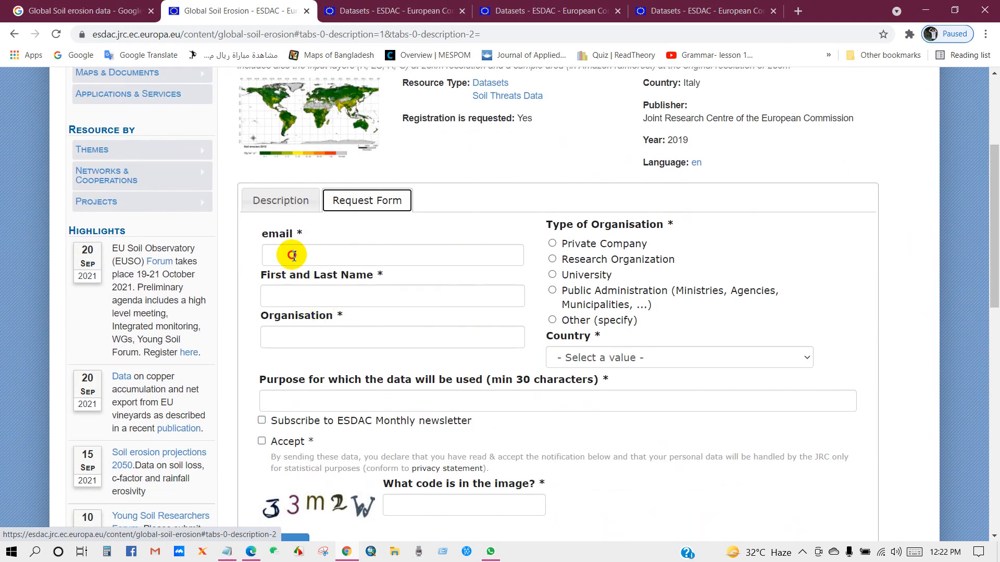
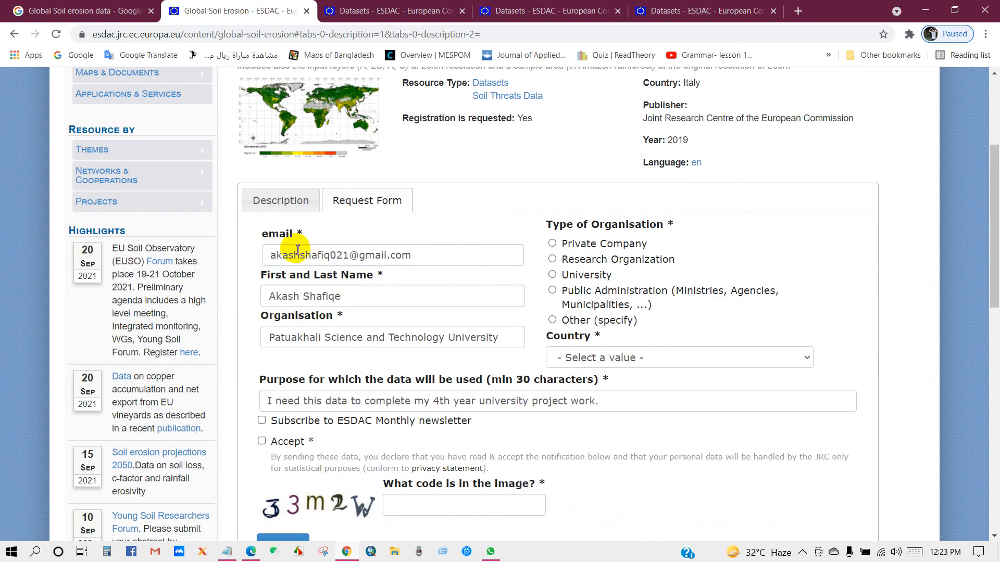
{"action": "mouse_move", "coordinate": [332, 287]}
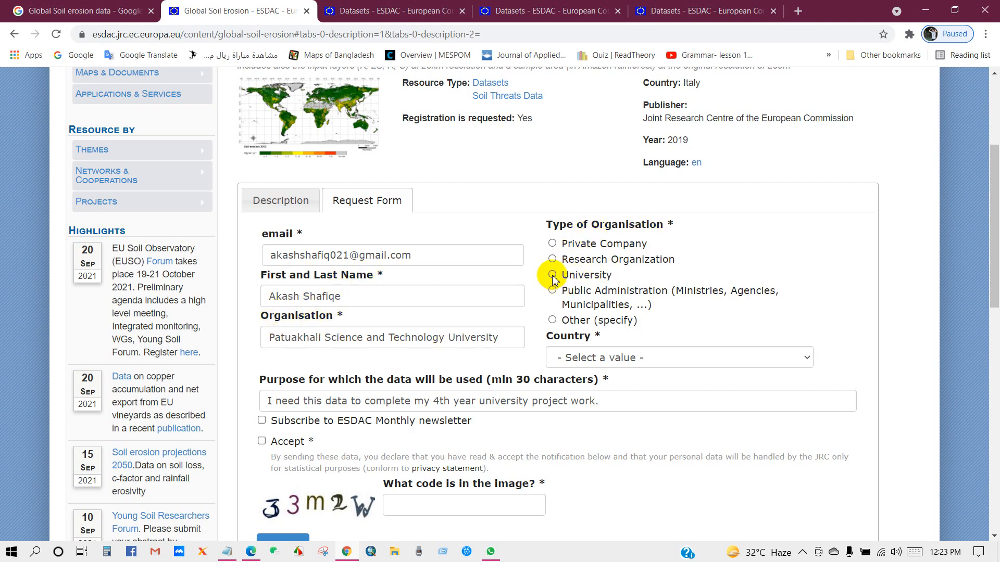
{"action": "left_click", "coordinate": [552, 275]}
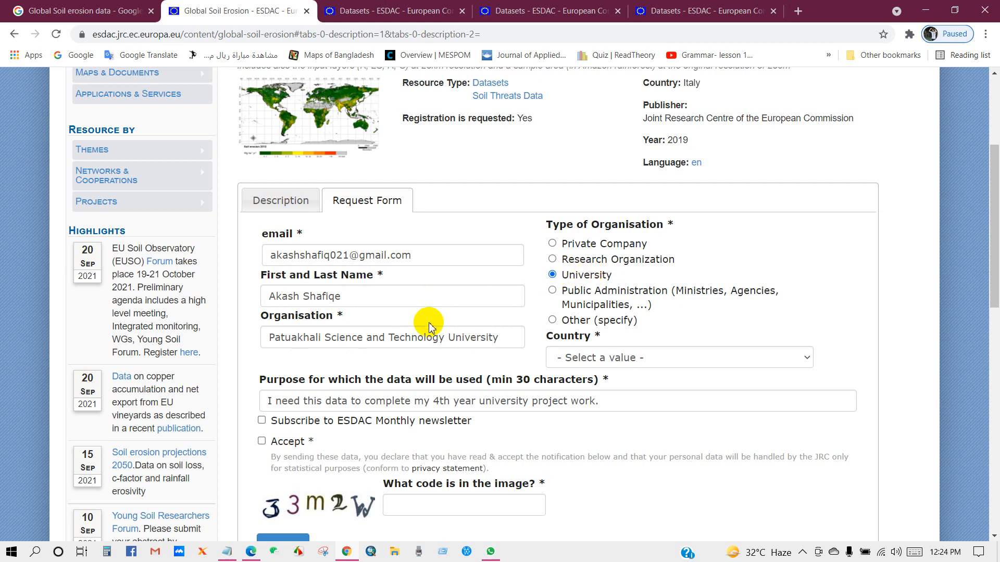
{"action": "scroll", "scroll_direction": "down", "scroll_amount": 3}
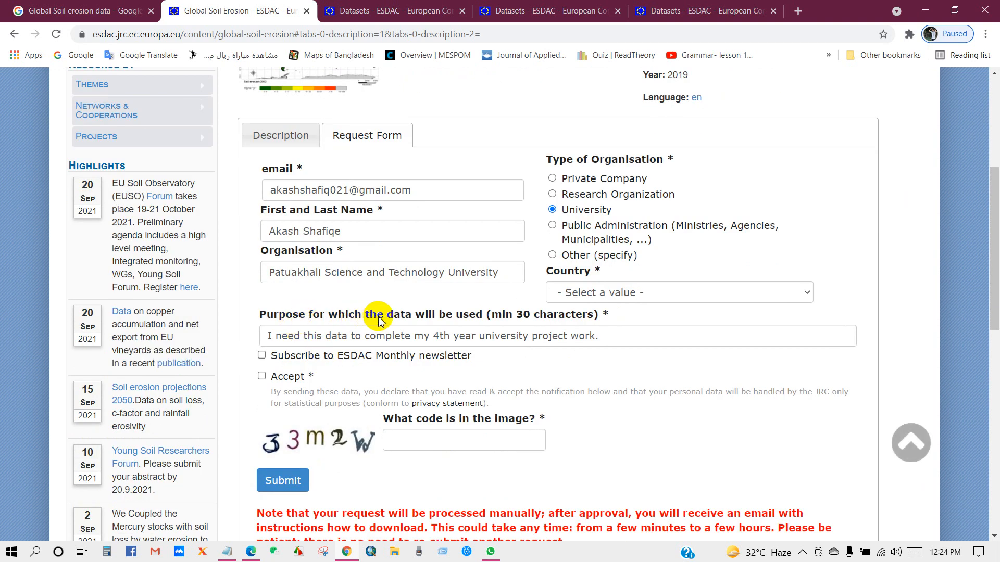
{"action": "mouse_move", "coordinate": [480, 320]}
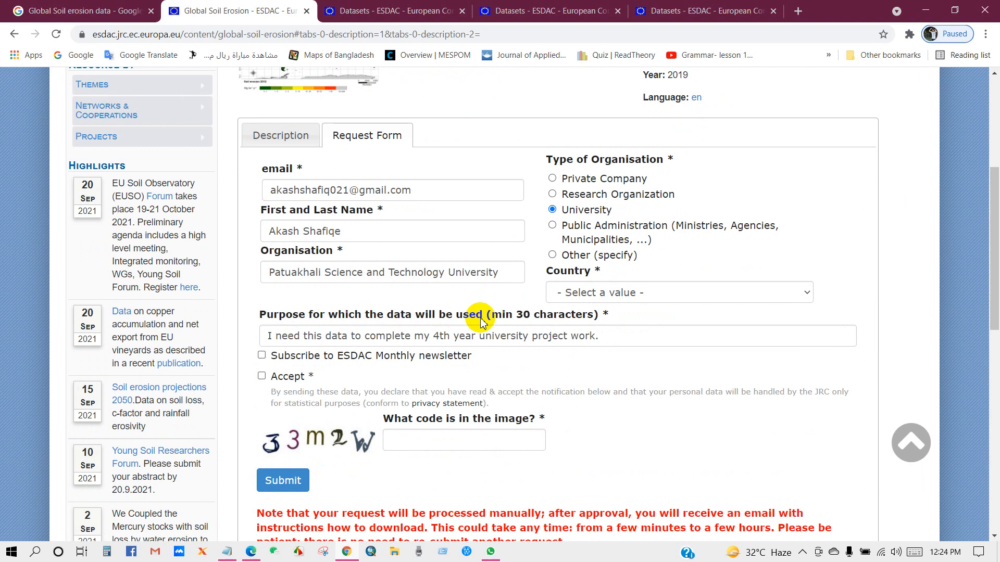
{"action": "mouse_move", "coordinate": [455, 344]}
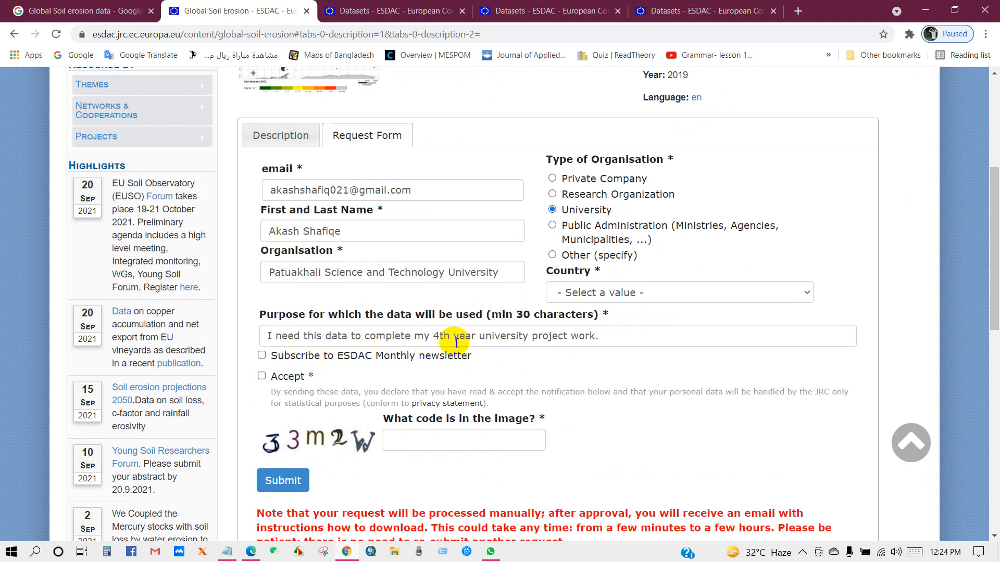
{"action": "mouse_move", "coordinate": [600, 343]}
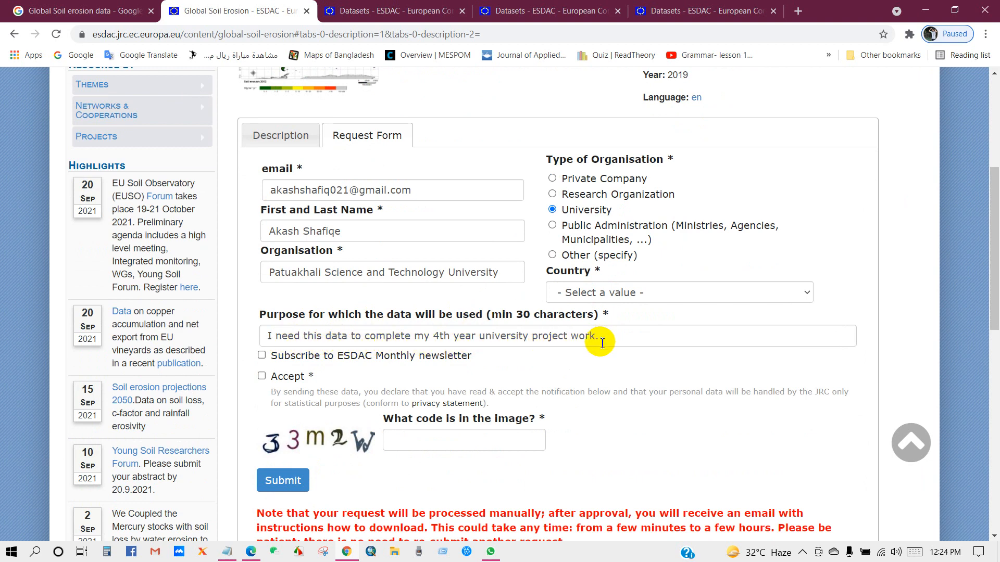
Step: Accept the terms, enter captcha '33m2W', choose Bangladesh as country, and submit
{"action": "left_click", "coordinate": [261, 376]}
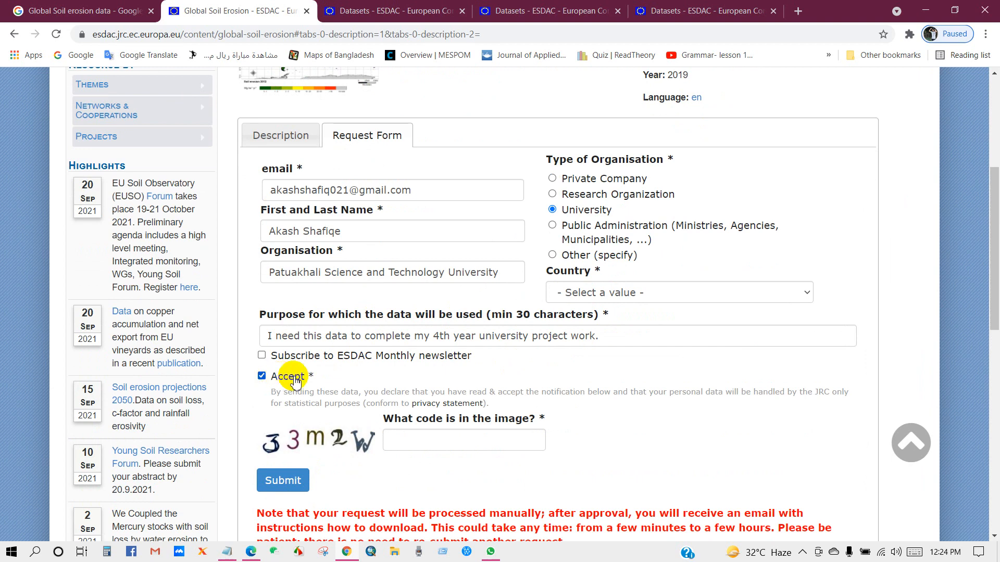
{"action": "mouse_move", "coordinate": [513, 427]}
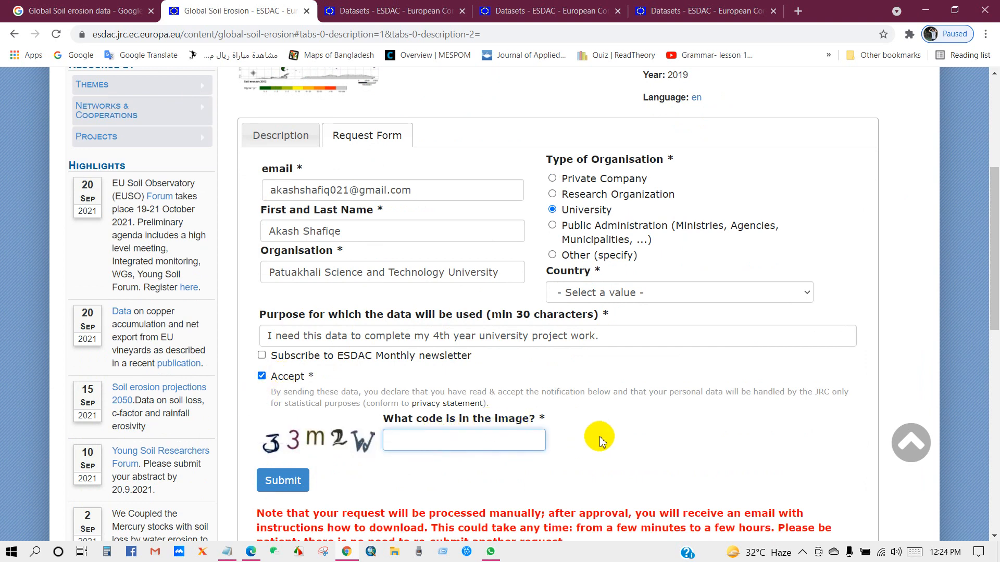
{"action": "type", "text": "33"}
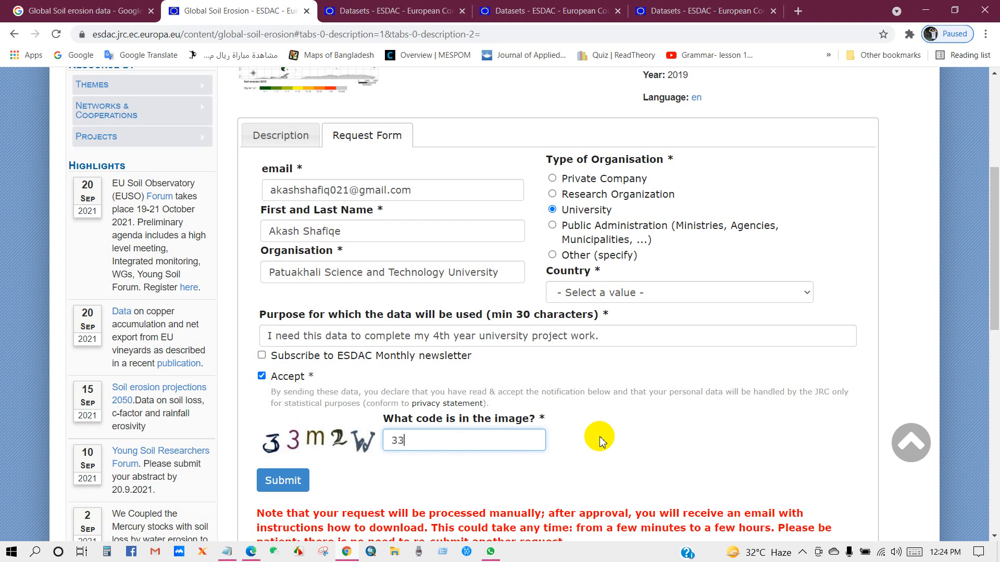
{"action": "type", "text": "m2"}
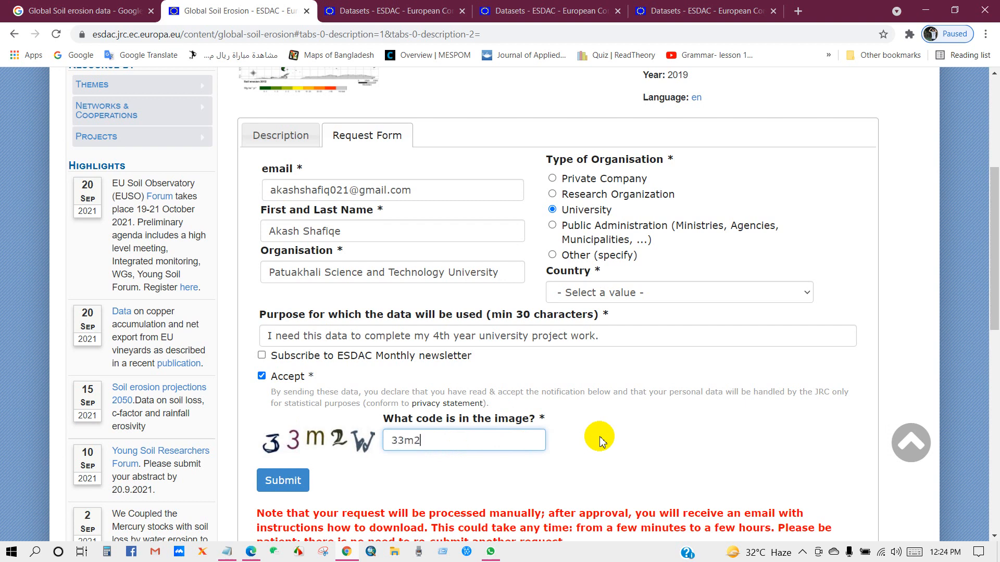
{"action": "type", "text": "W"}
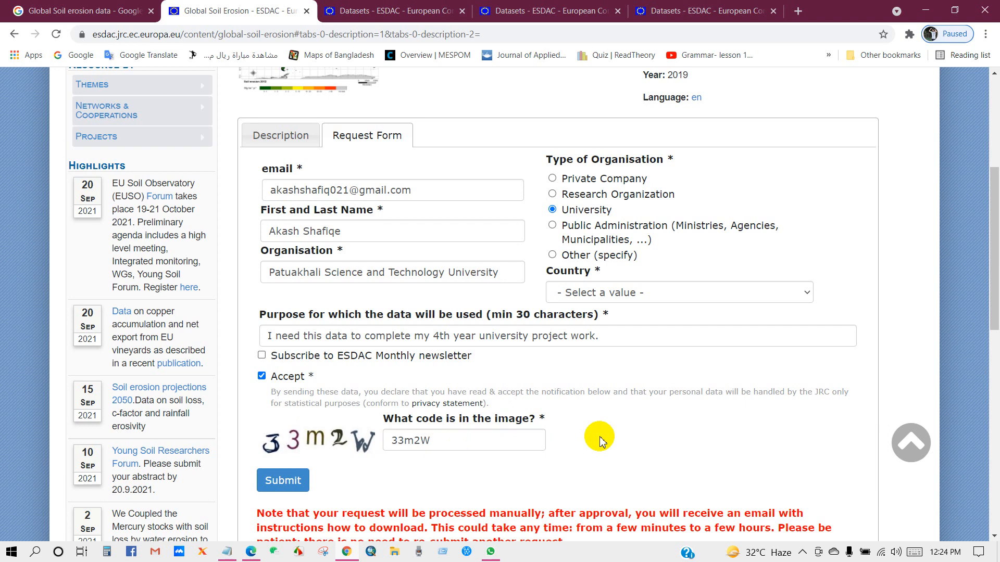
{"action": "mouse_move", "coordinate": [573, 276]}
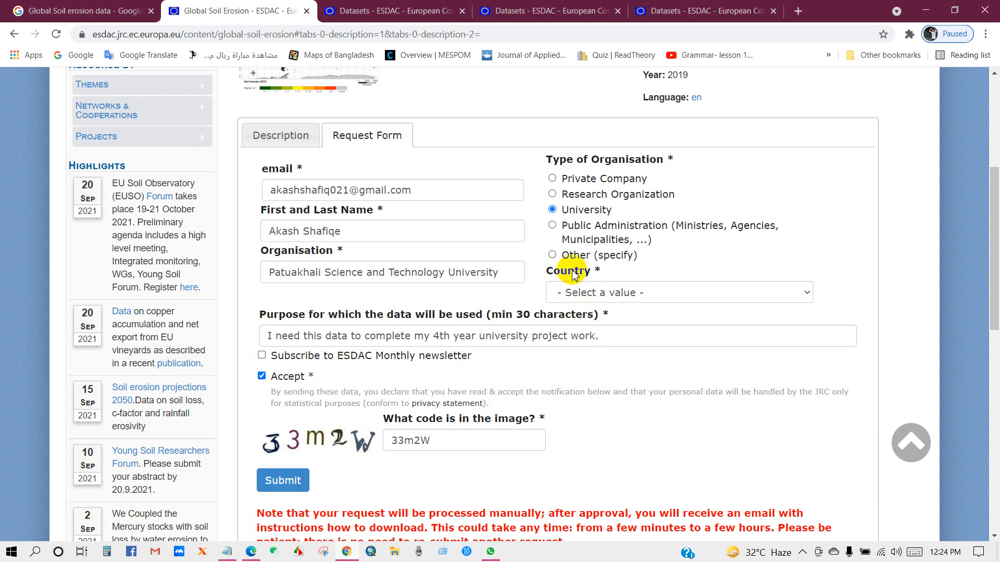
{"action": "left_click", "coordinate": [678, 292]}
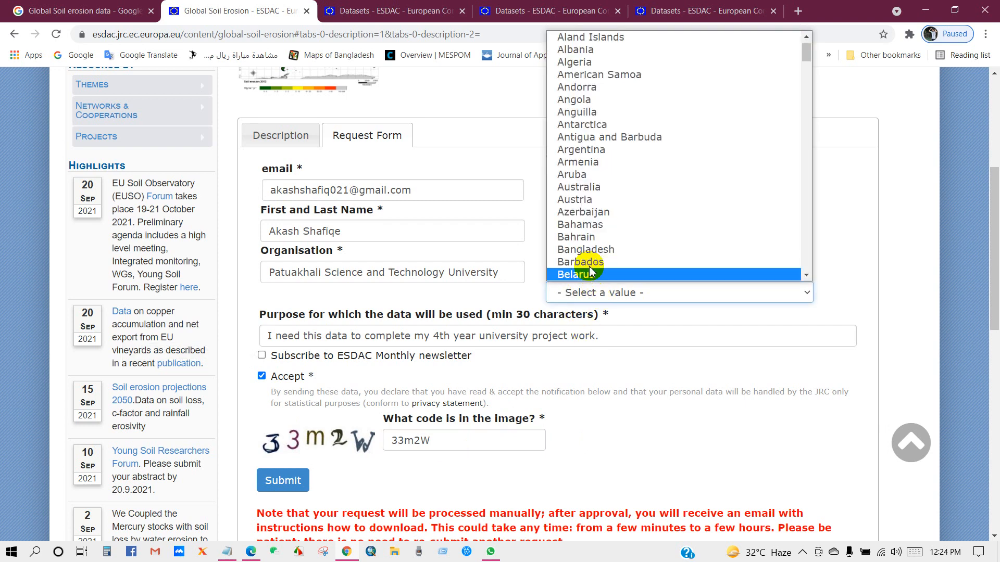
{"action": "left_click", "coordinate": [584, 249]}
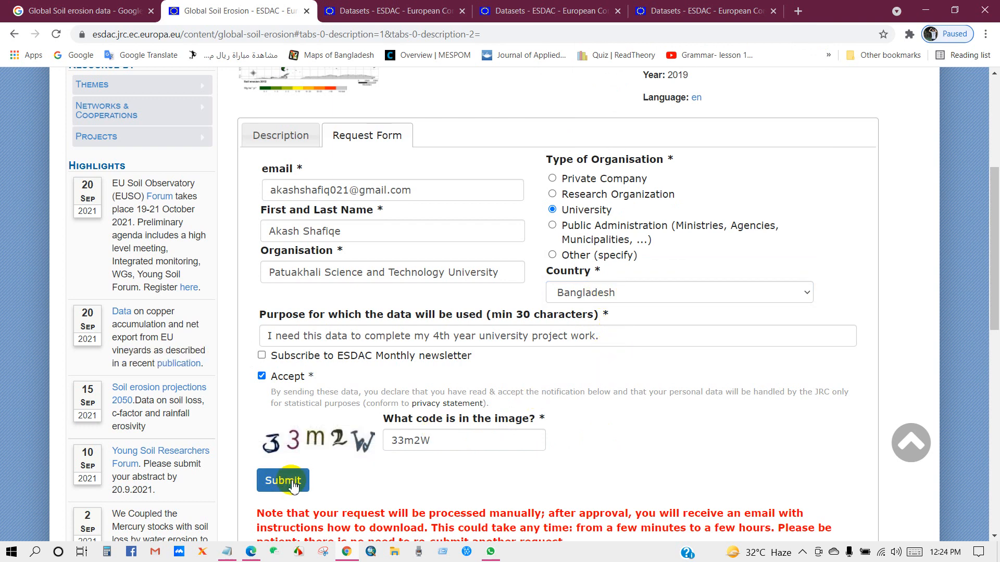
{"action": "left_click", "coordinate": [283, 481]}
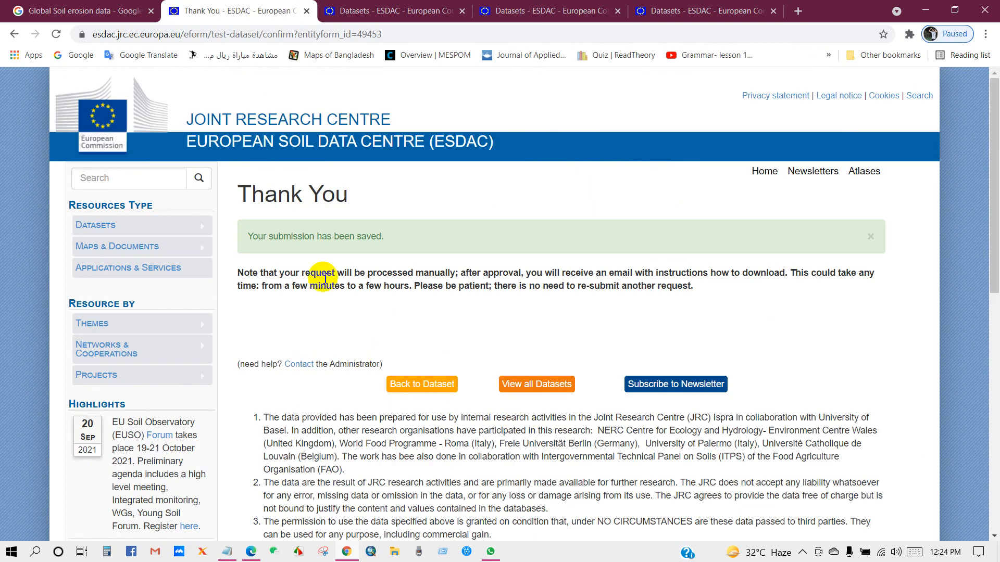
Step: Move from the thank-you page to page 2 of the ESDAC datasets listing
{"action": "double_click", "coordinate": [292, 194]}
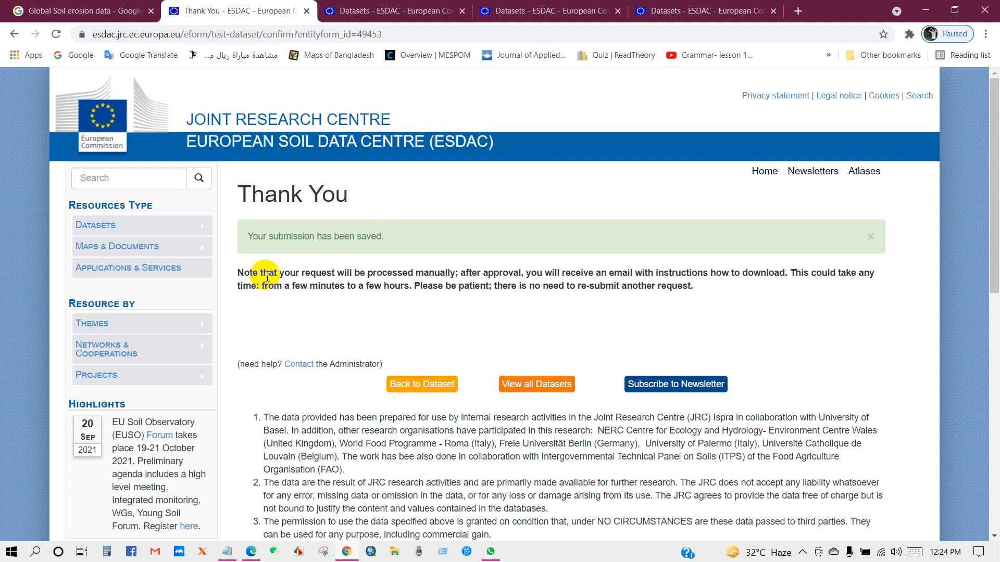
{"action": "mouse_move", "coordinate": [326, 288]}
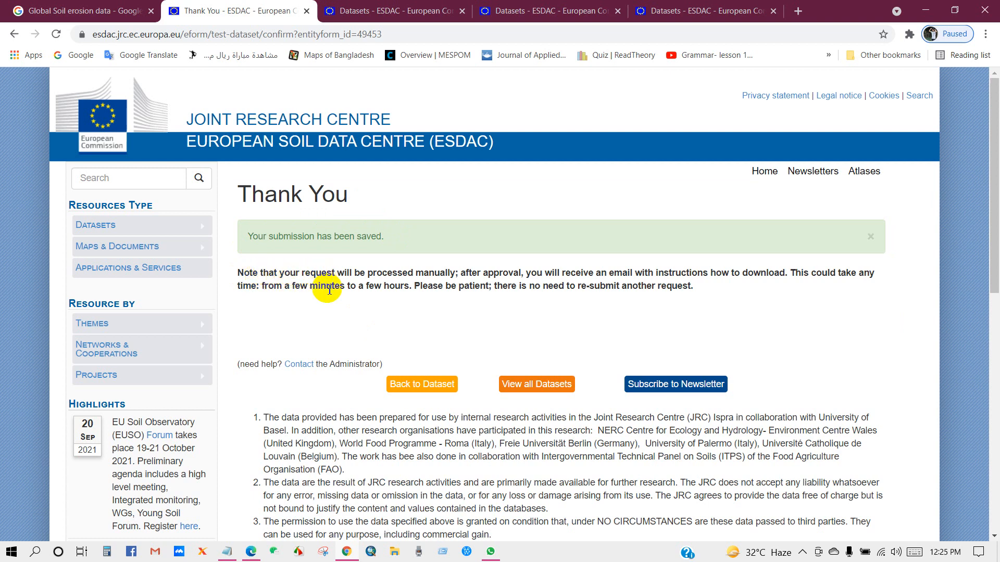
{"action": "mouse_move", "coordinate": [374, 307]}
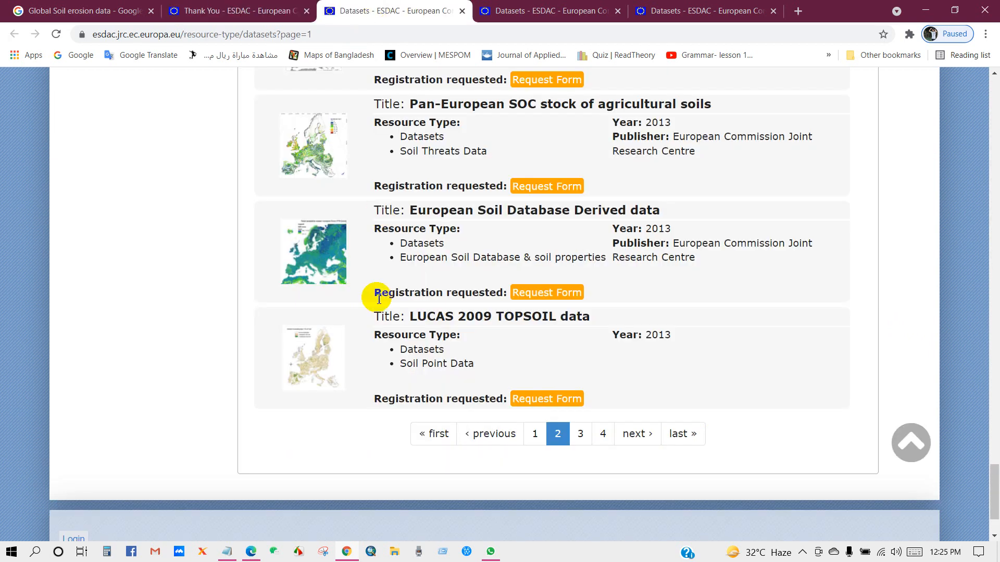
{"action": "scroll", "scroll_direction": "up", "scroll_amount": 3}
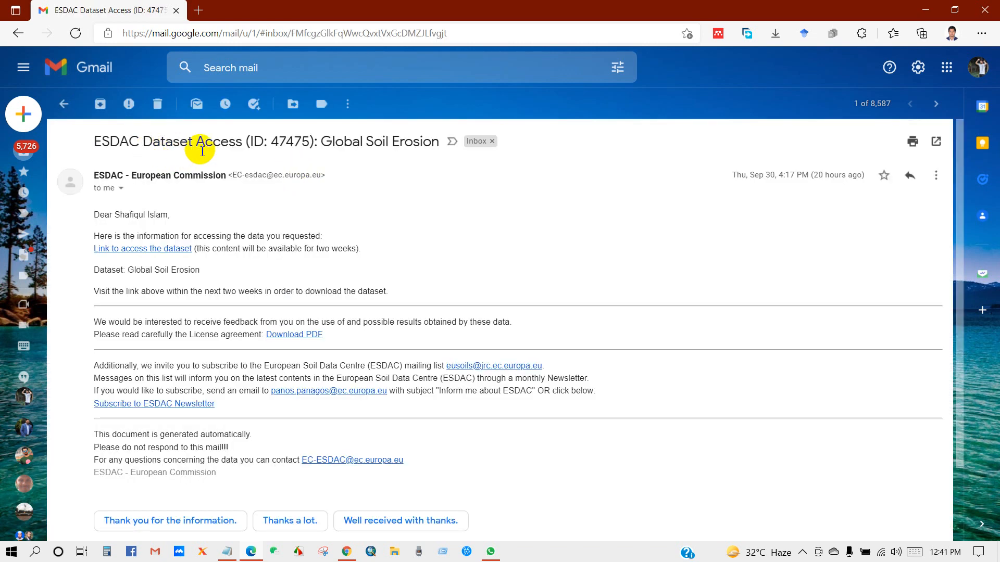
{"action": "mouse_move", "coordinate": [413, 211]}
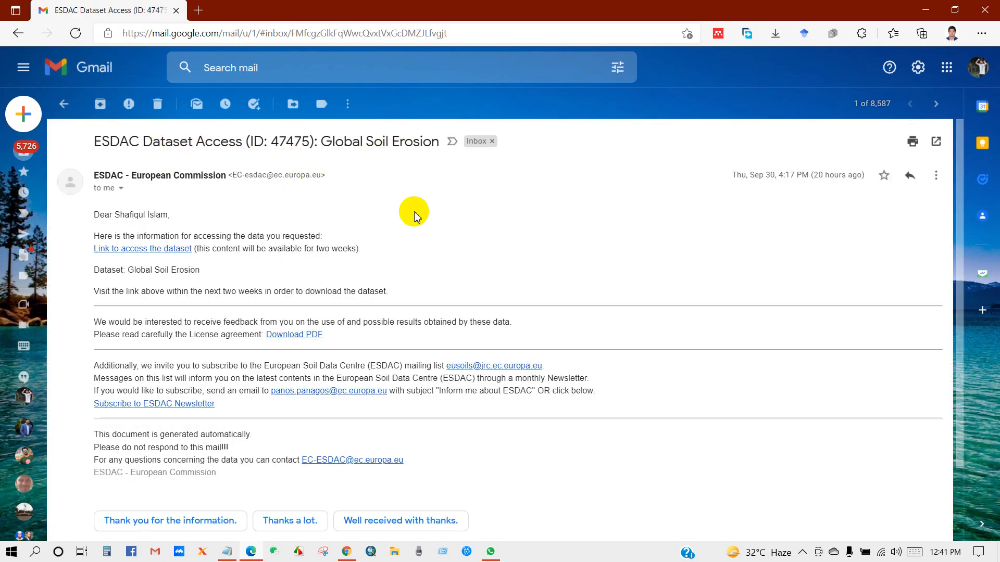
{"action": "mouse_move", "coordinate": [124, 262]}
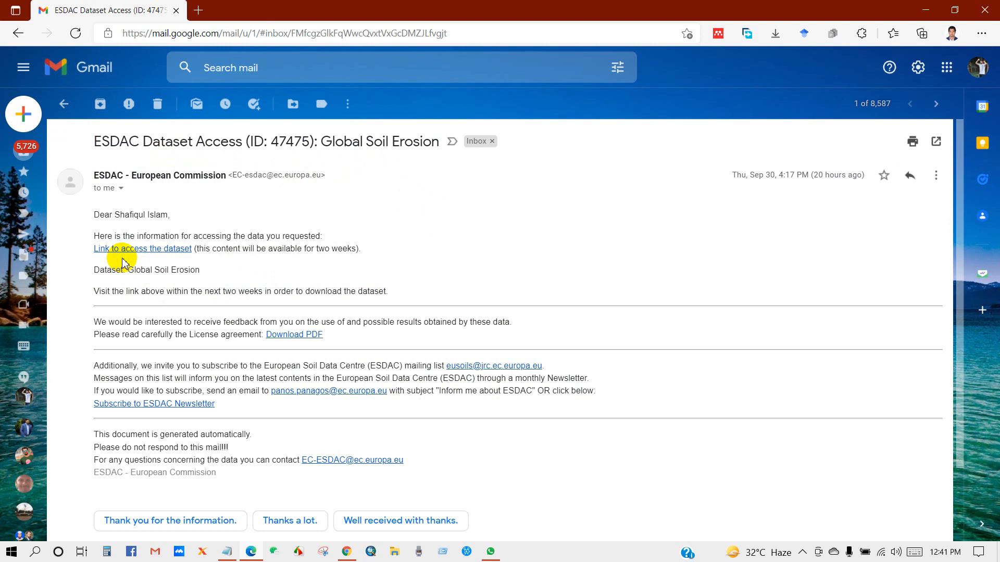
{"action": "mouse_move", "coordinate": [148, 241]}
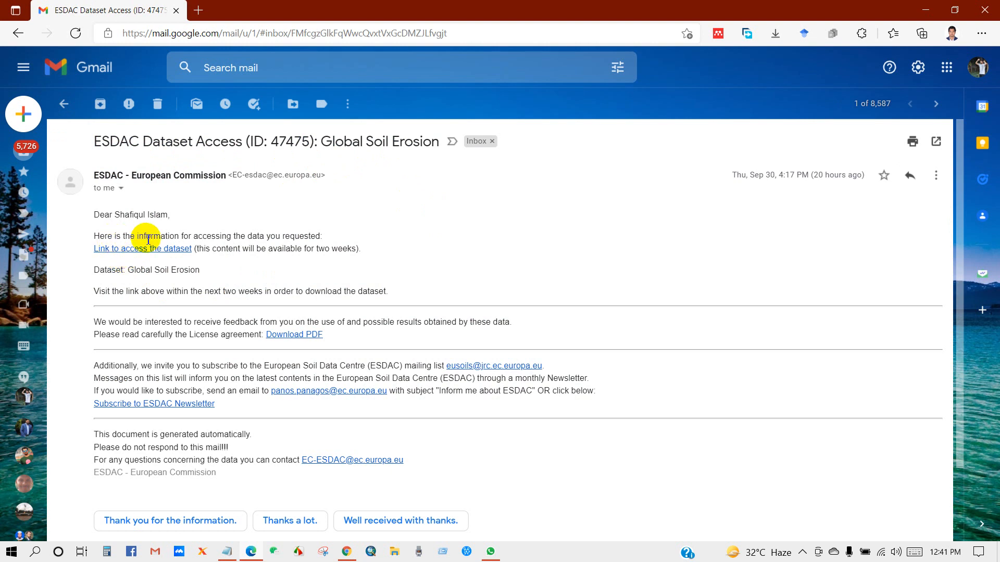
{"action": "mouse_move", "coordinate": [126, 253]}
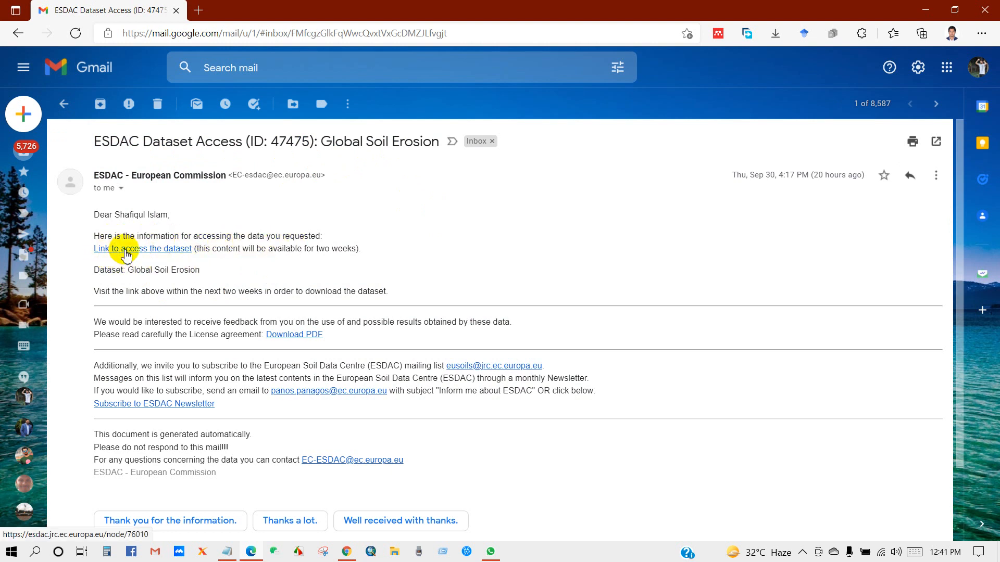
Step: Follow 'Link to access the dataset' in the ESDAC Dataset Access email
{"action": "left_click", "coordinate": [141, 248]}
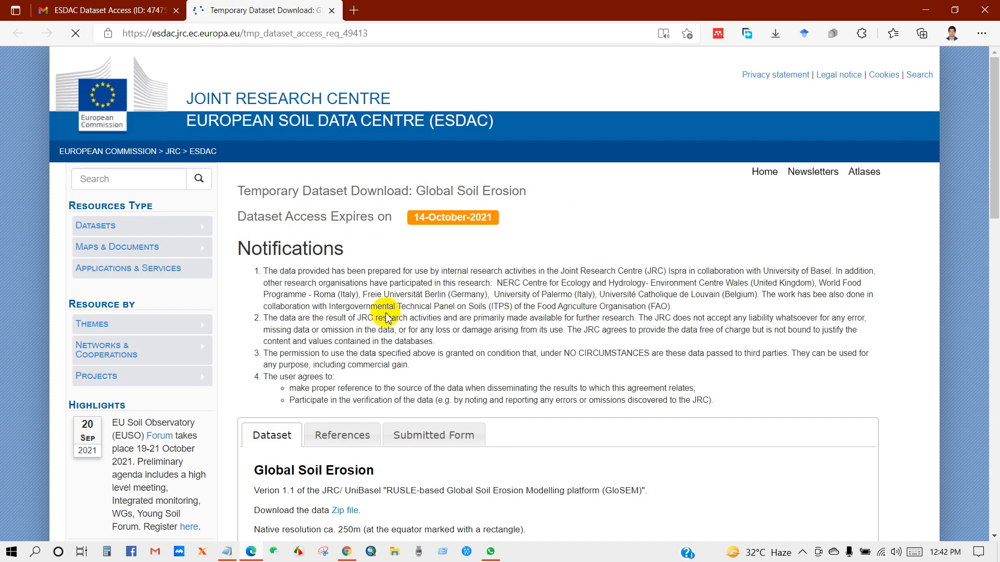
Step: Scroll the Temporary Dataset Download page and view the dataset's References citation
{"action": "scroll", "scroll_direction": "down", "scroll_amount": 3}
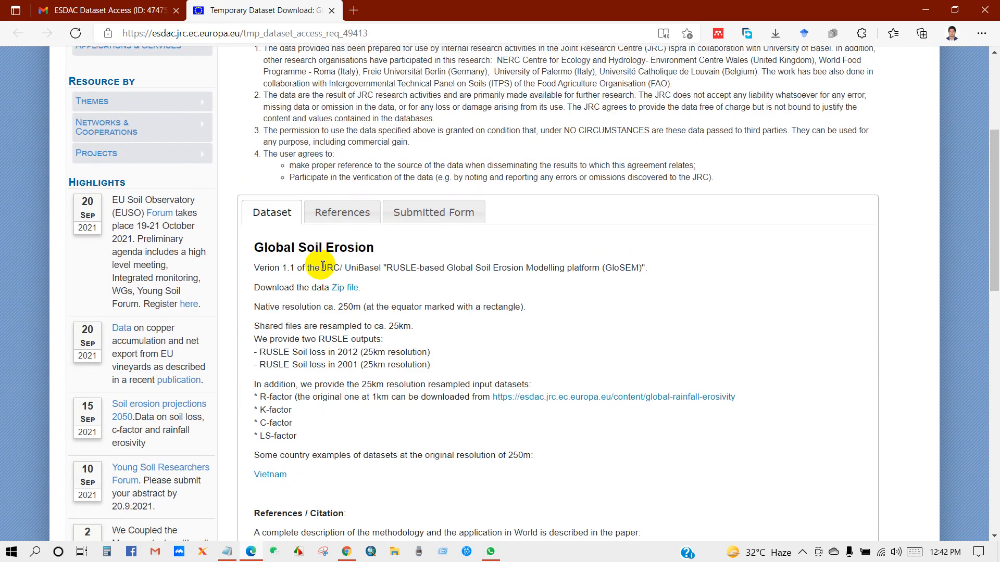
{"action": "mouse_move", "coordinate": [271, 291]}
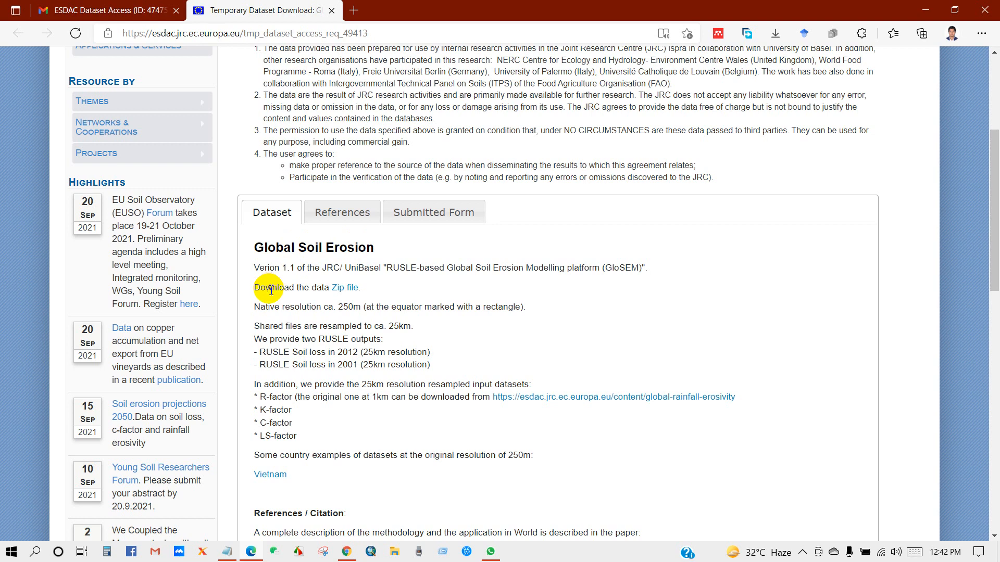
{"action": "mouse_move", "coordinate": [345, 287]}
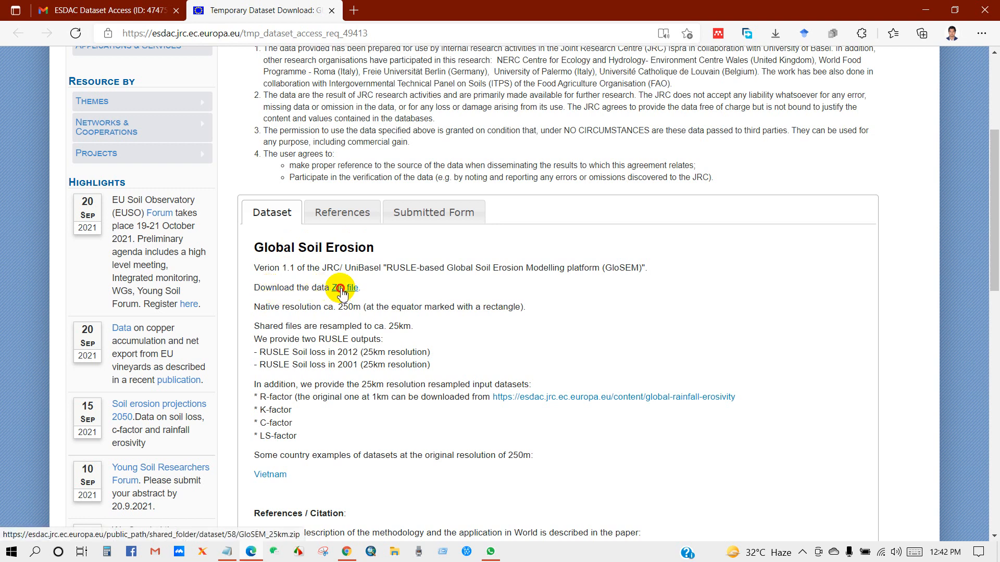
{"action": "mouse_move", "coordinate": [394, 299]}
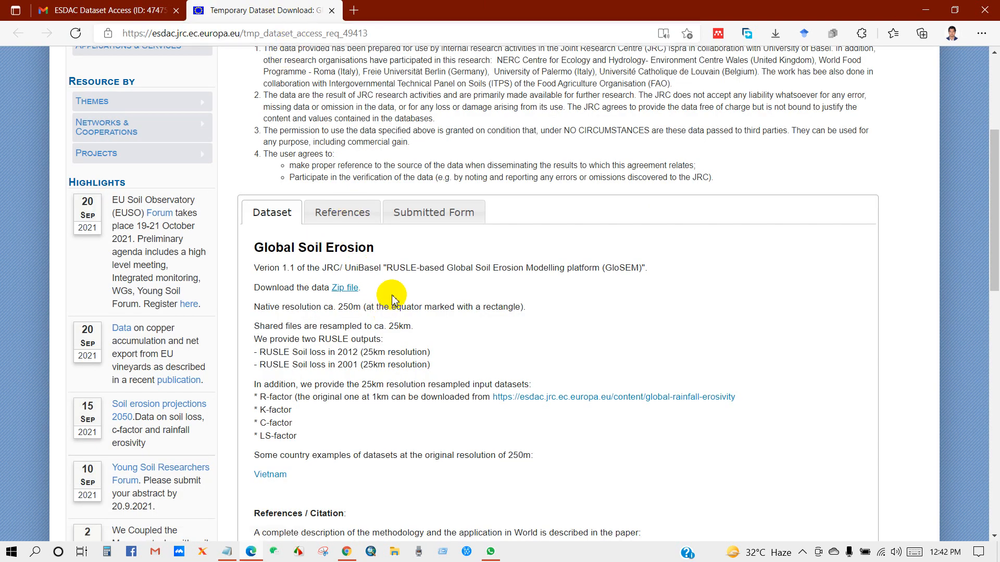
{"action": "scroll", "scroll_direction": "down", "scroll_amount": 3}
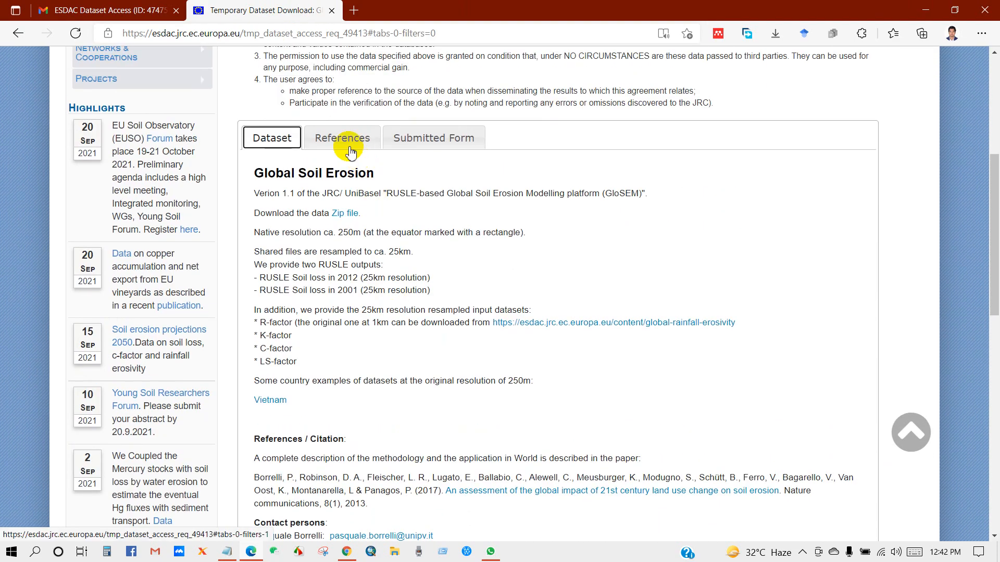
{"action": "left_click", "coordinate": [343, 138]}
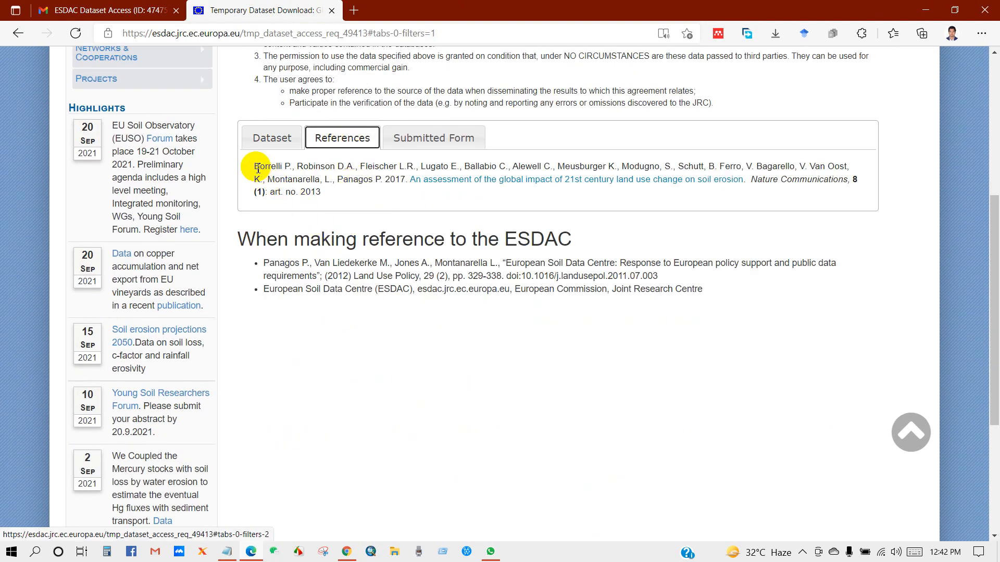
{"action": "mouse_move", "coordinate": [347, 203]}
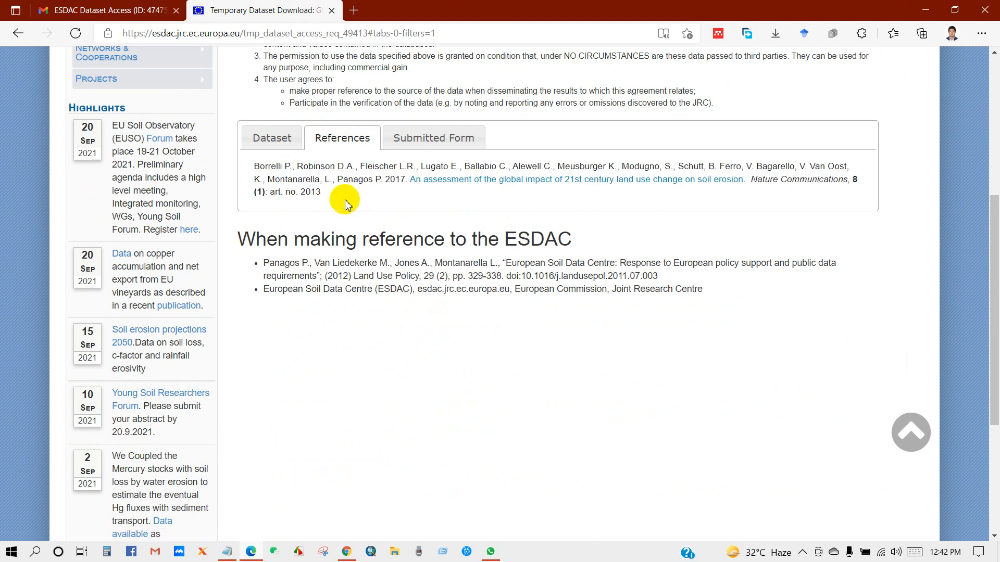
{"action": "left_click", "coordinate": [271, 137]}
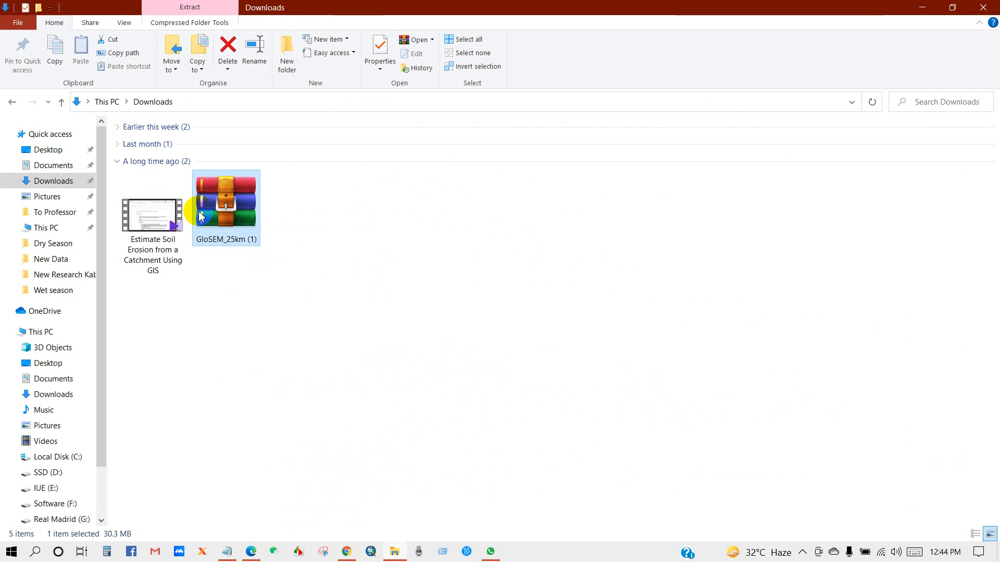
Step: Extract the GloSEM_25km zip archive to its default destination
{"action": "right_click", "coordinate": [225, 204]}
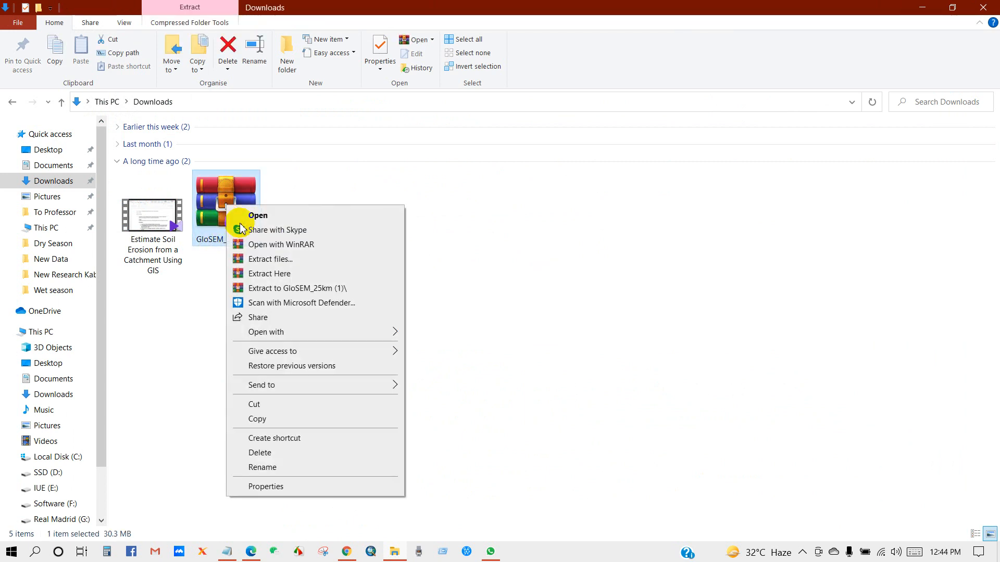
{"action": "left_click", "coordinate": [269, 259]}
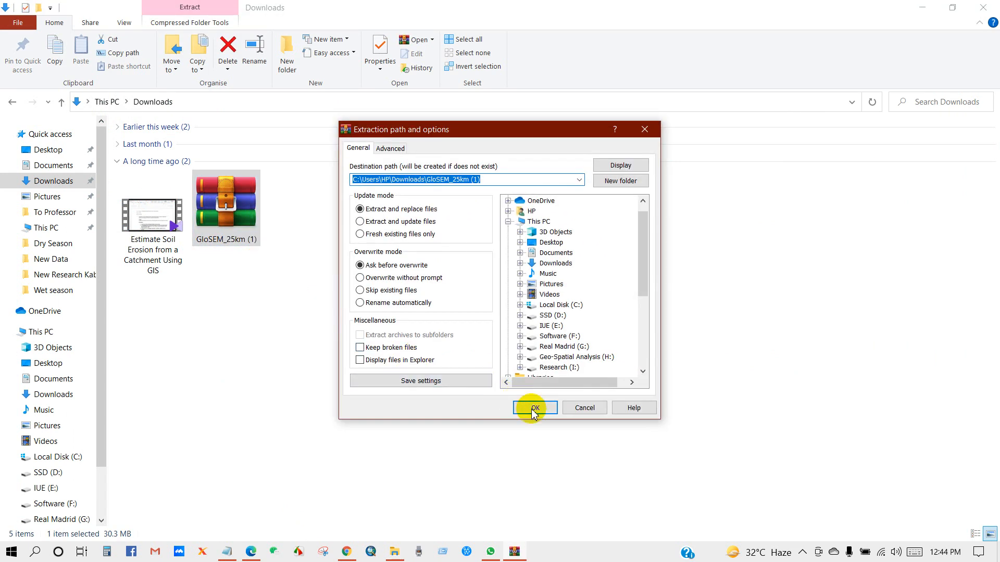
{"action": "left_click", "coordinate": [533, 407]}
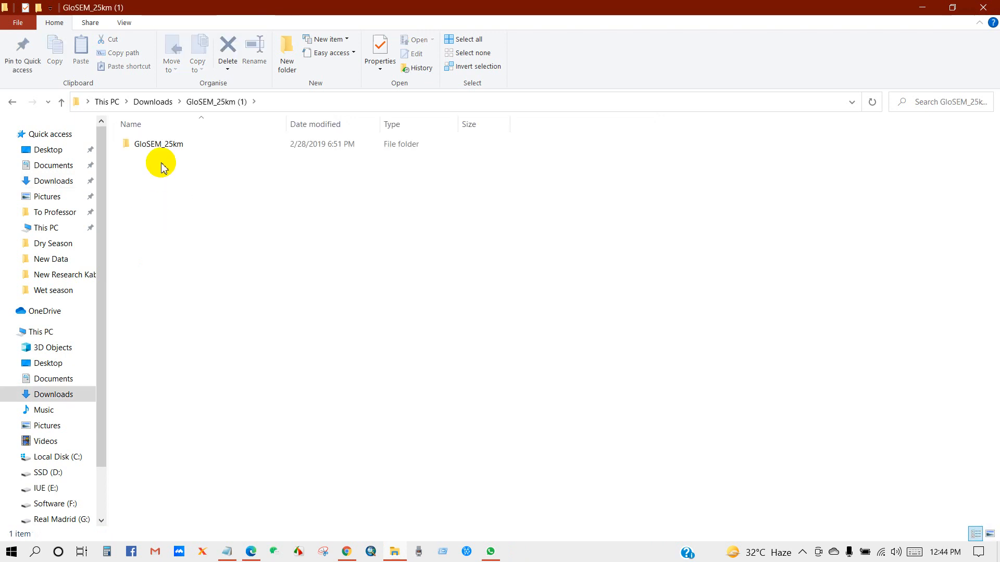
Step: Open the ArcMAP_8.3 map document from the extracted GloSEM_25km folder
{"action": "double_click", "coordinate": [159, 144]}
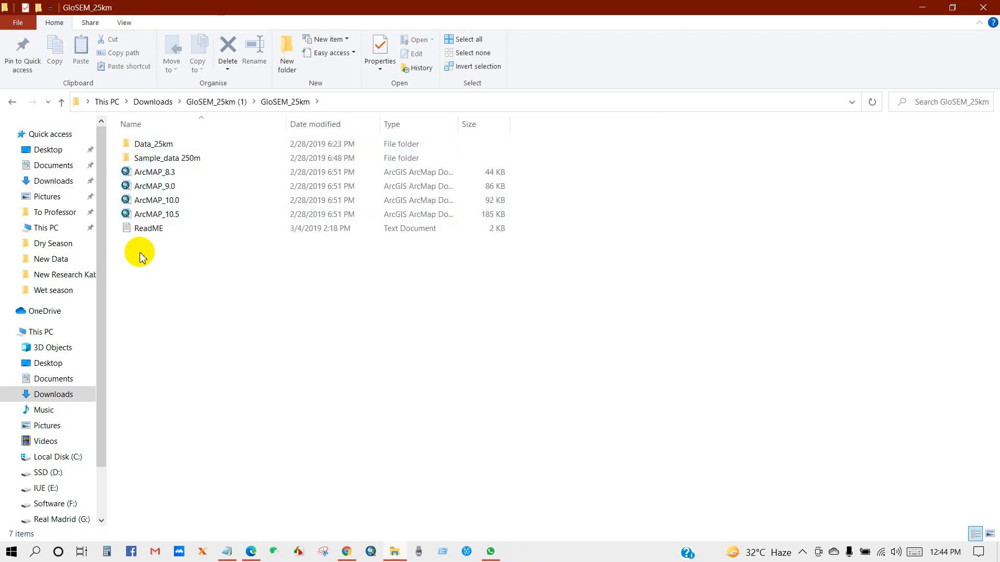
{"action": "mouse_move", "coordinate": [151, 249]}
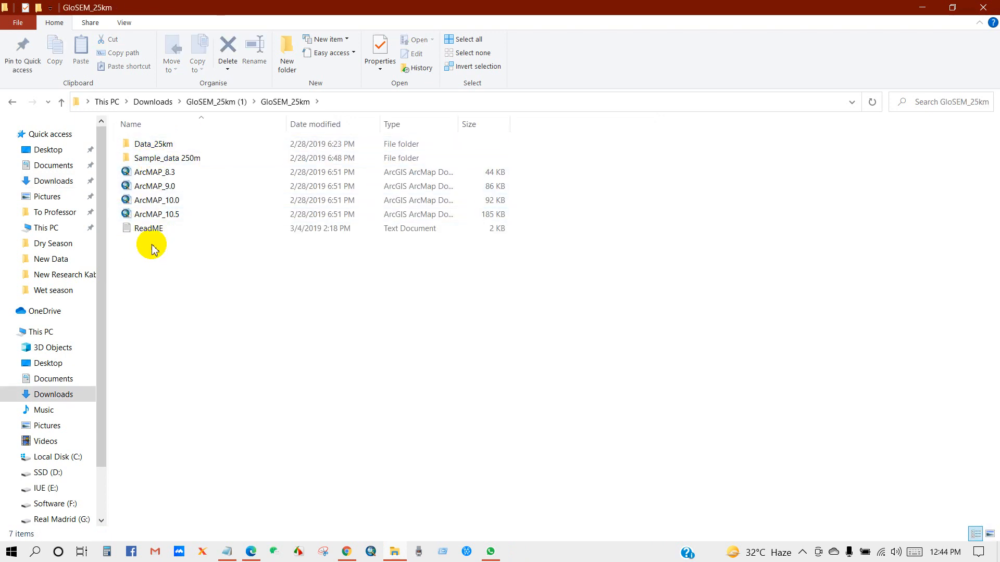
{"action": "left_click", "coordinate": [153, 144]}
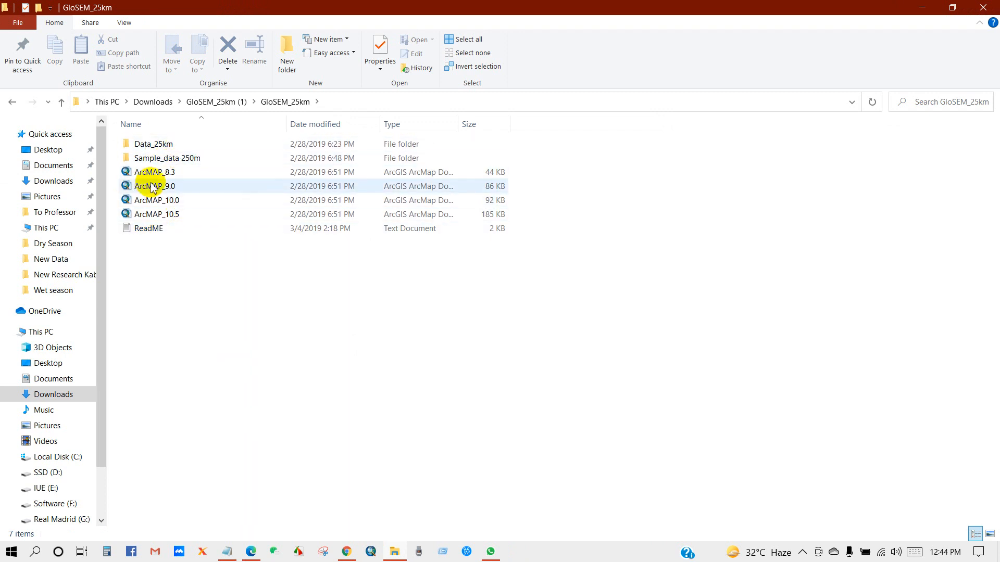
{"action": "double_click", "coordinate": [154, 171]}
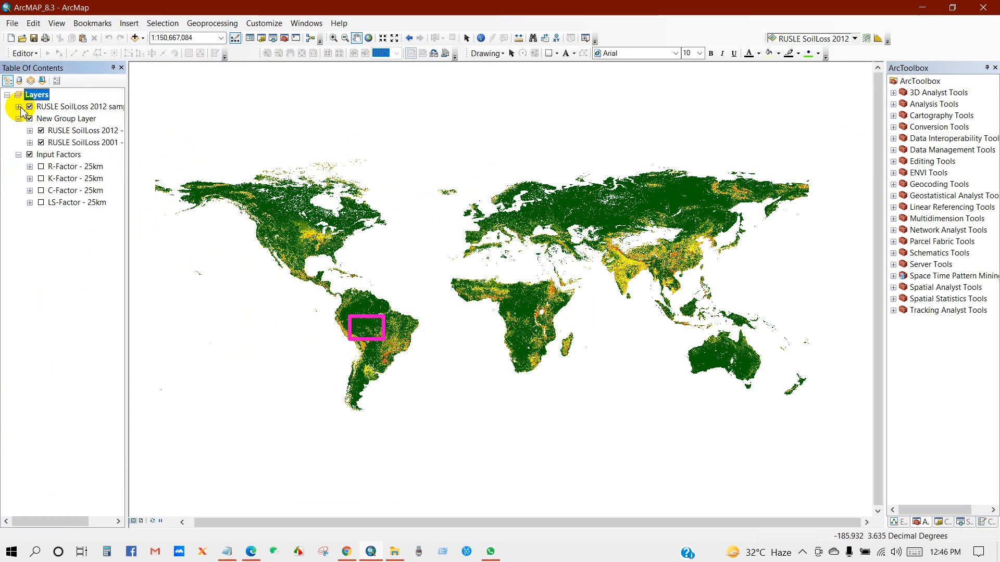
Step: Expand legends for the RUSLE SoilLoss 2012 sample, 2012 and 2001 layers
{"action": "left_click", "coordinate": [20, 106]}
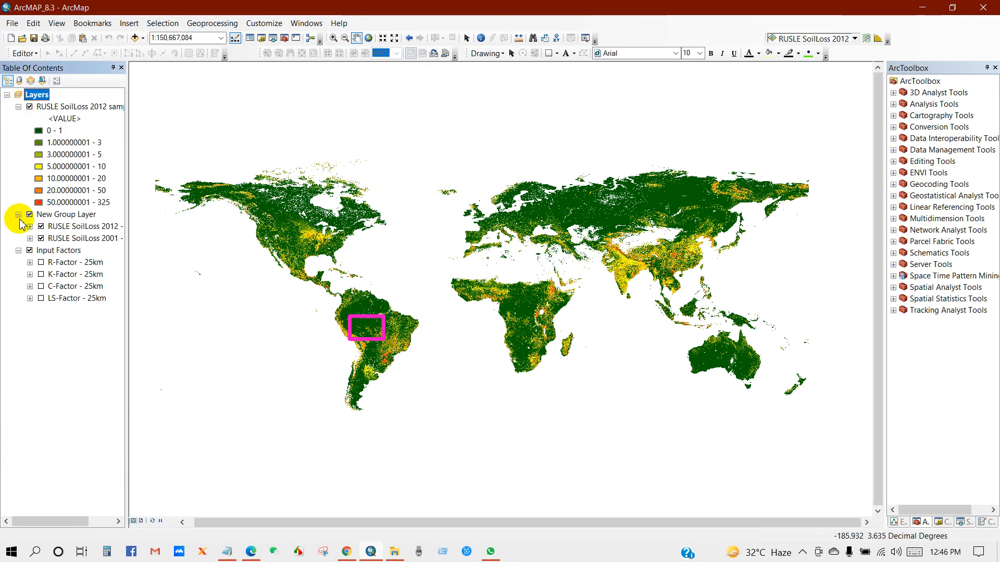
{"action": "left_click", "coordinate": [30, 225]}
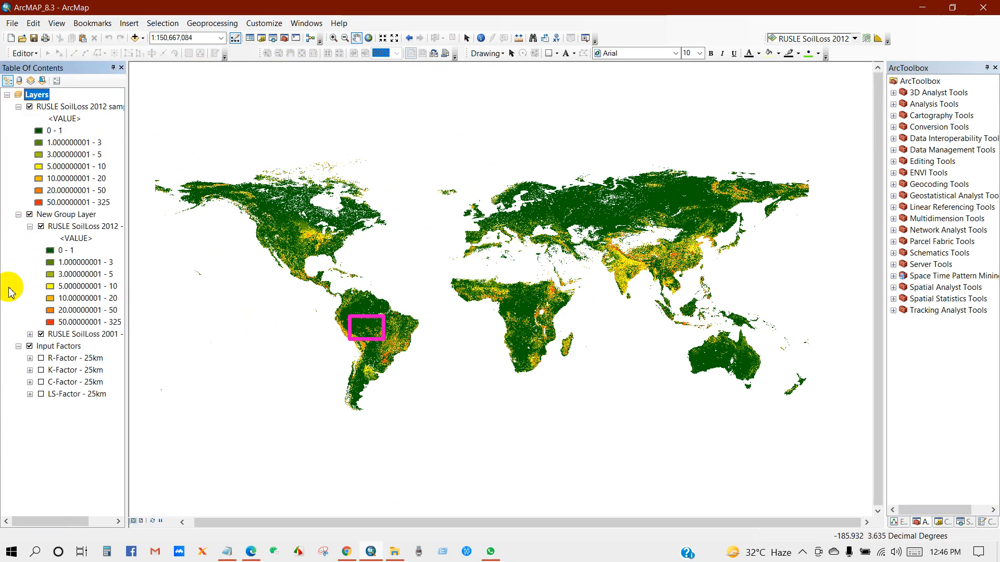
{"action": "left_click", "coordinate": [29, 333]}
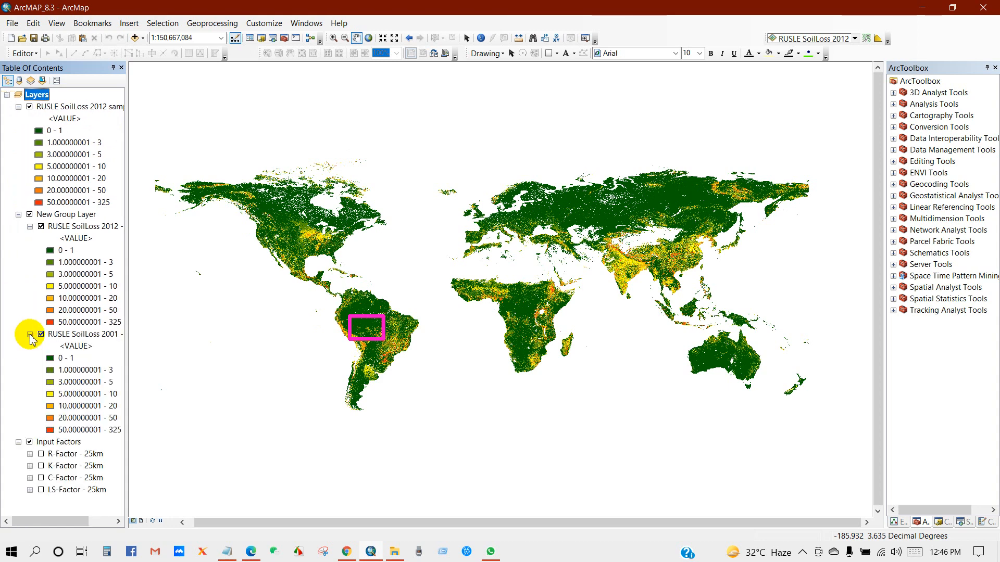